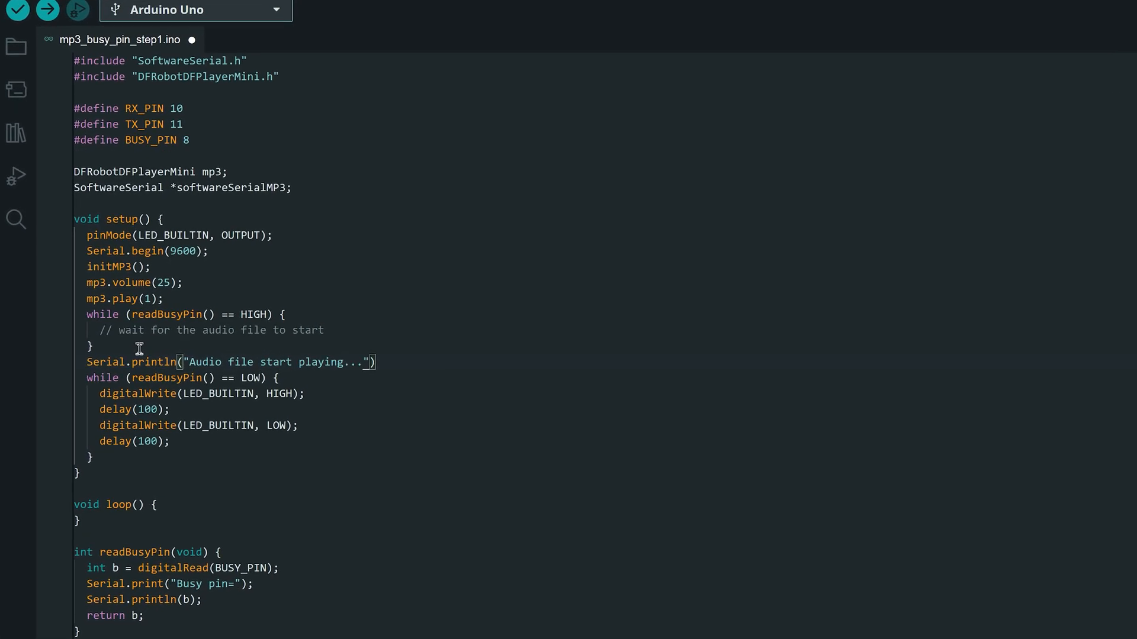
Add Serial.println("Audio file finished playing.") after the blinking loop in setup()
{"action": "type", "text": "Serial.println(\"A\");"}
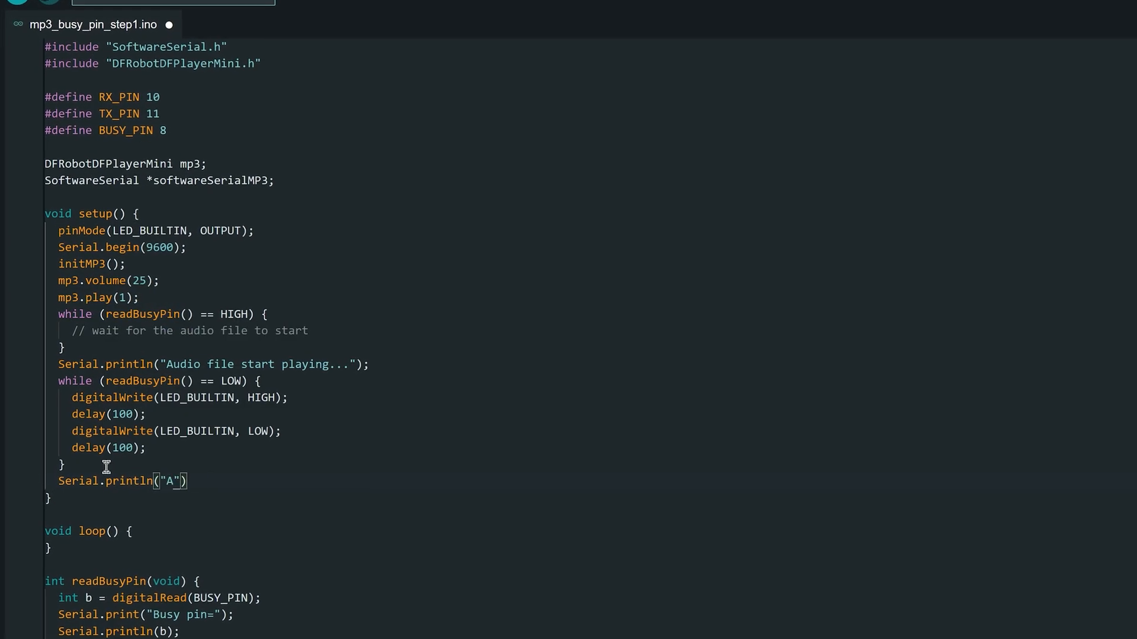
{"action": "type", "text": "Audio file finished playing."}
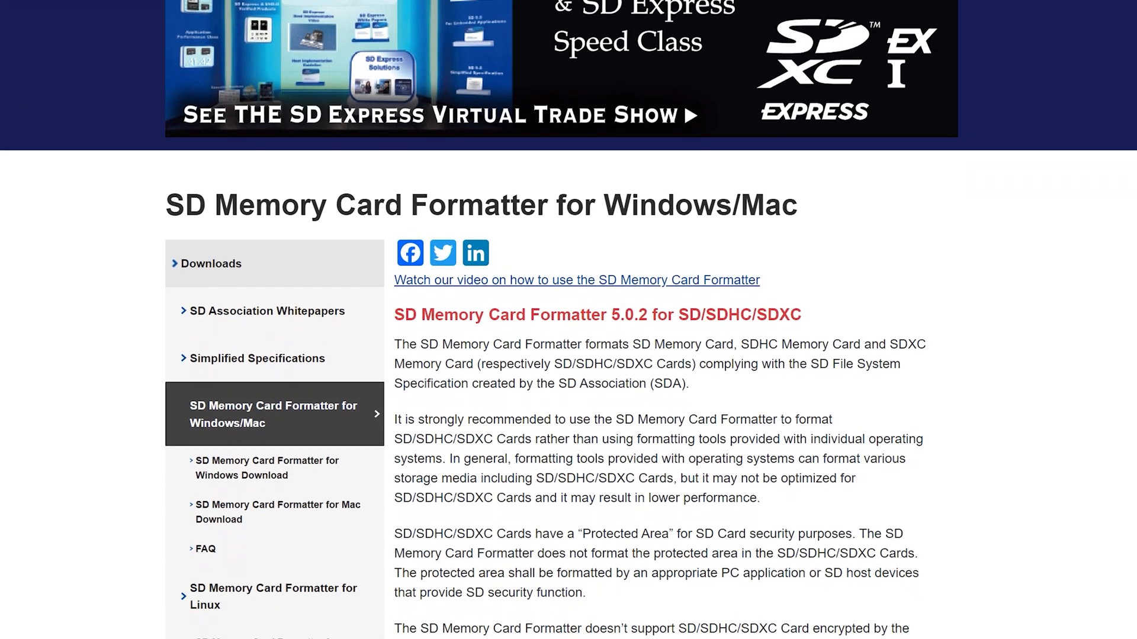
Scroll the formatter page down to the supported OS and administrator-rights notice
{"action": "scroll", "scroll_direction": "down", "scroll_amount": 3}
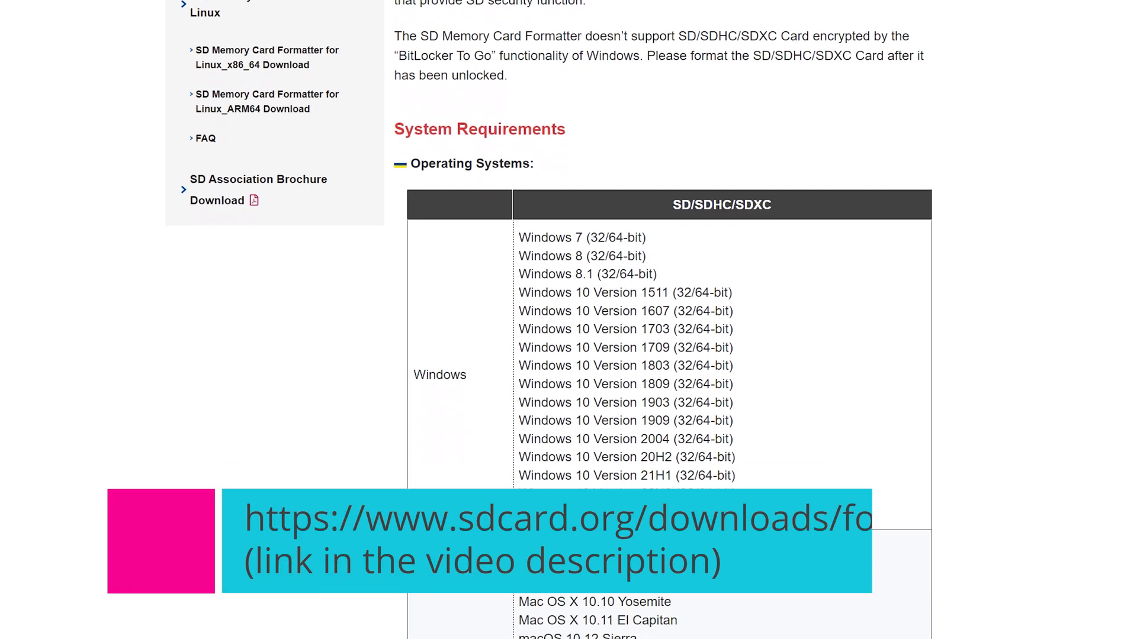
{"action": "scroll", "scroll_direction": "down", "scroll_amount": 3}
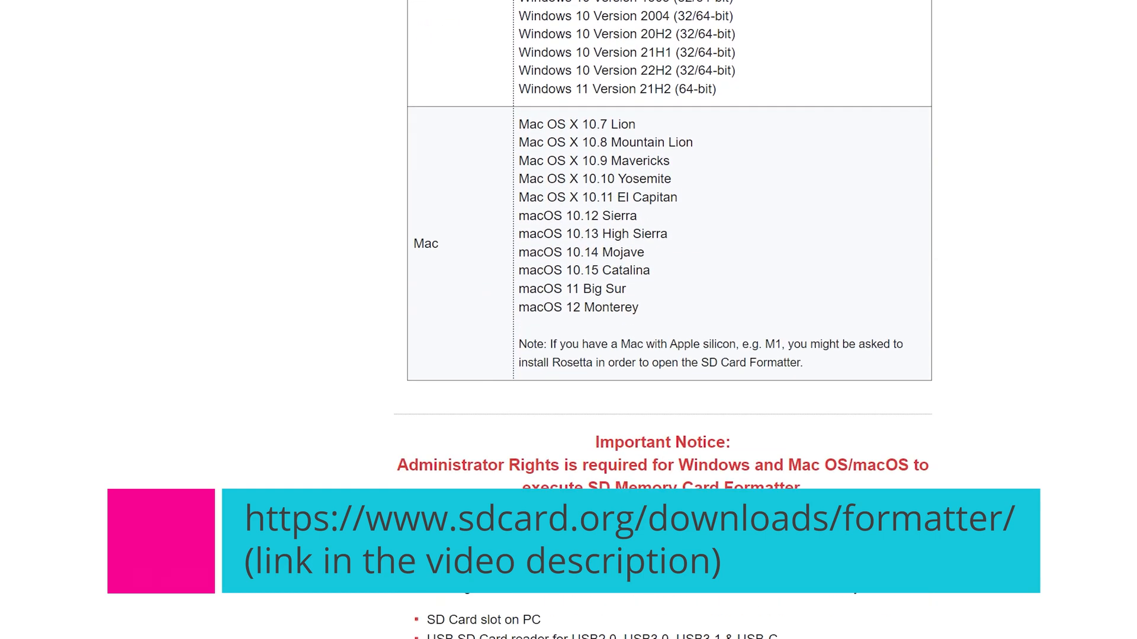
{"action": "scroll", "scroll_direction": "down", "scroll_amount": 3}
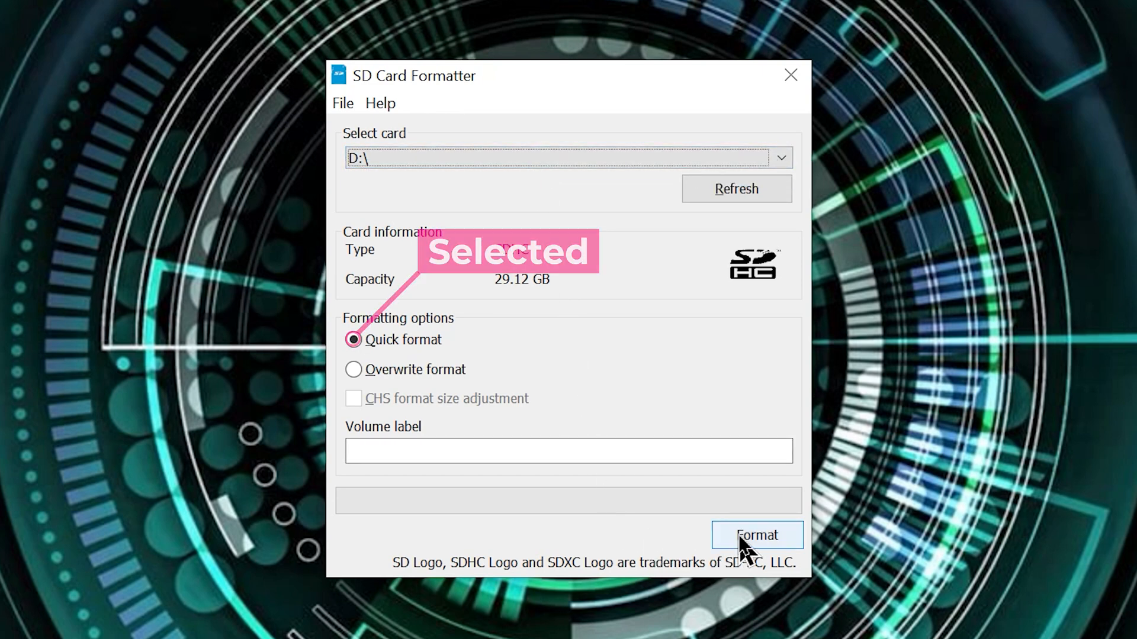
Format the 29.12 GB card in D: and confirm erasing all its data
{"action": "left_click", "coordinate": [757, 536]}
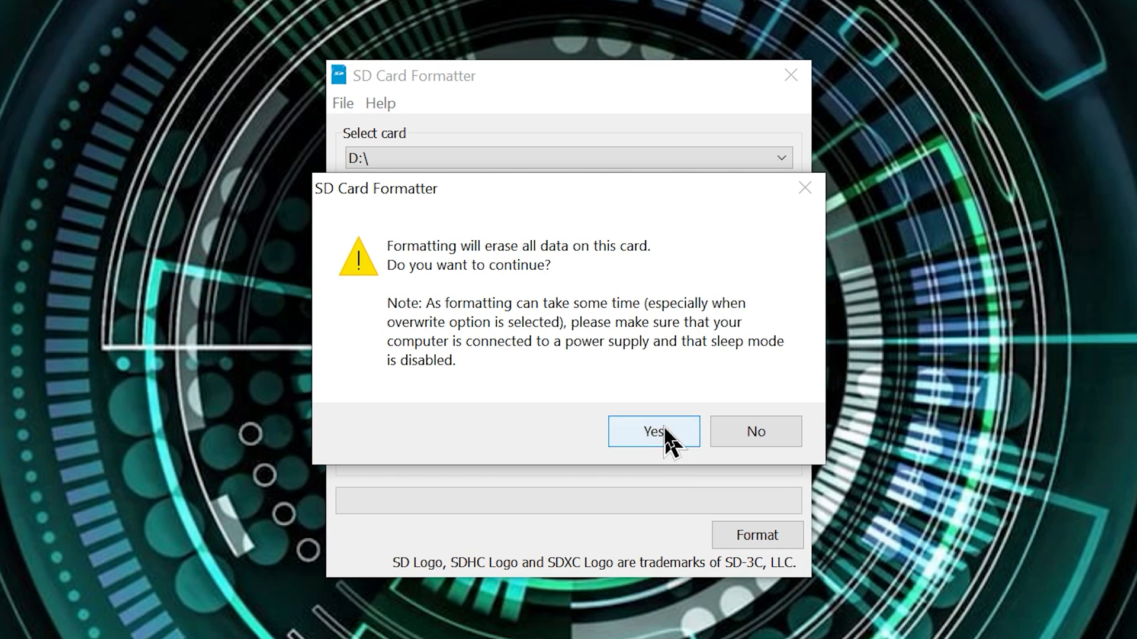
{"action": "left_click", "coordinate": [652, 431]}
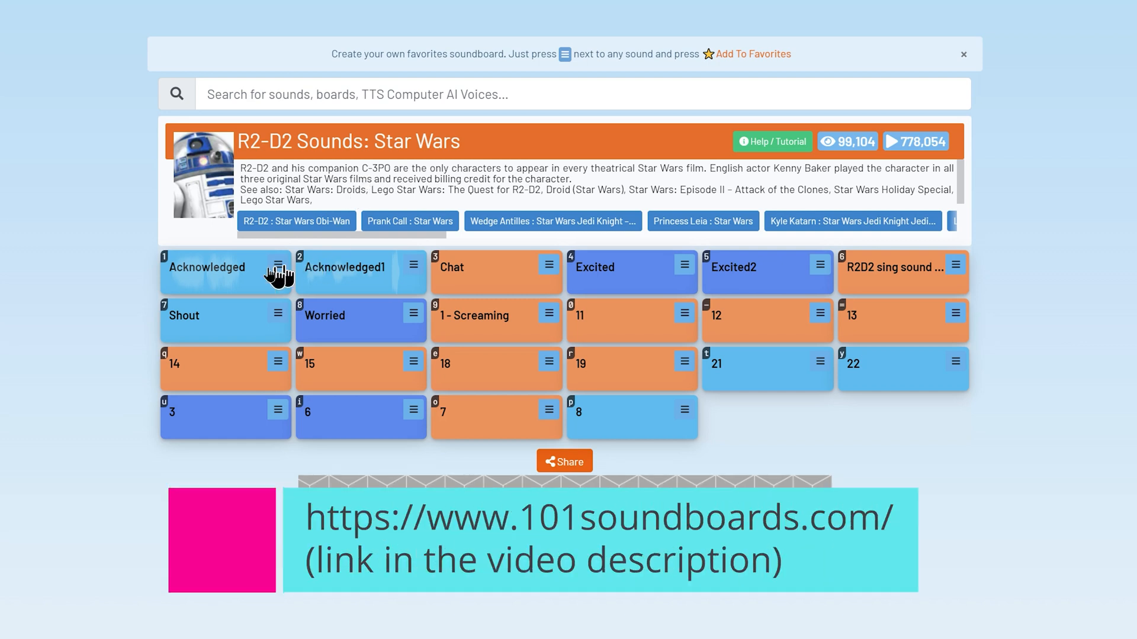
Choose the Acknowledged sound on the R2-D2 soundboard
{"action": "left_click", "coordinate": [217, 282]}
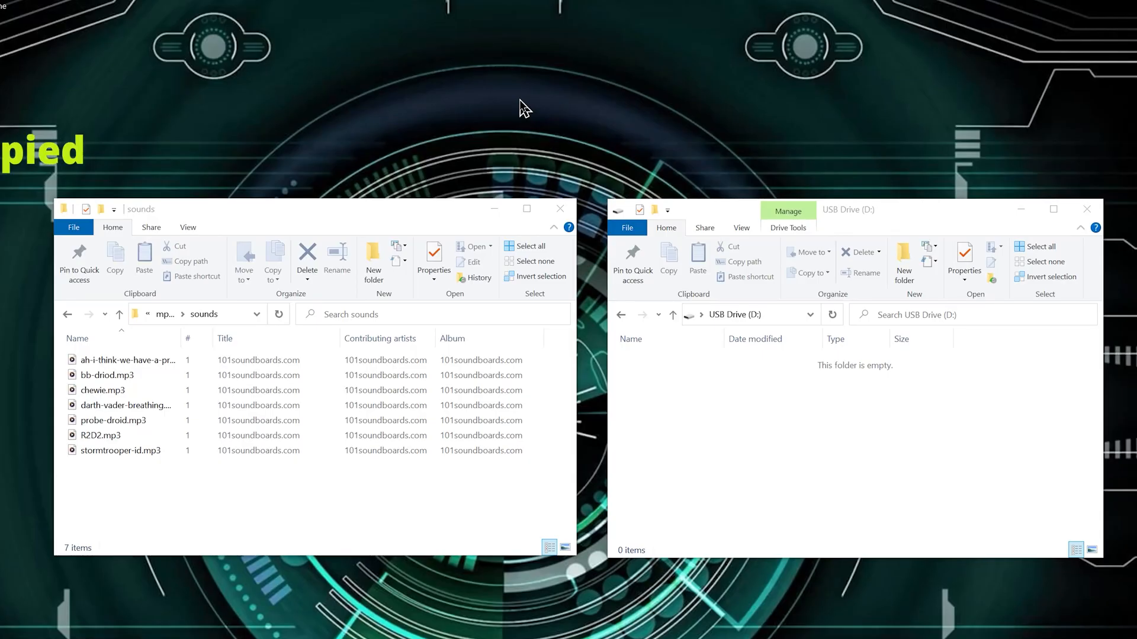
{"action": "mouse_move", "coordinate": [107, 505]}
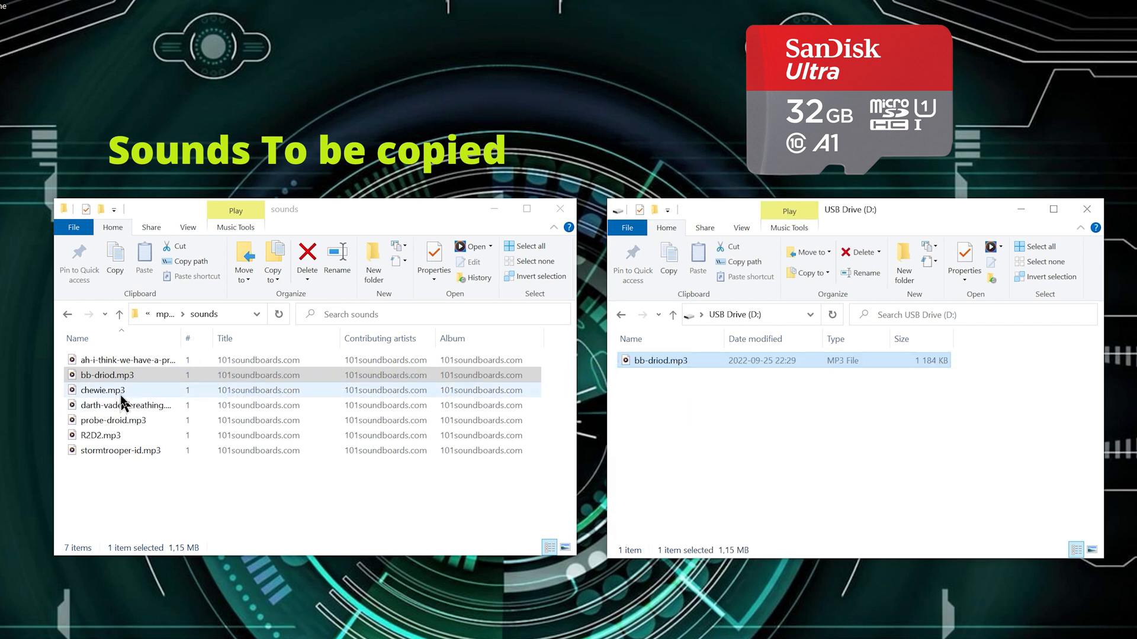
Drag the next sound mp3 from the sounds folder onto USB Drive D:
{"action": "left_click", "coordinate": [102, 390]}
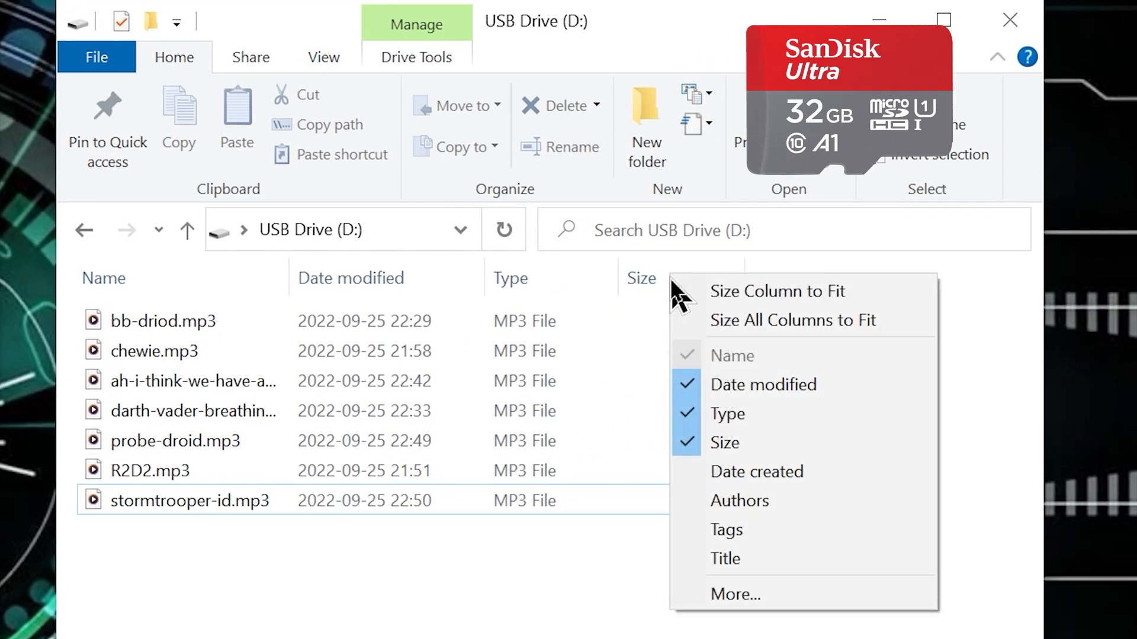
{"action": "left_click", "coordinate": [757, 472]}
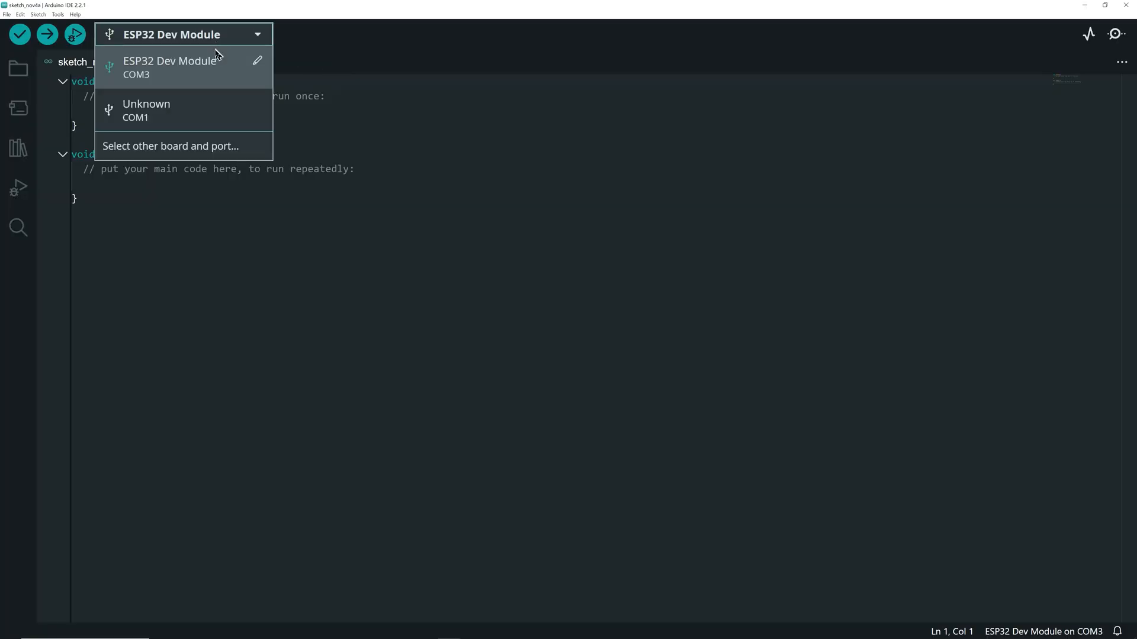
Select Arduino Uno as the sketch's board via the board and port chooser
{"action": "left_click", "coordinate": [170, 146]}
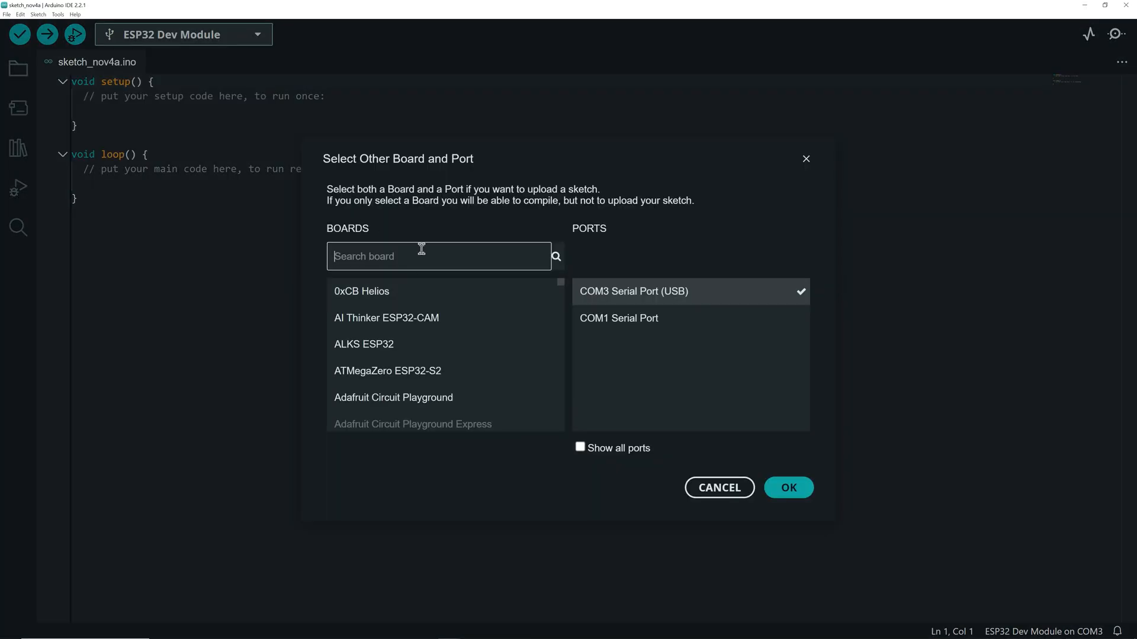
{"action": "type", "text": "uno"}
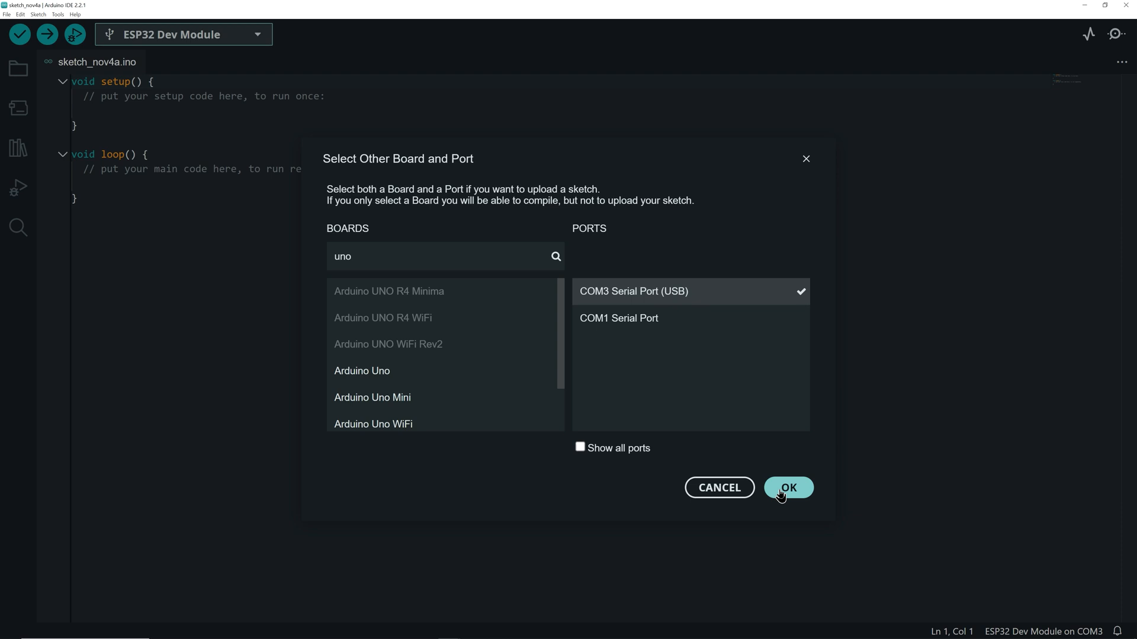
{"action": "left_click", "coordinate": [787, 487]}
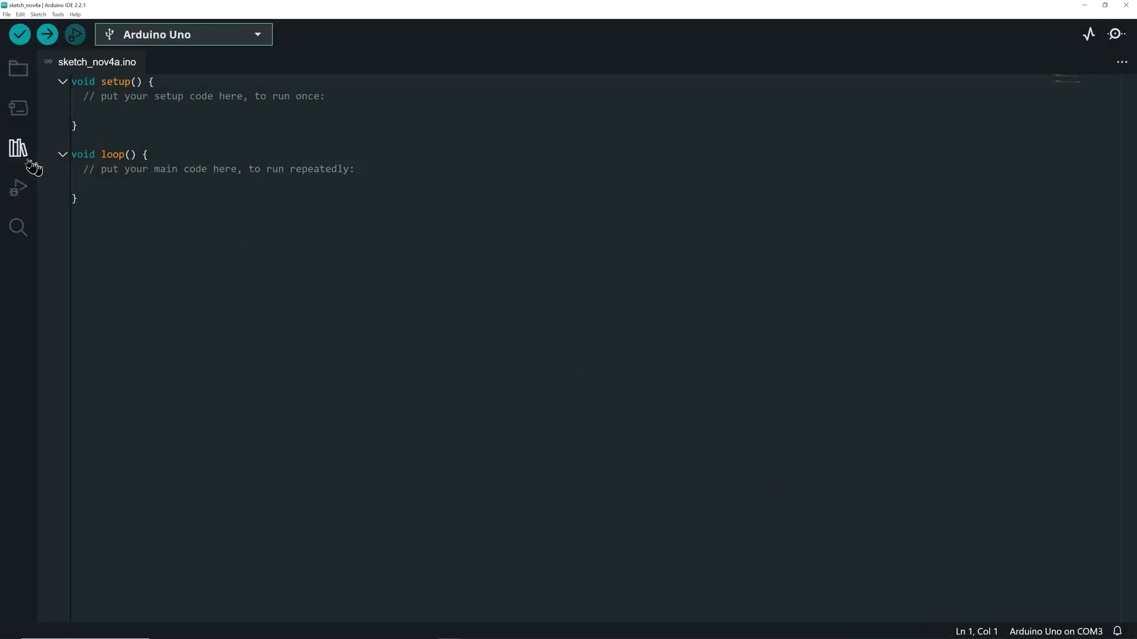
Install the DFRobotDFPlayerMini library from the Library Manager
{"action": "left_click", "coordinate": [18, 148]}
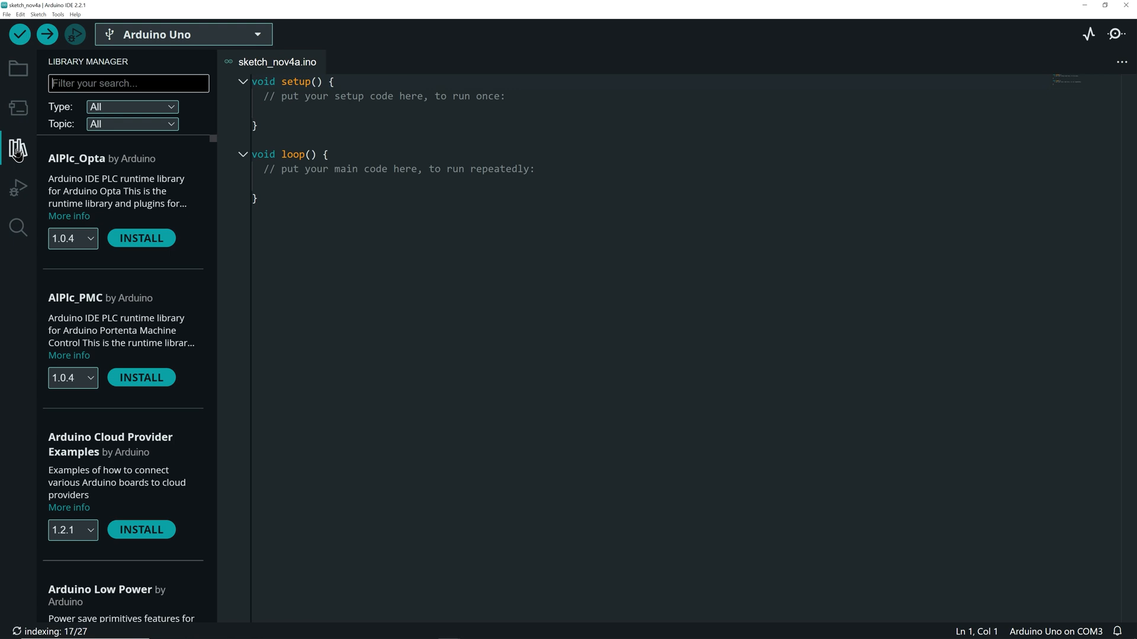
{"action": "type", "text": "dfplayer"}
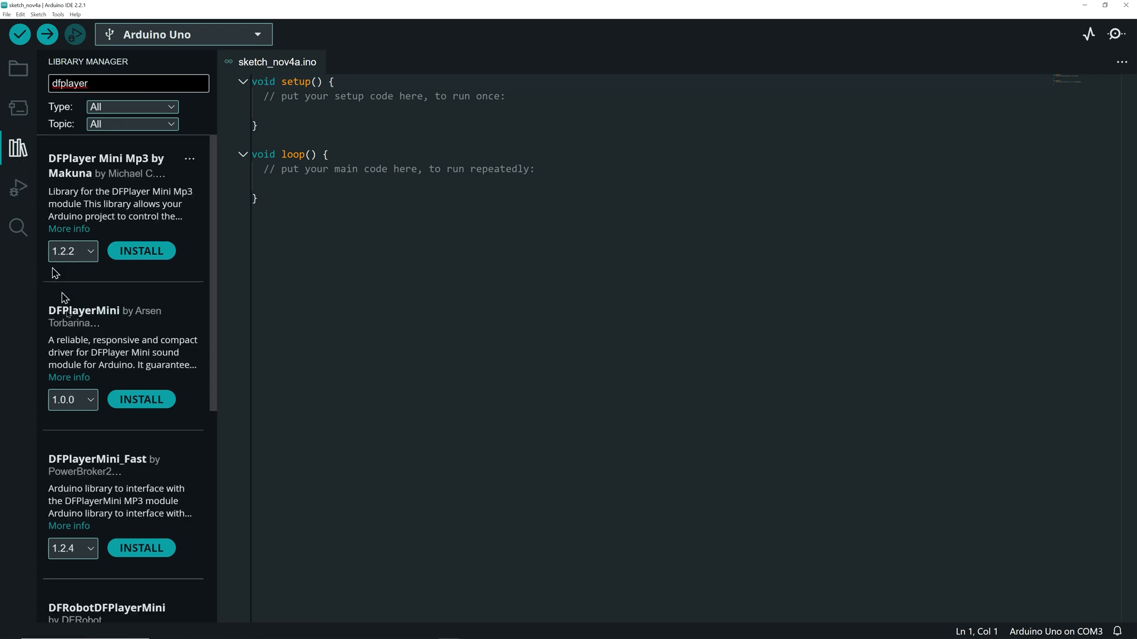
{"action": "scroll", "scroll_direction": "down", "scroll_amount": 3}
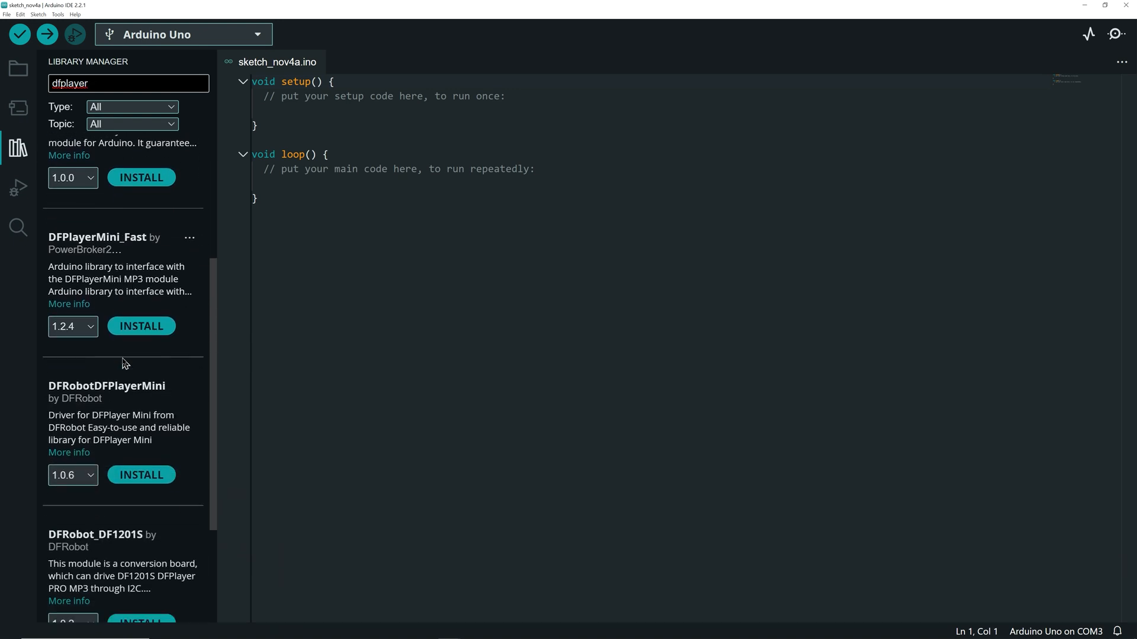
{"action": "scroll", "scroll_direction": "down", "scroll_amount": 3}
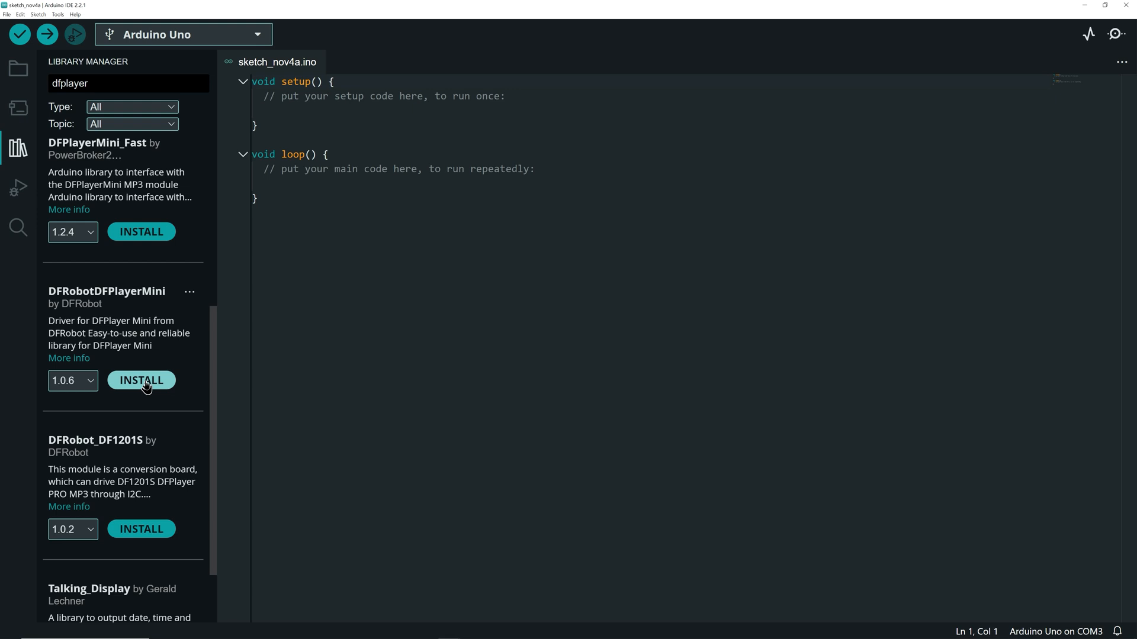
{"action": "left_click", "coordinate": [141, 380]}
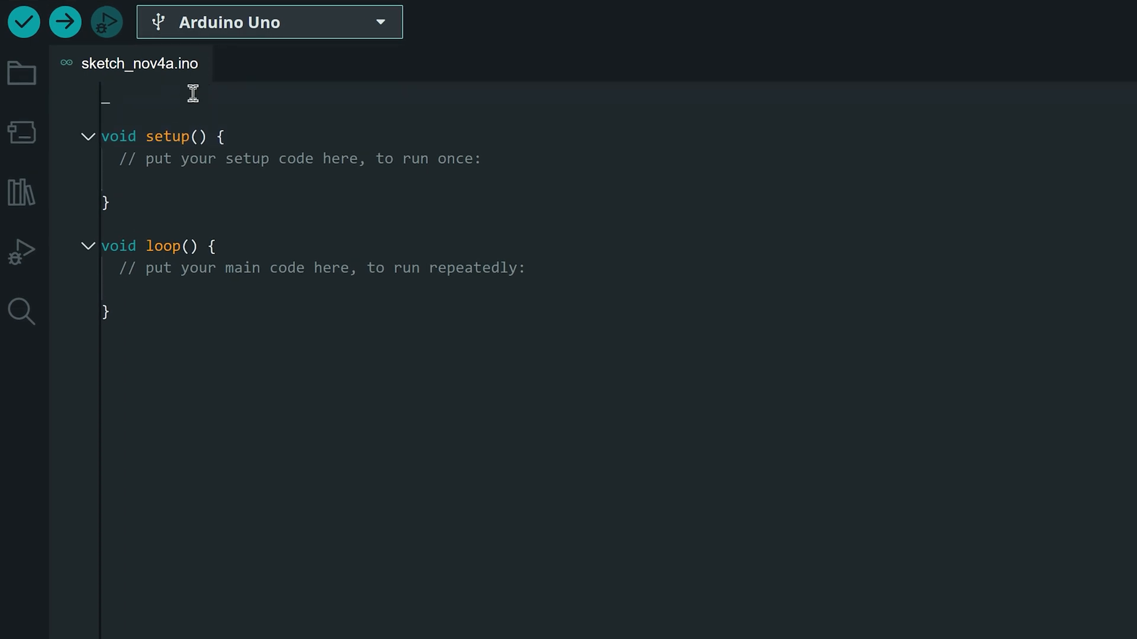
Include SoftwareSerial.h and DFRobotDFPlayerMini.h and define RX_PIN 10 and TX_PIN 11
{"action": "type", "text": "#include \""}
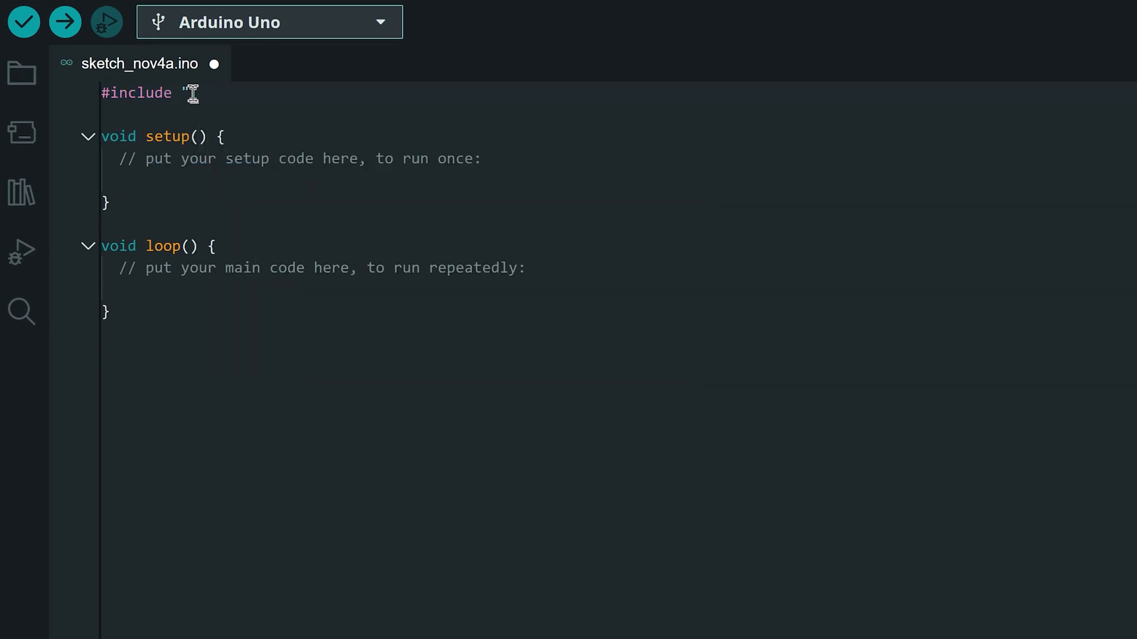
{"action": "type", "text": "SoftwareSerial.h"}
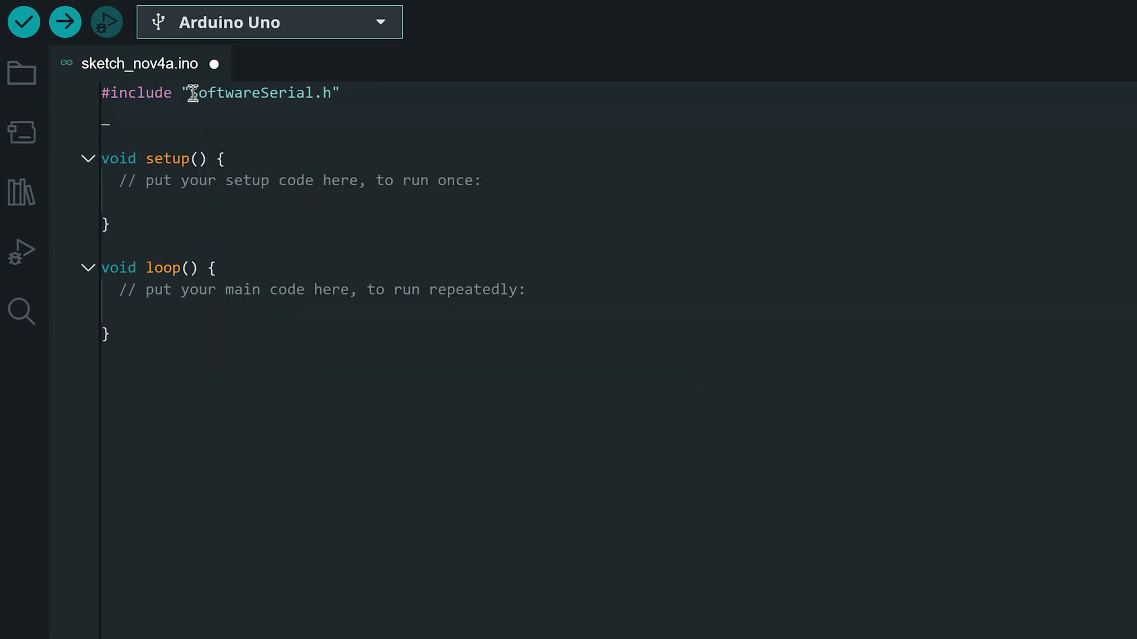
{"action": "type", "text": "#include \"D\""}
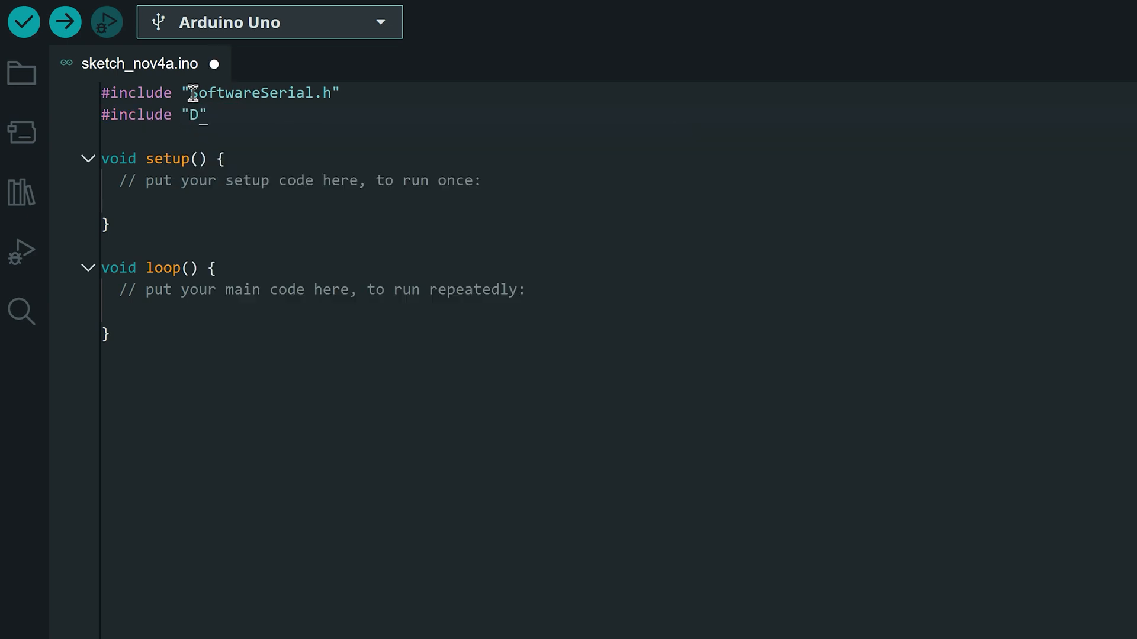
{"action": "type", "text": "FRobotDFPlayerMini.h"}
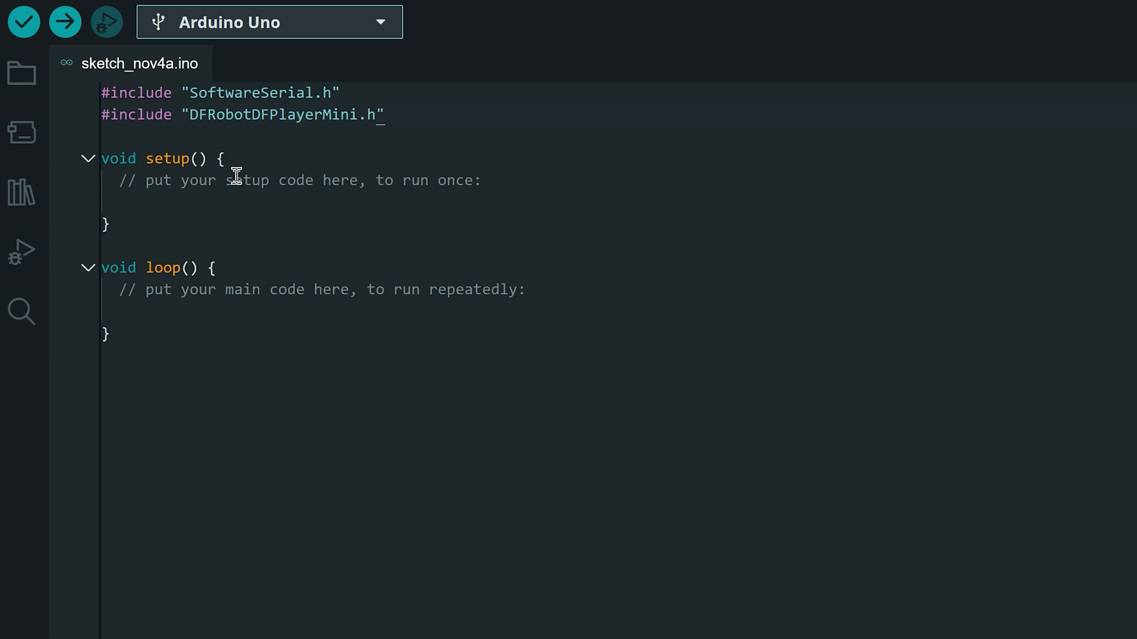
{"action": "mouse_move", "coordinate": [424, 120]}
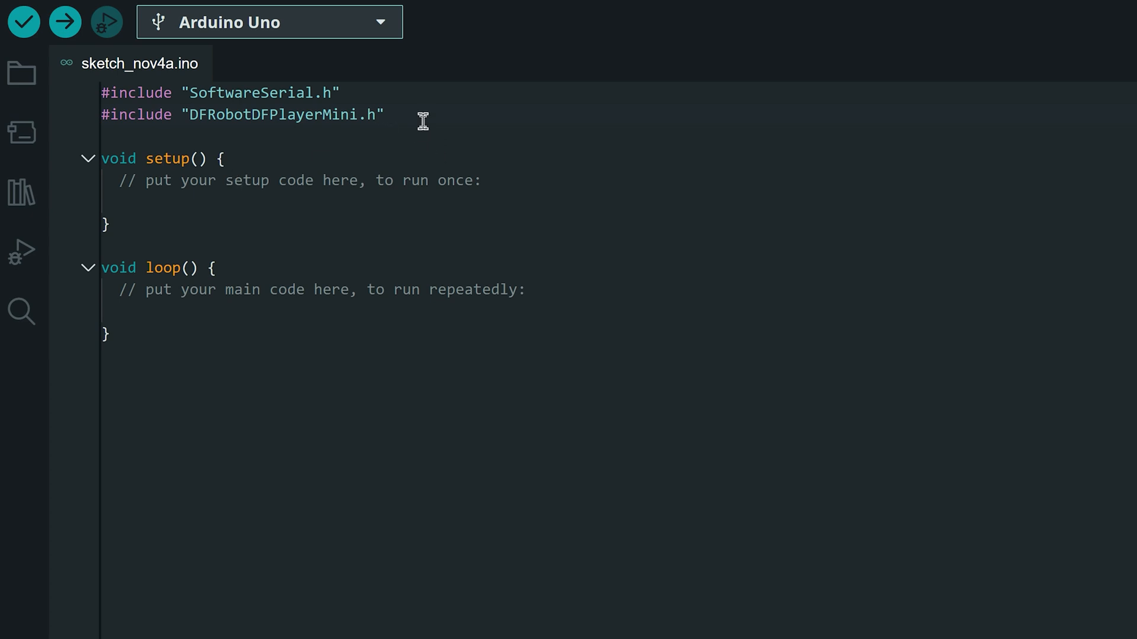
{"action": "type", "text": "#define _"}
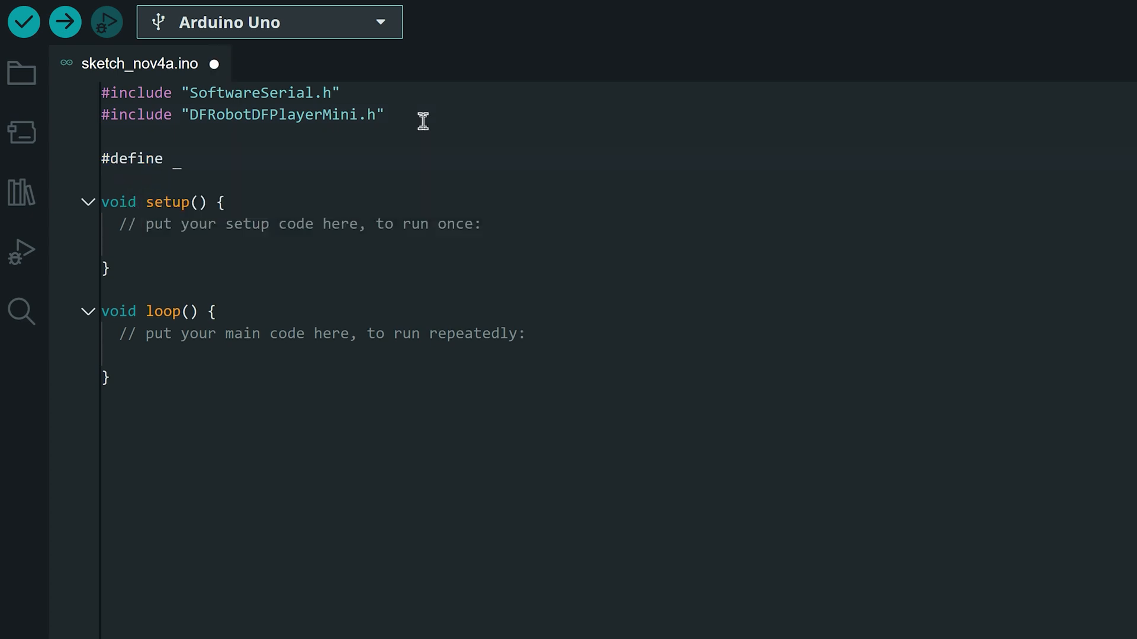
{"action": "type", "text": "RX_PIN 10"}
{"action": "type", "text": "#define"}
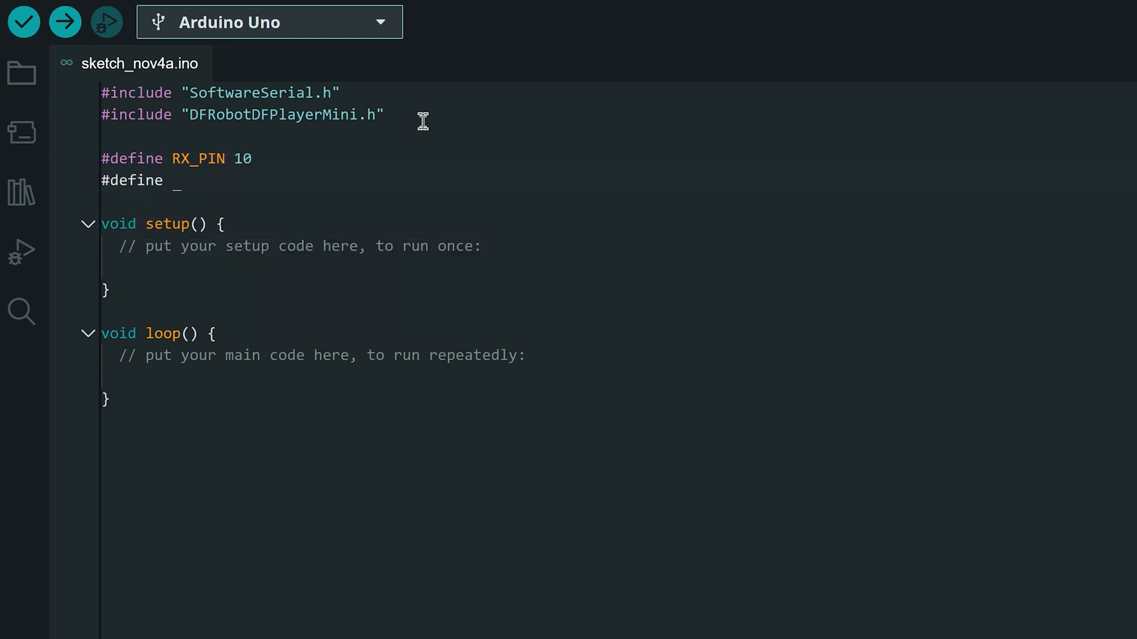
{"action": "type", "text": "TX_PIN 11"}
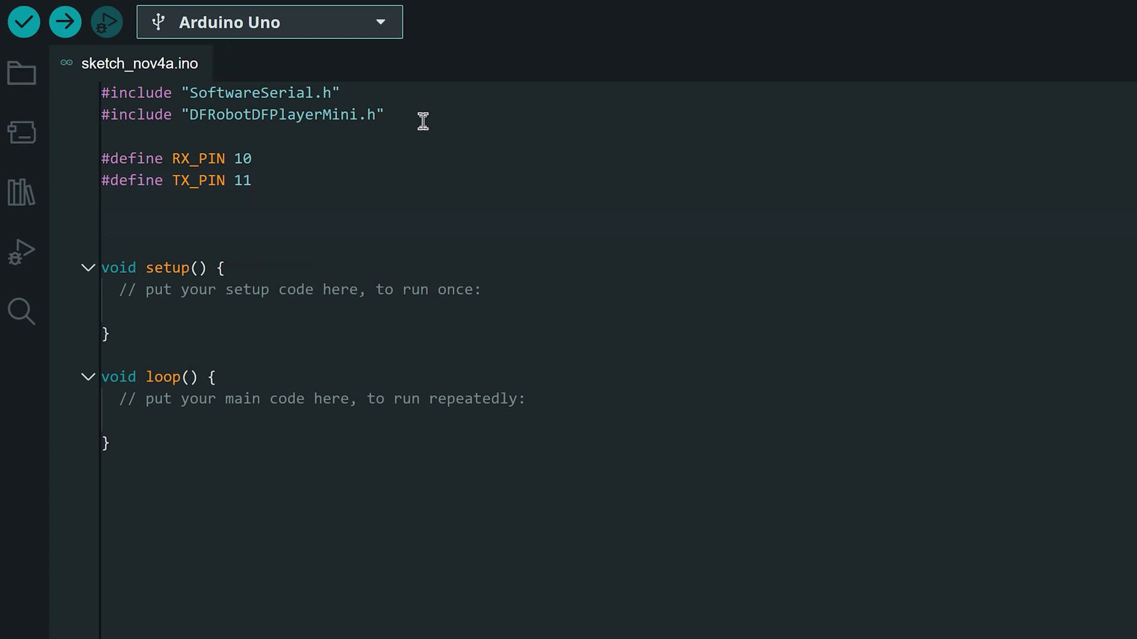
Declare the DFRobotDFPlayerMini mp3 object and the softwareSerialMP3 pointer
{"action": "type", "text": "DF_"}
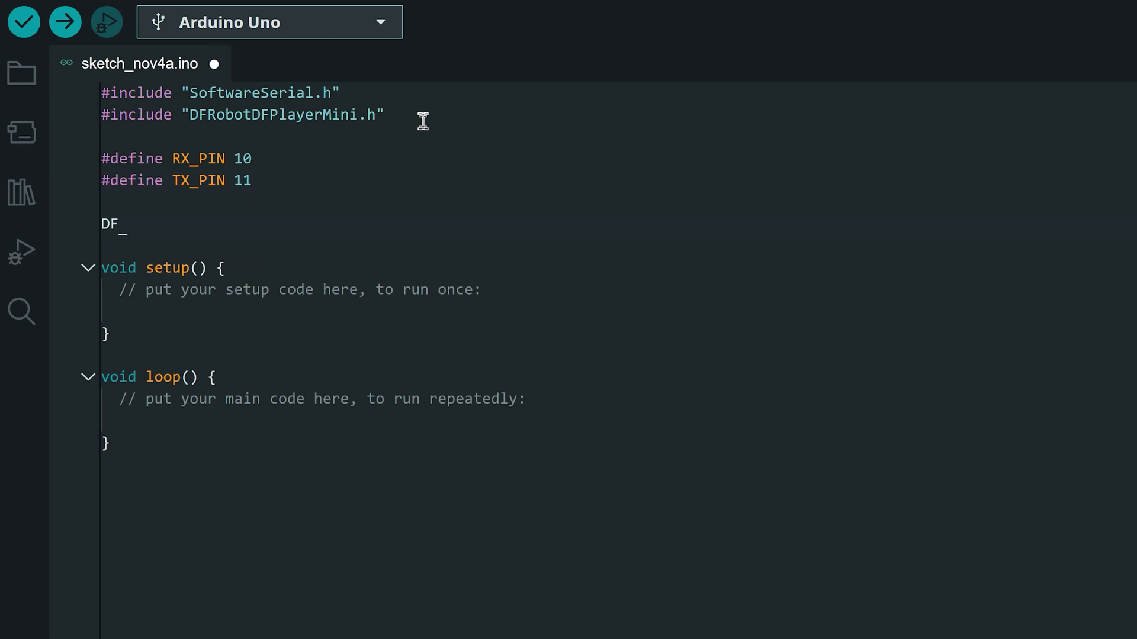
{"action": "type", "text": "RobotDFPlayerMini"}
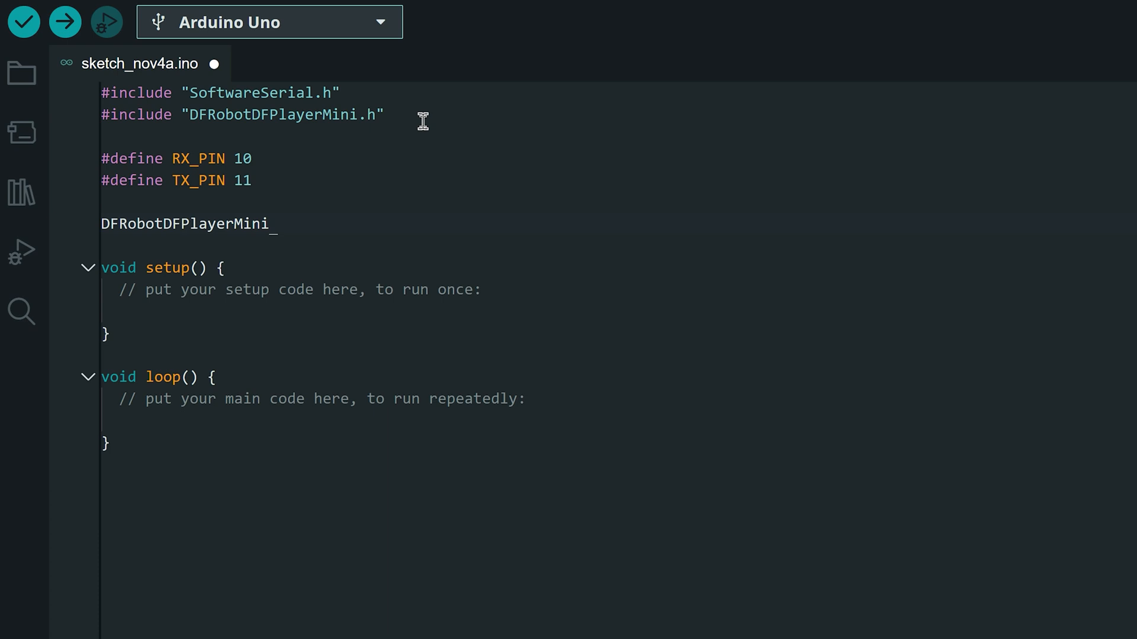
{"action": "type", "text": "mp3;"}
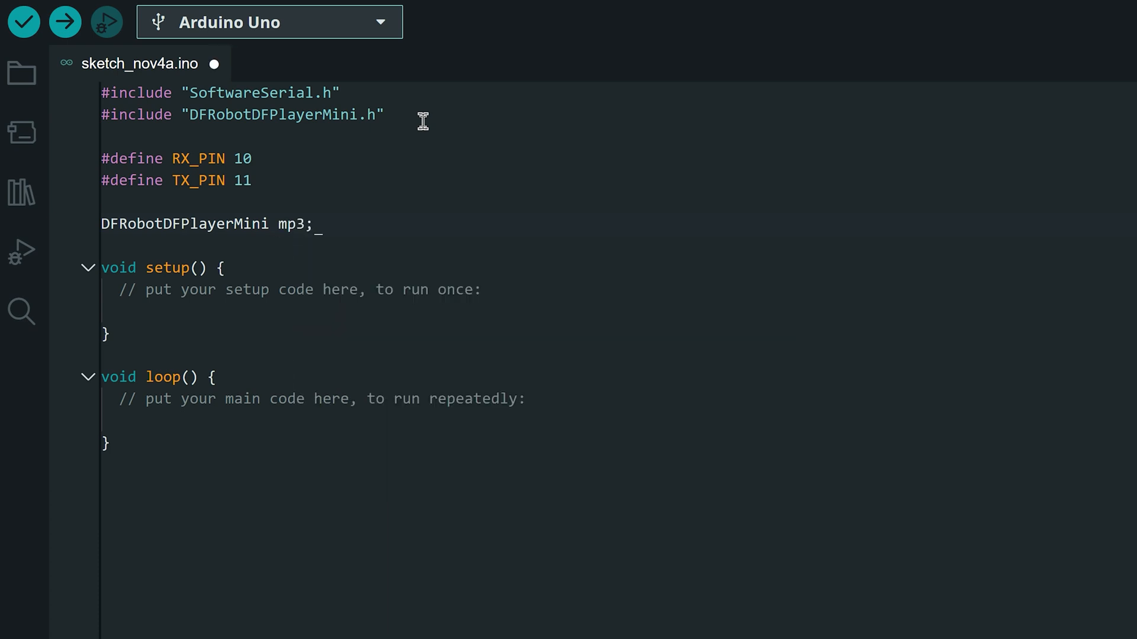
{"action": "type", "text": "SoftwareSerial *"}
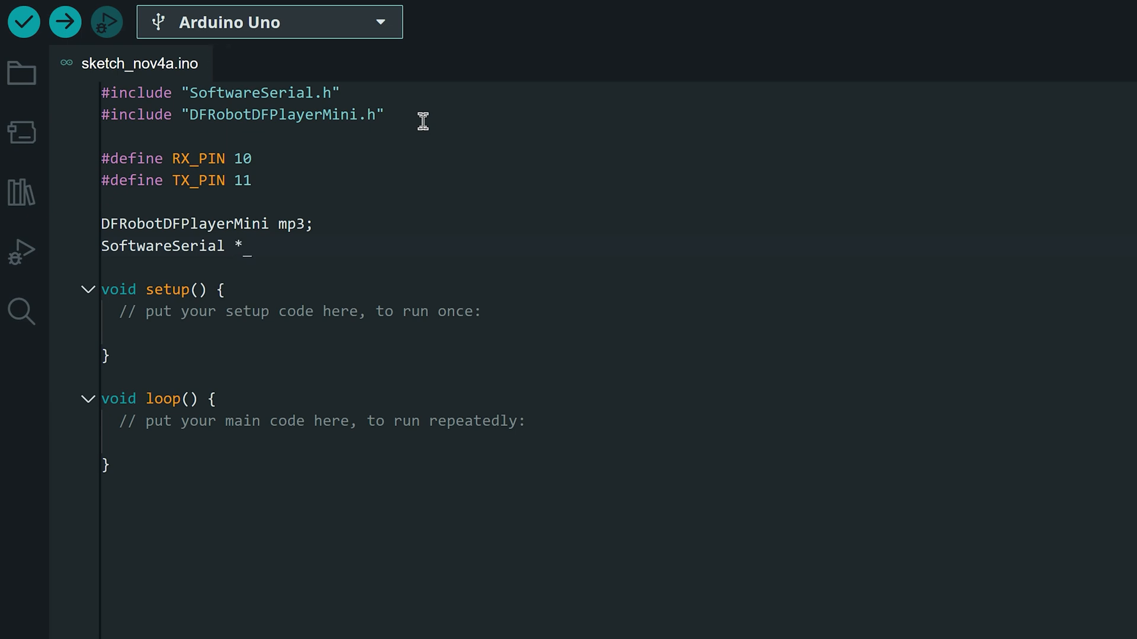
{"action": "type", "text": "softwareSerialM"}
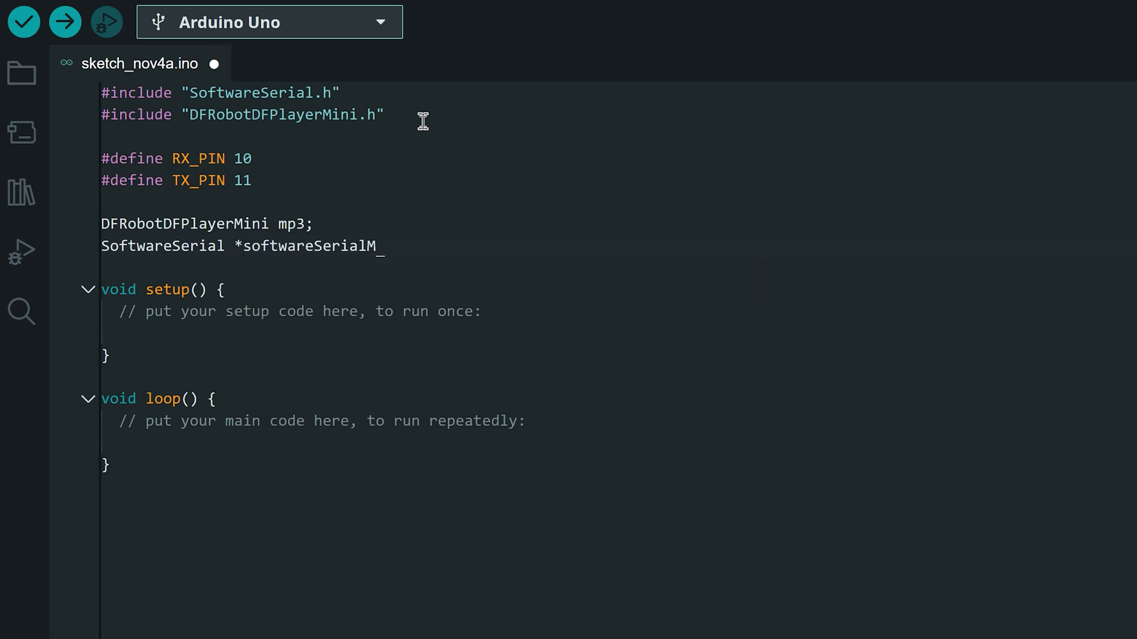
In setup, begin Serial, create the SoftwareSerial on RX/TX at 9600 and print an Initializing message
{"action": "triple_click", "coordinate": [298, 311]}
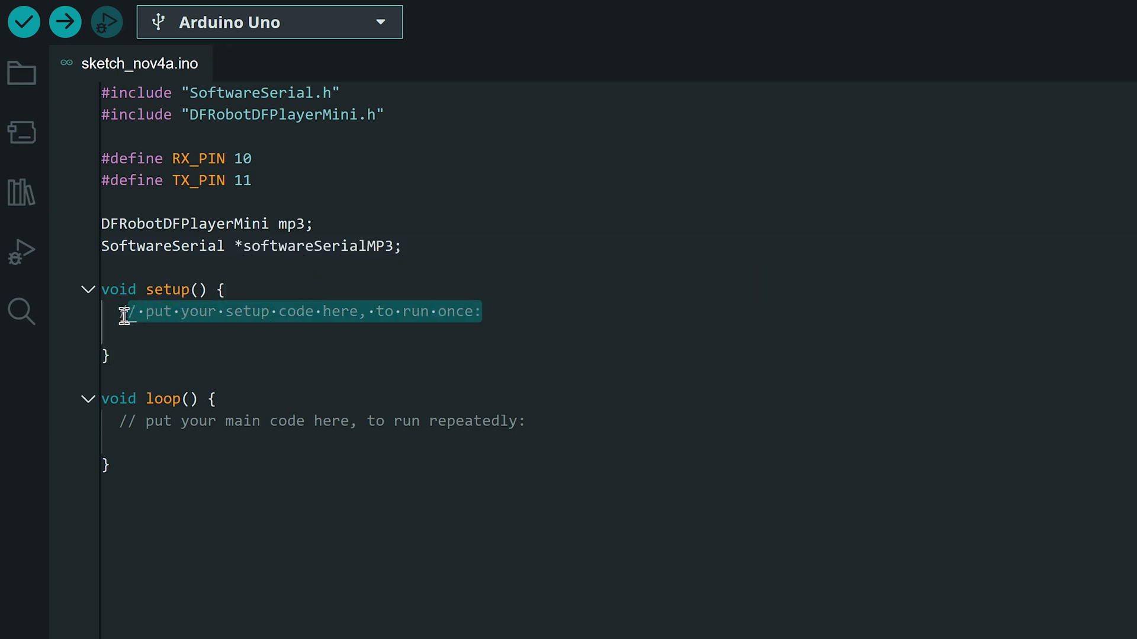
{"action": "type", "text": "Serial.begin(9600);"}
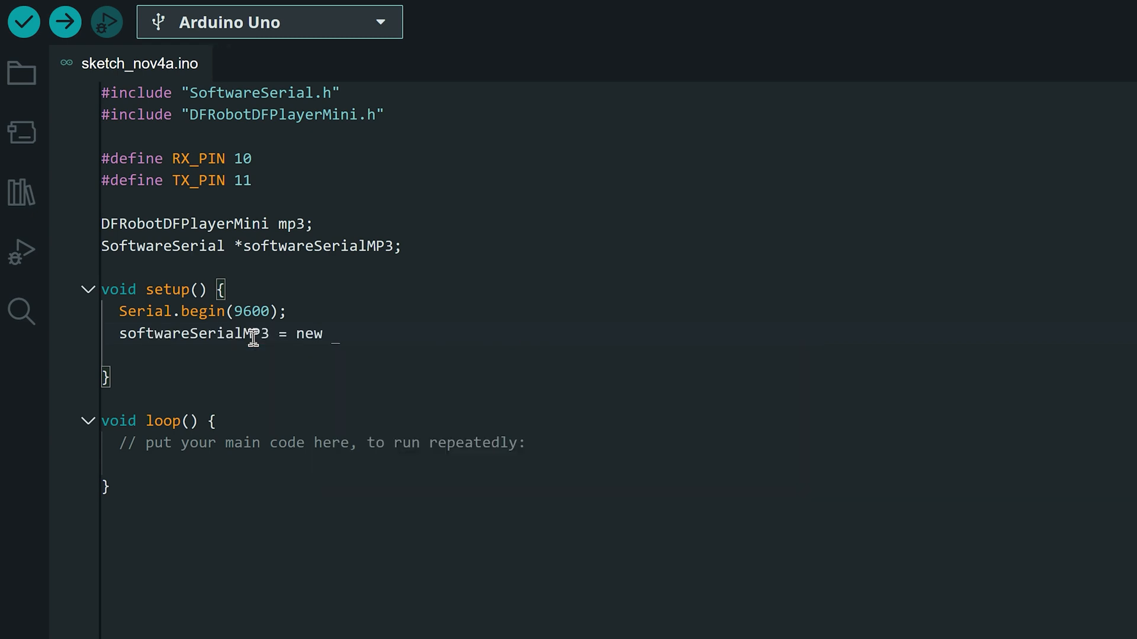
{"action": "type", "text": "SoftwareSerial()"}
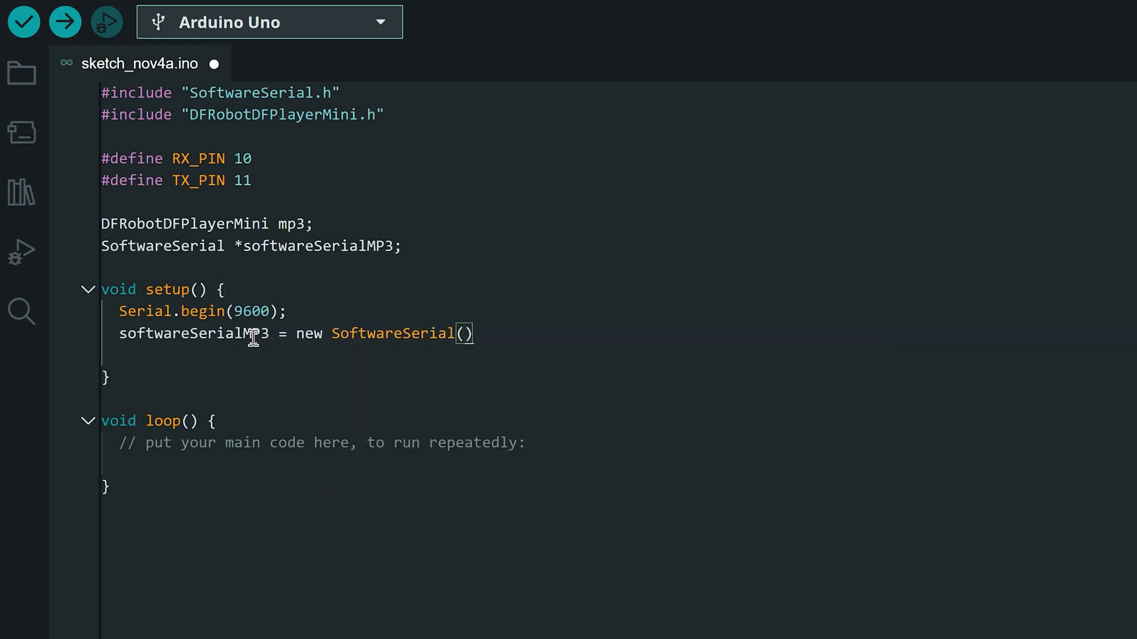
{"action": "type", "text": "RX_PIN,TX_PIN"}
{"action": "type", "text": "softwareSerialMP3"}
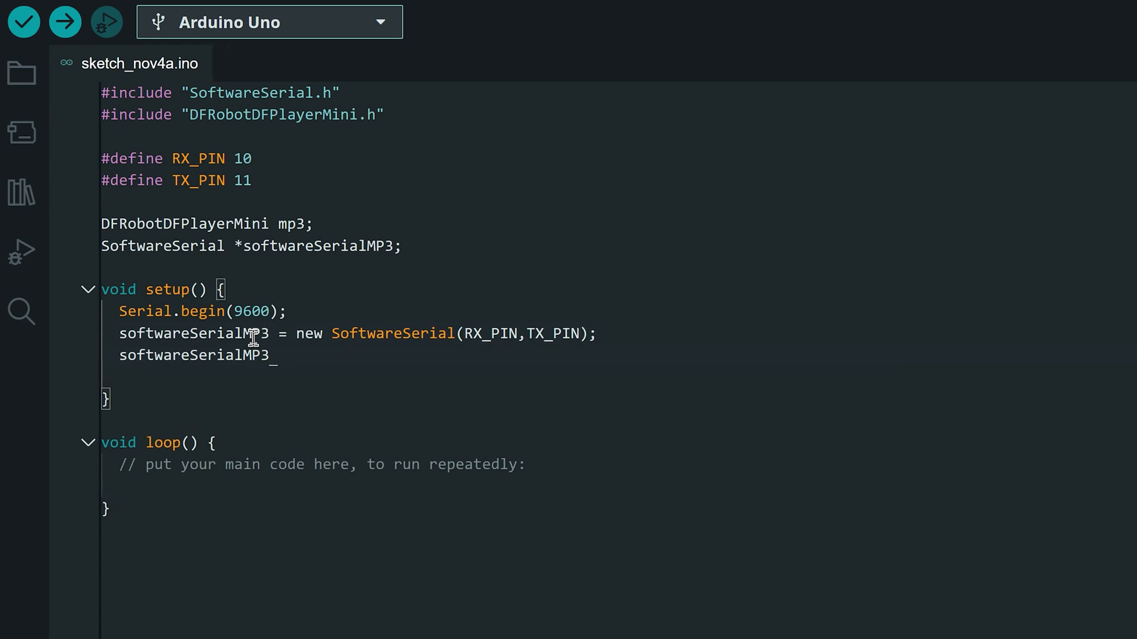
{"action": "type", "text": "->begin"}
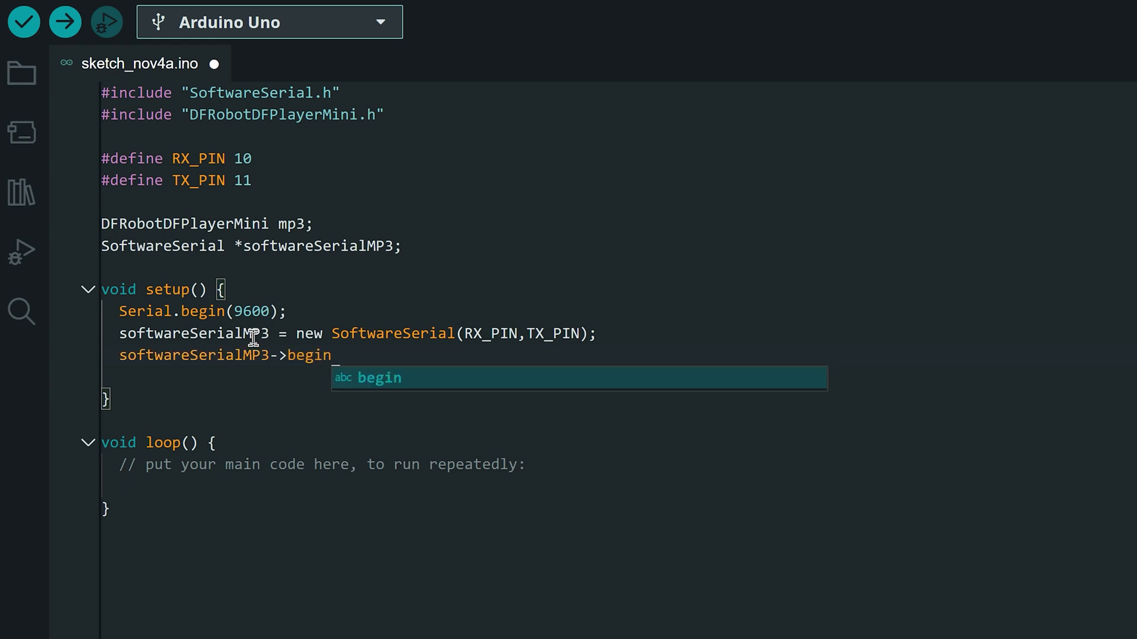
{"action": "type", "text": "(960"}
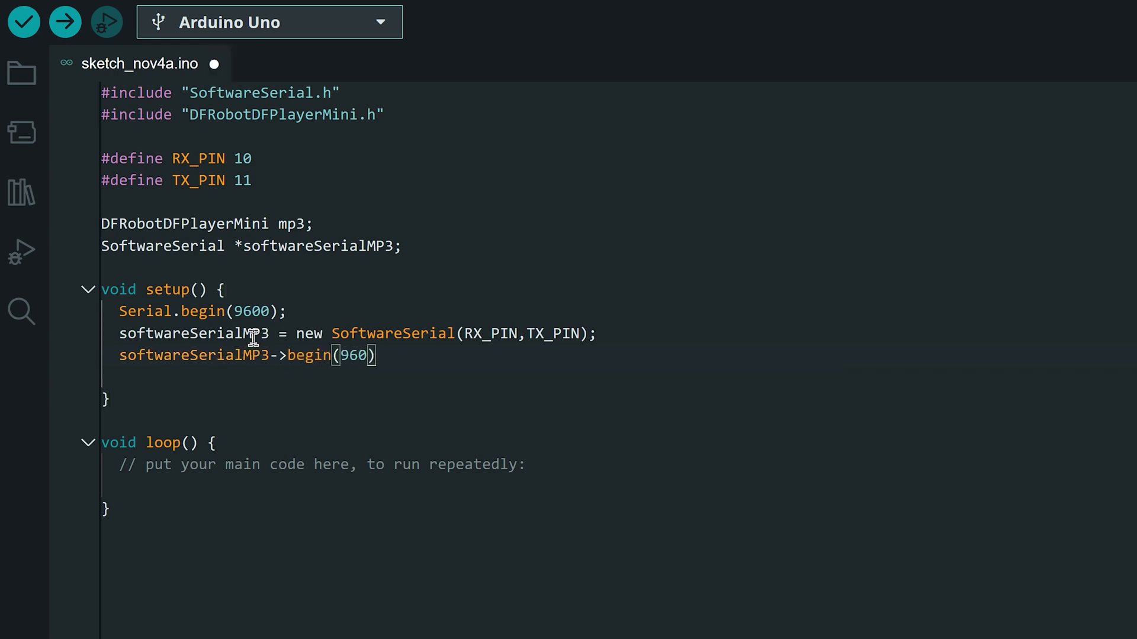
{"action": "type", "text": "0l"}
{"action": "type", "text": "Serial.println(\""}
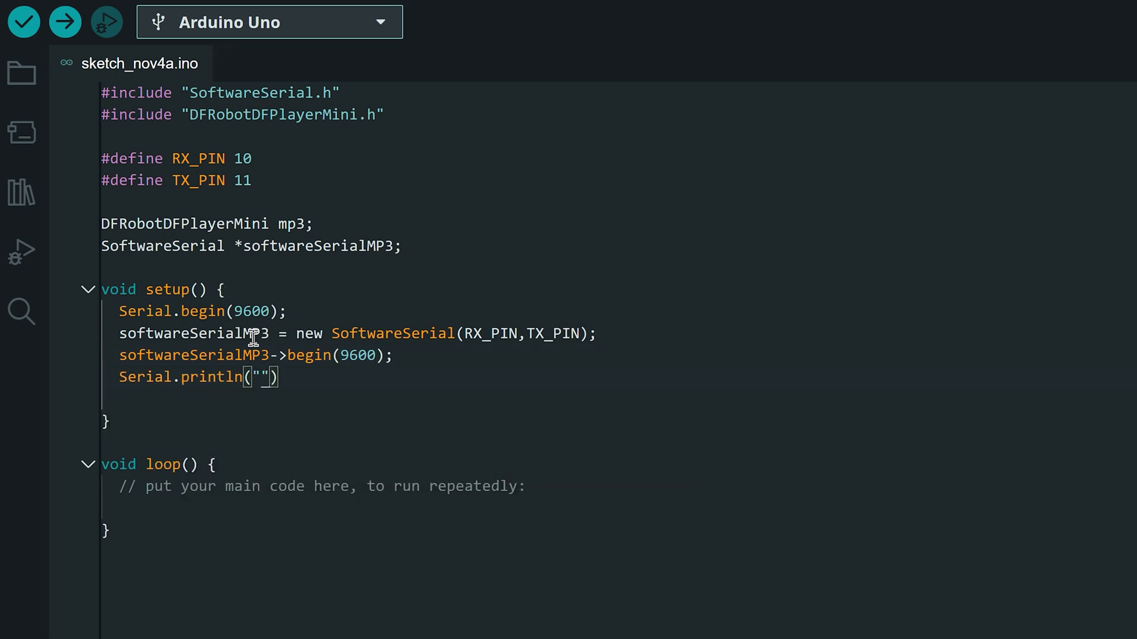
{"action": "type", "text": "Initializing MP3 Player..."}
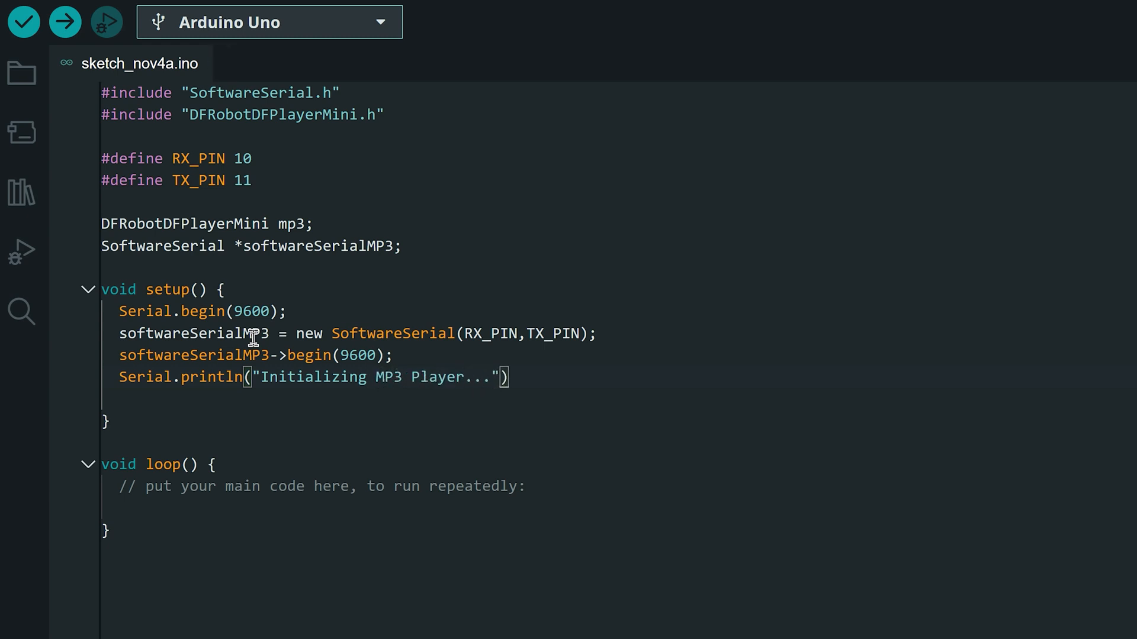
Add the if(!mp3.begin(*softwareSerialMP3, true, false)) startup check
{"action": "type", "text": "if(!mp3)"}
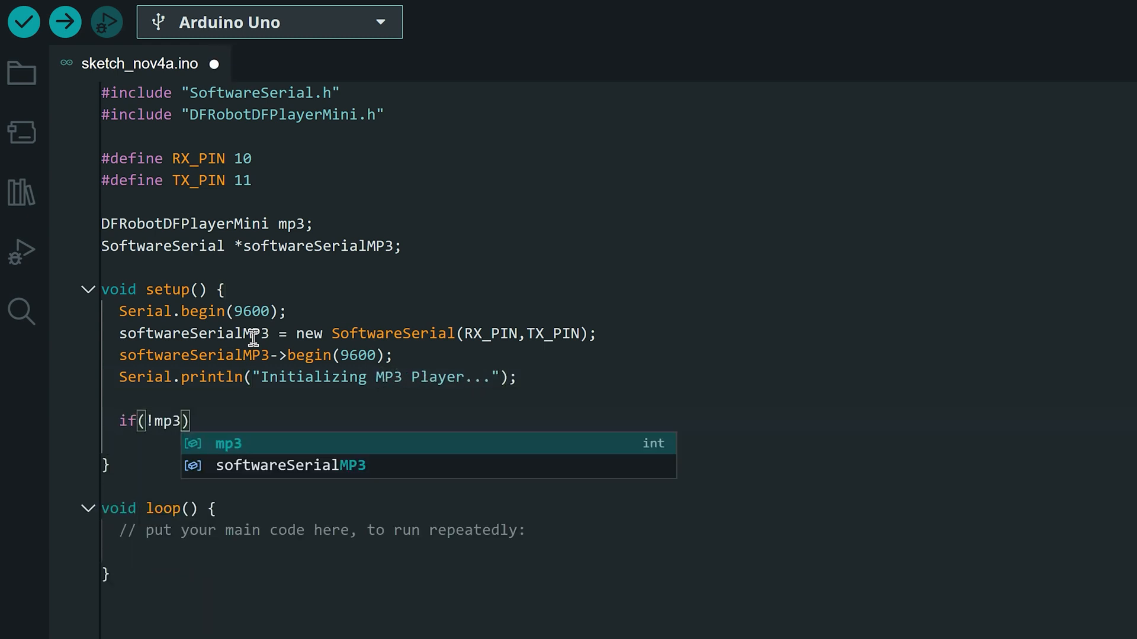
{"action": "type", "text": ".begin(*"}
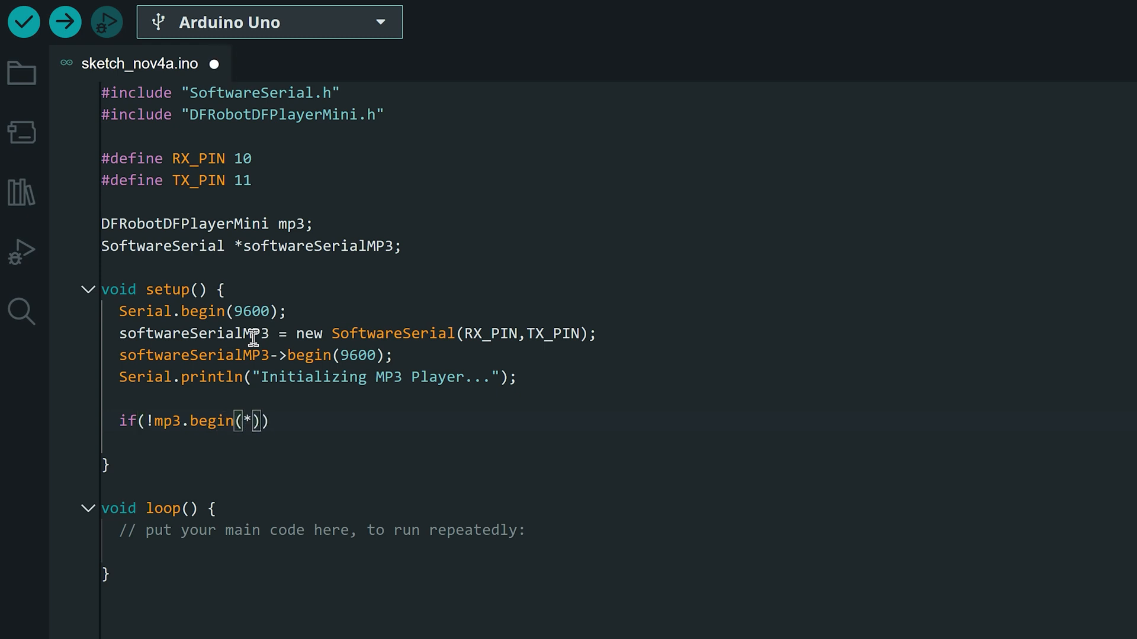
{"action": "type", "text": "softwareSerialMP3"}
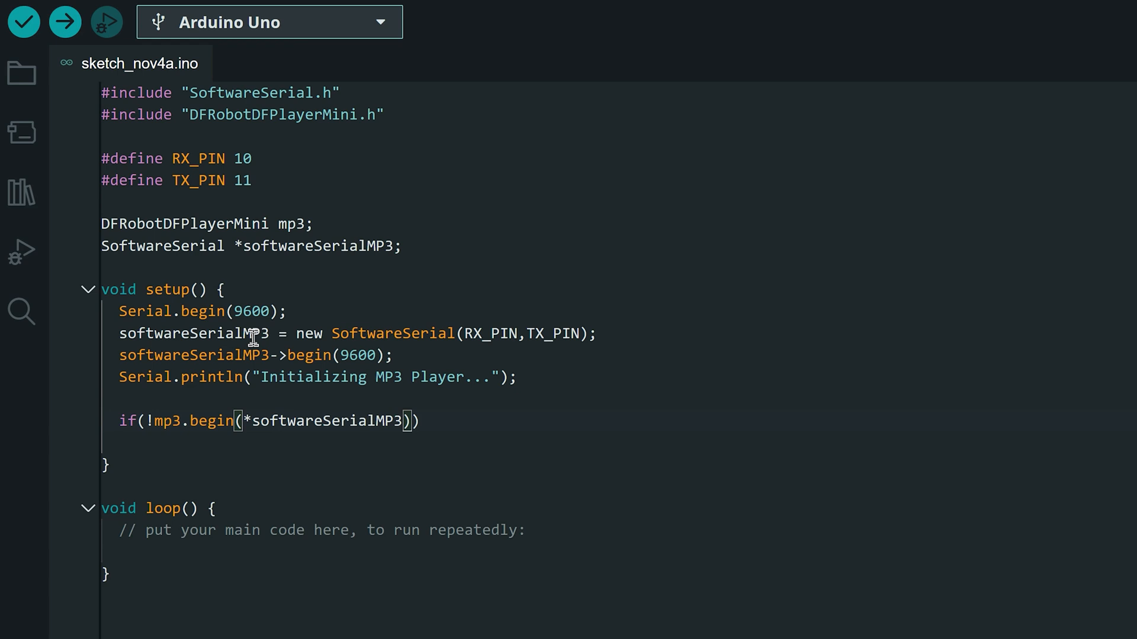
{"action": "type", "text": ",true,false"}
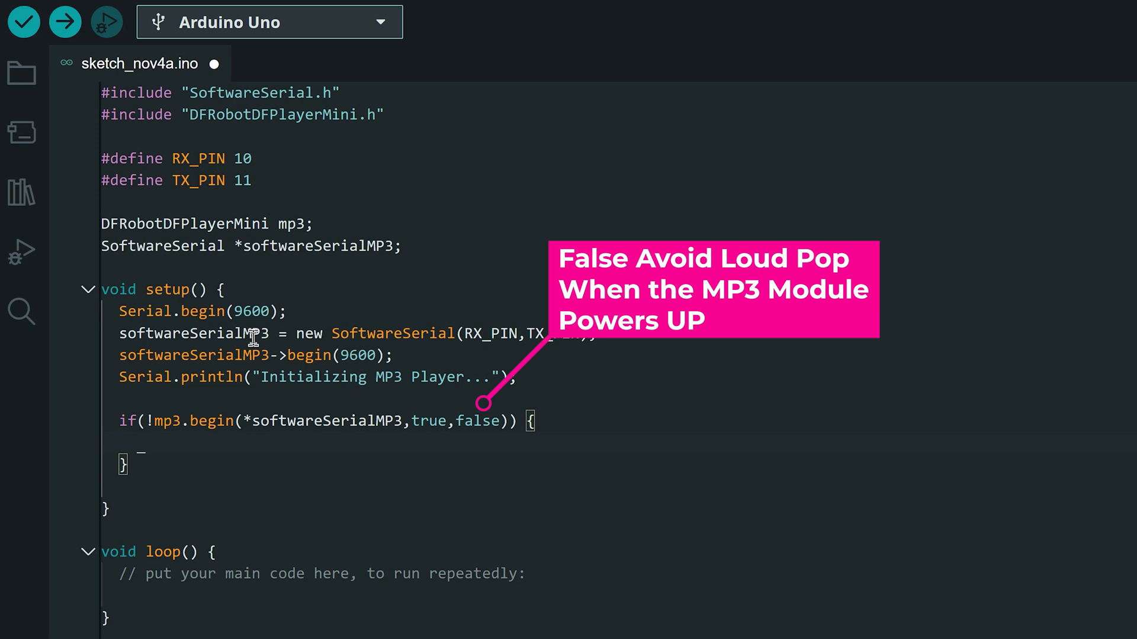
Print "Unable to initialize the MP3 Player" and halt with while(true) in the failure branch
{"action": "type", "text": "Serial.println(\"Unab"}
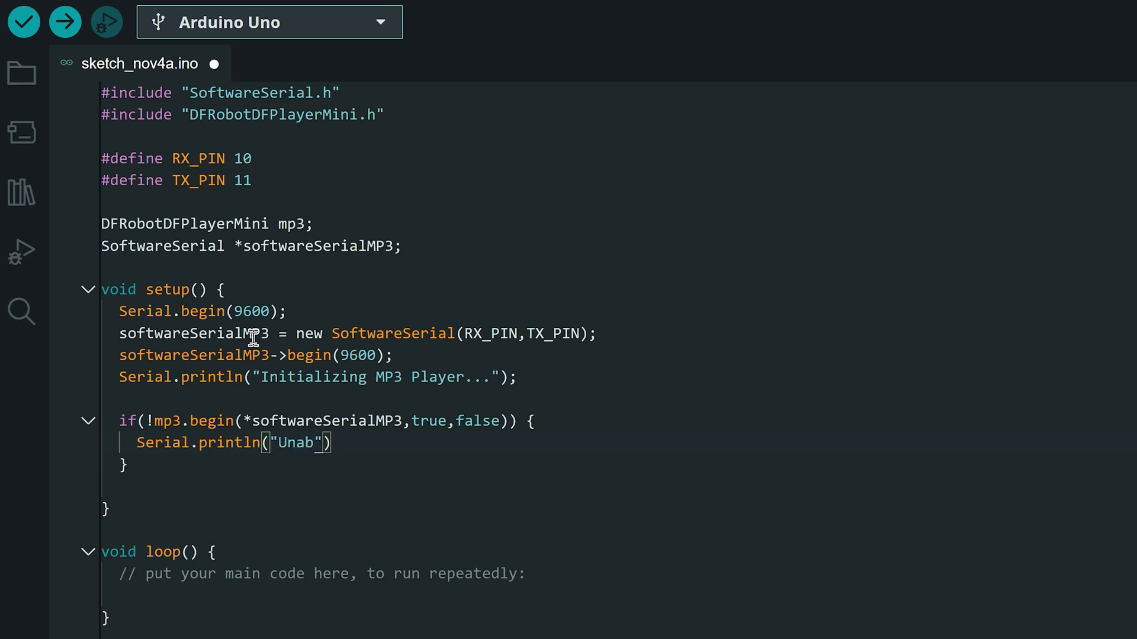
{"action": "type", "text": "le to initialize the MP3 Player"}
{"action": "type", "text": "w"}
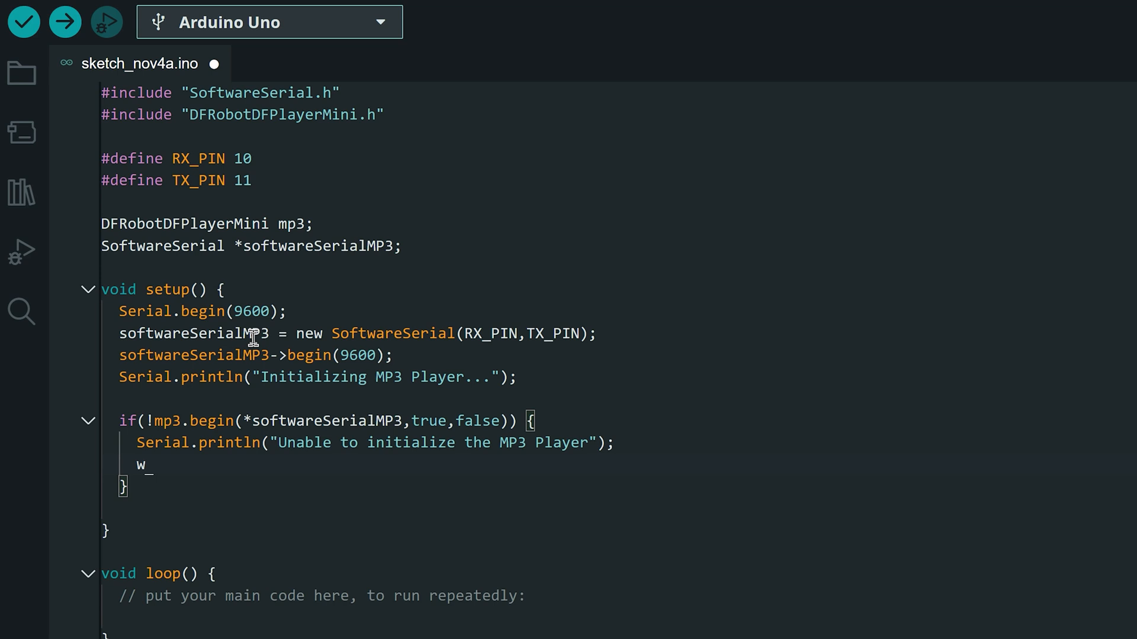
{"action": "type", "text": "h"}
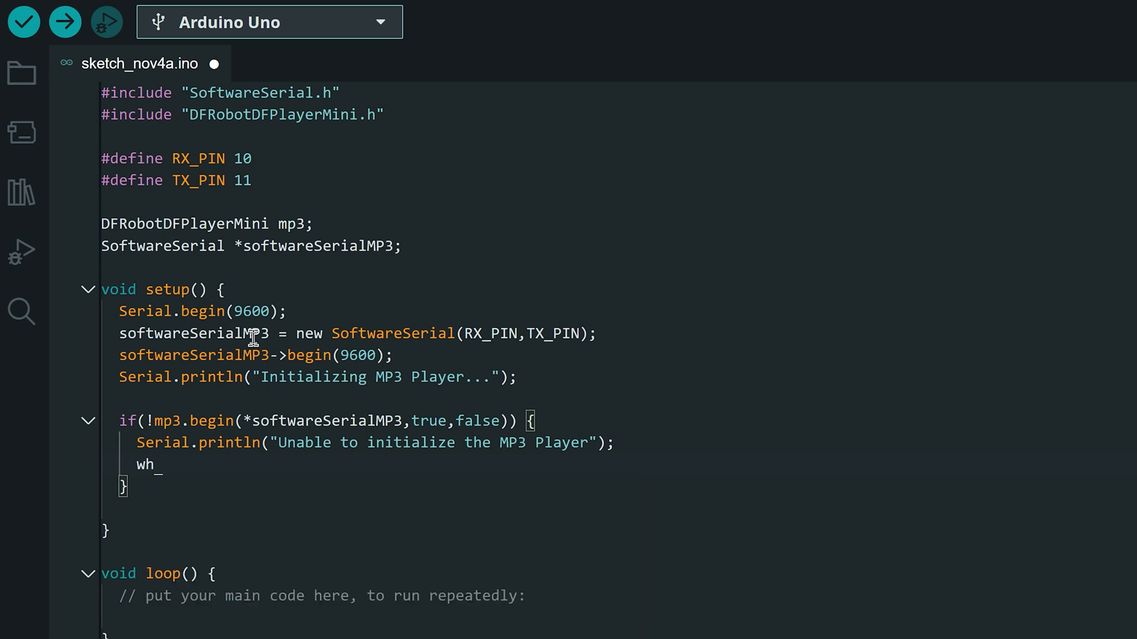
{"action": "type", "text": "ile"}
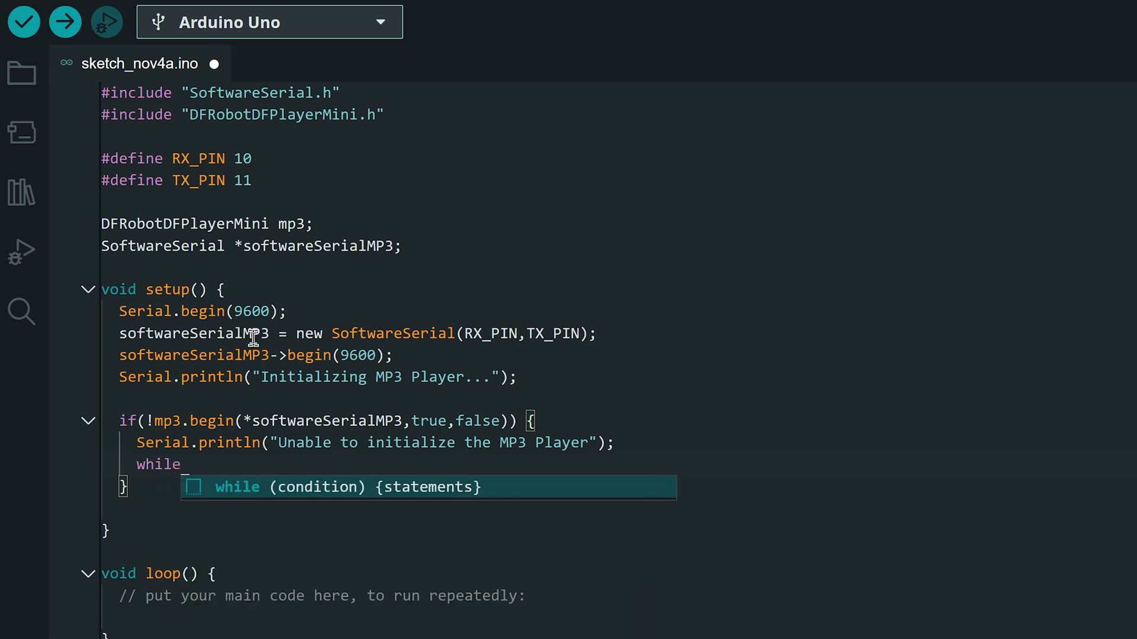
{"action": "type", "text": "(tru"}
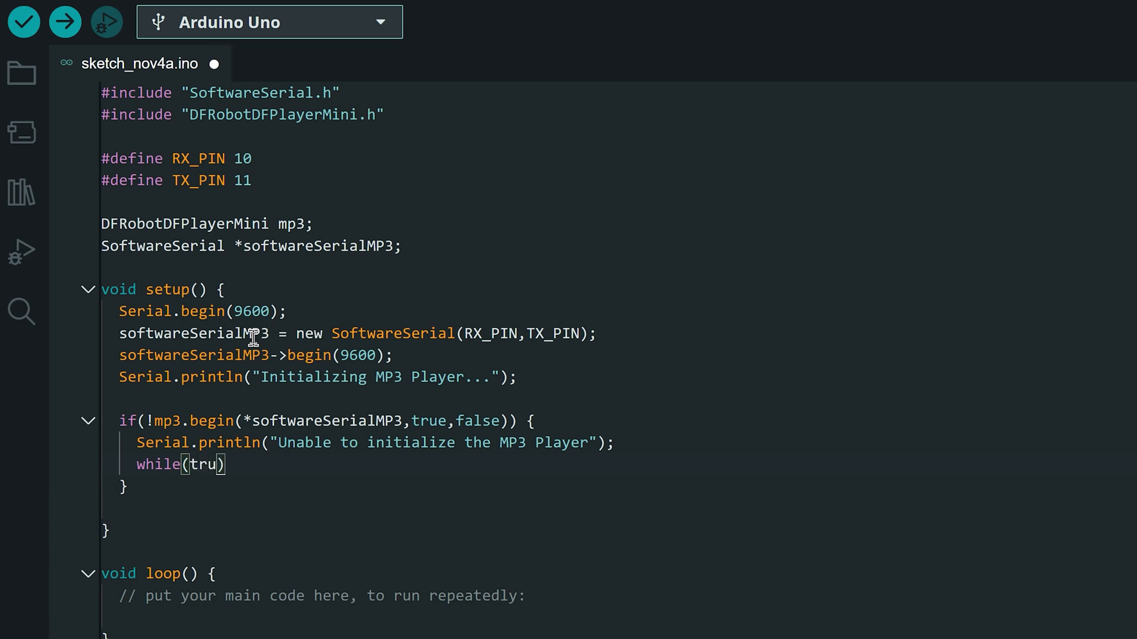
{"action": "type", "text": "e);"}
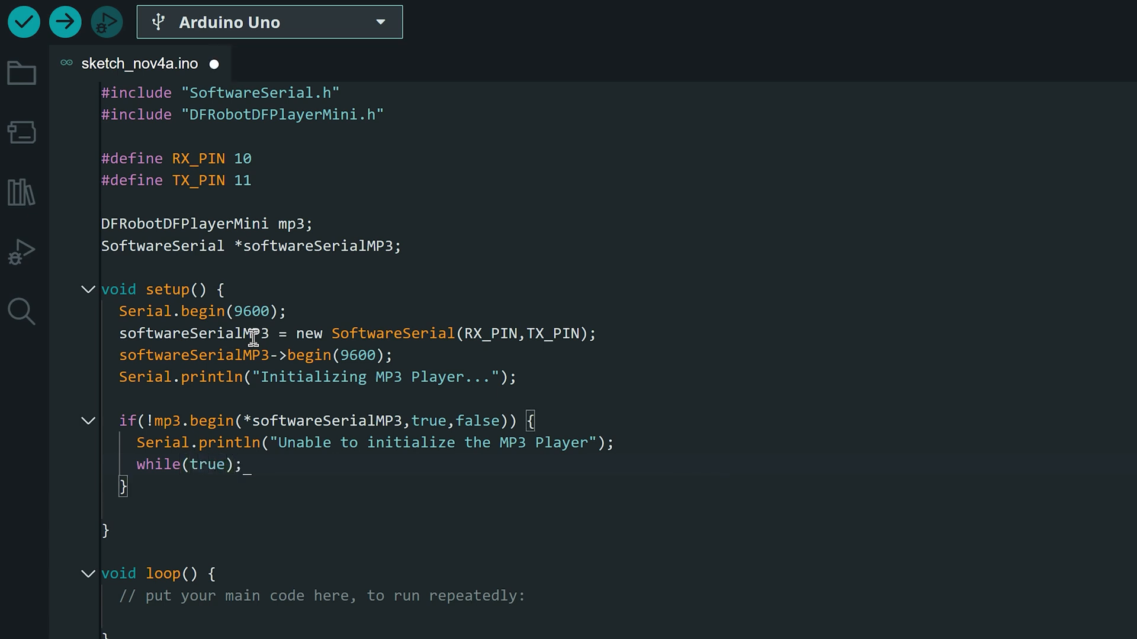
Print "MP3 Player online" after the check and start the mp3.volume call
{"action": "type", "text": "Serial,println(\""}
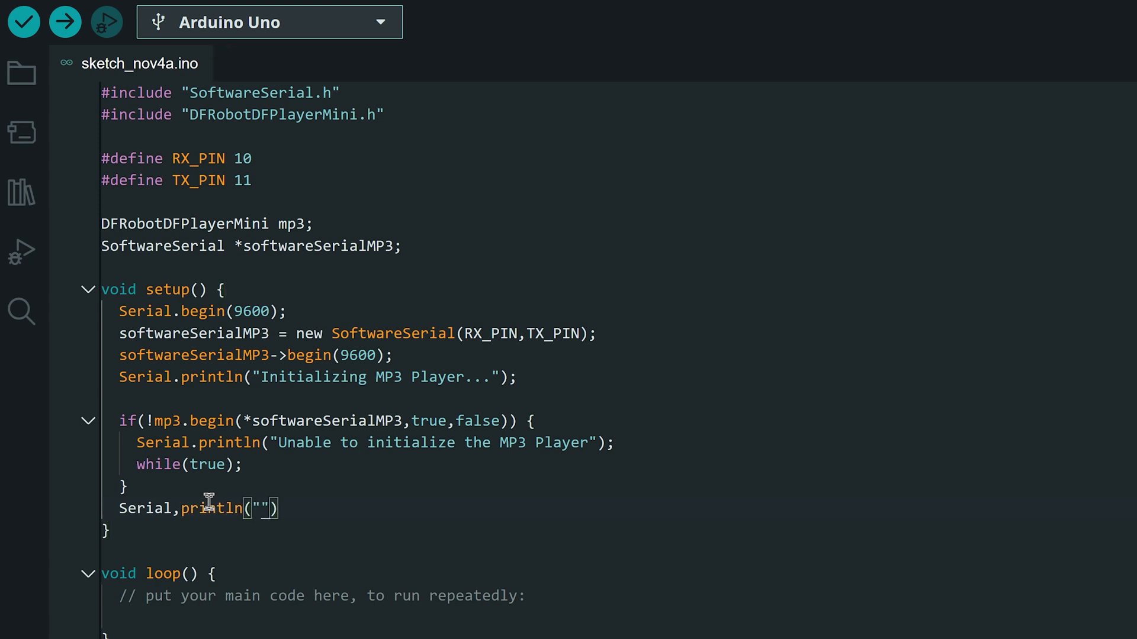
{"action": "type", "text": "MP3 Player online"}
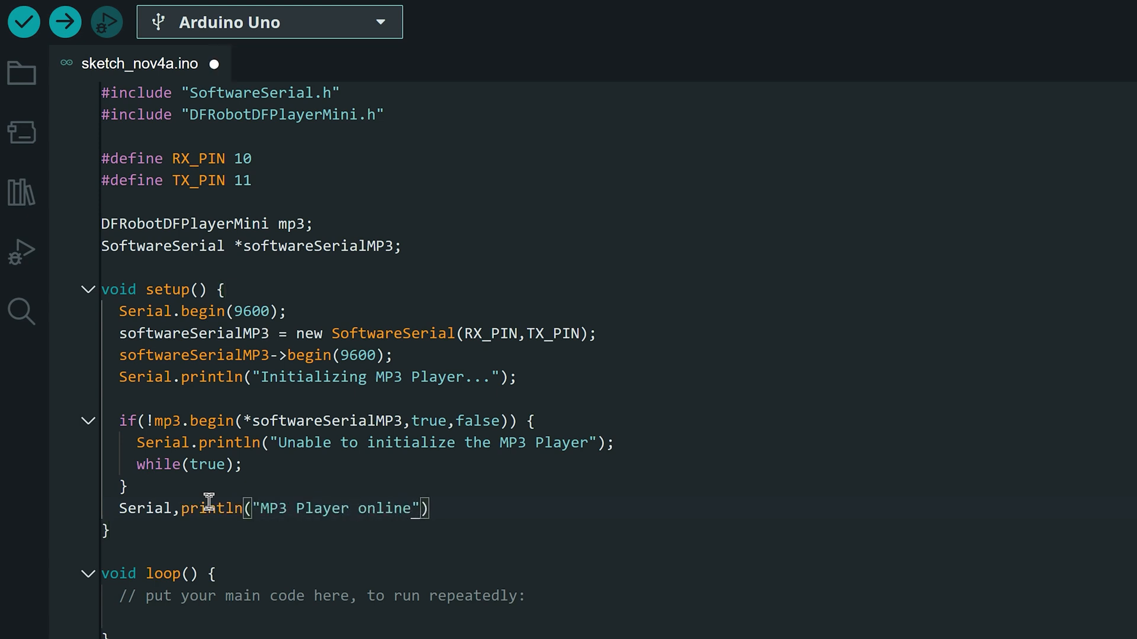
{"action": "type", "text": "mp3.volume("}
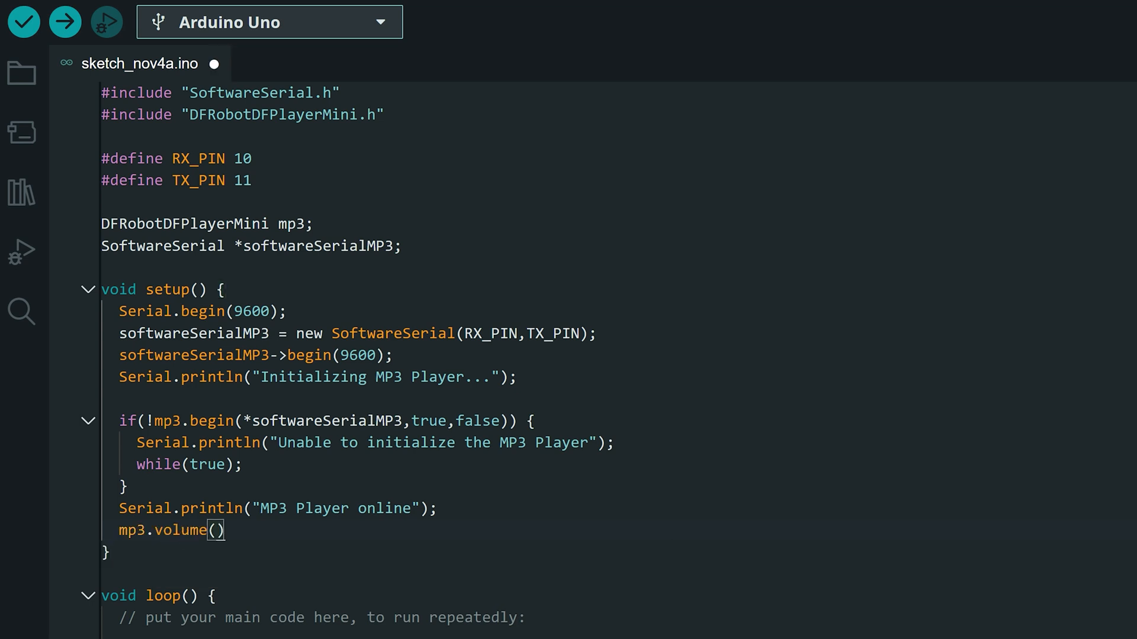
Set the MP3 volume to 25 and start track 1 with mp3.play(1)
{"action": "type", "text": "25"}
{"action": "type", "text": "mp3."}
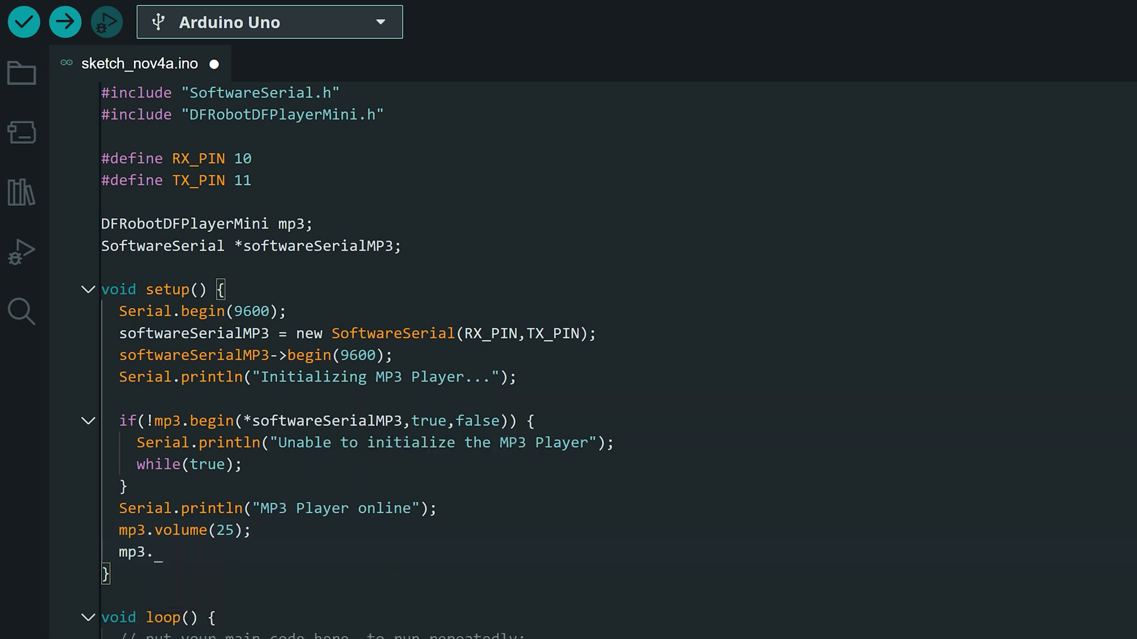
{"action": "type", "text": "play("}
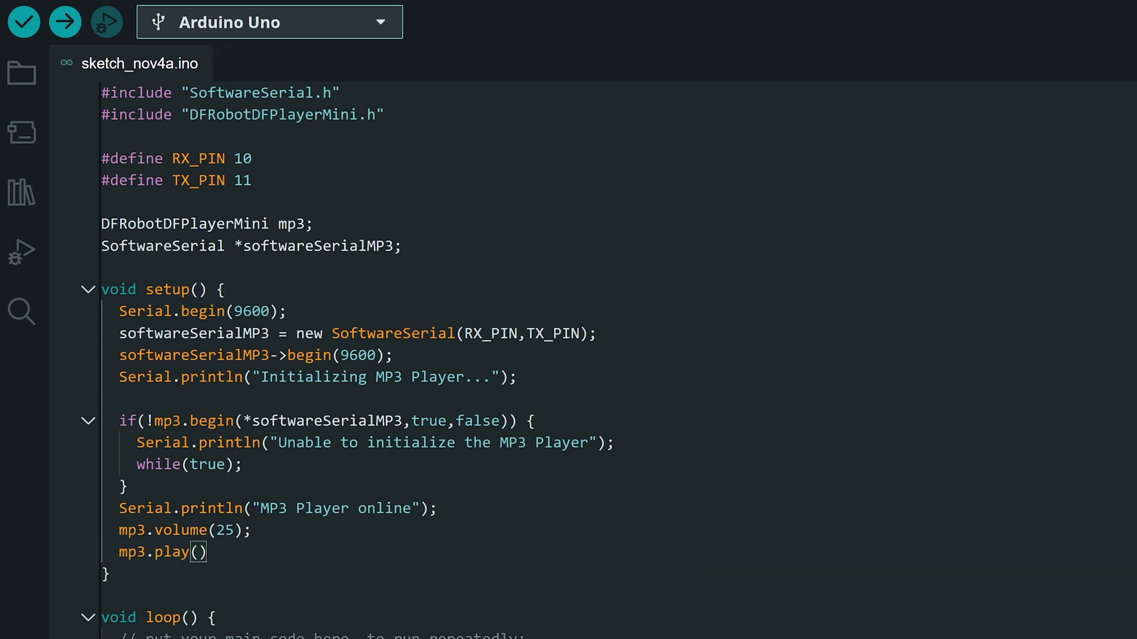
{"action": "type", "text": "1"}
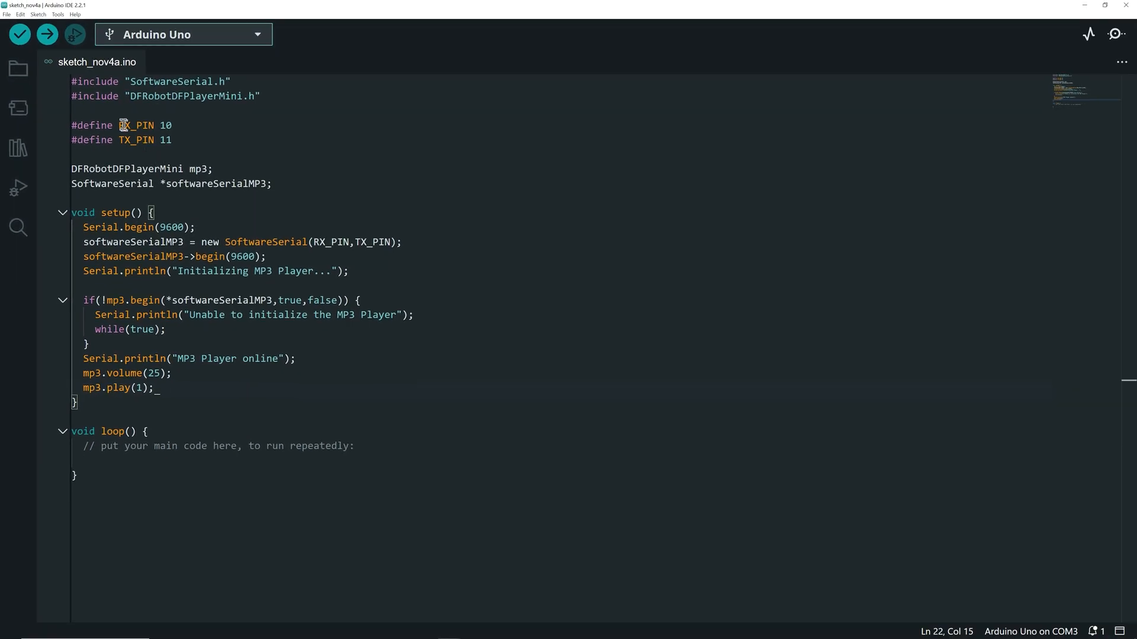
Verify the sketch compiles, dismiss the Done compiling notice, and start a new void function
{"action": "left_click", "coordinate": [19, 34]}
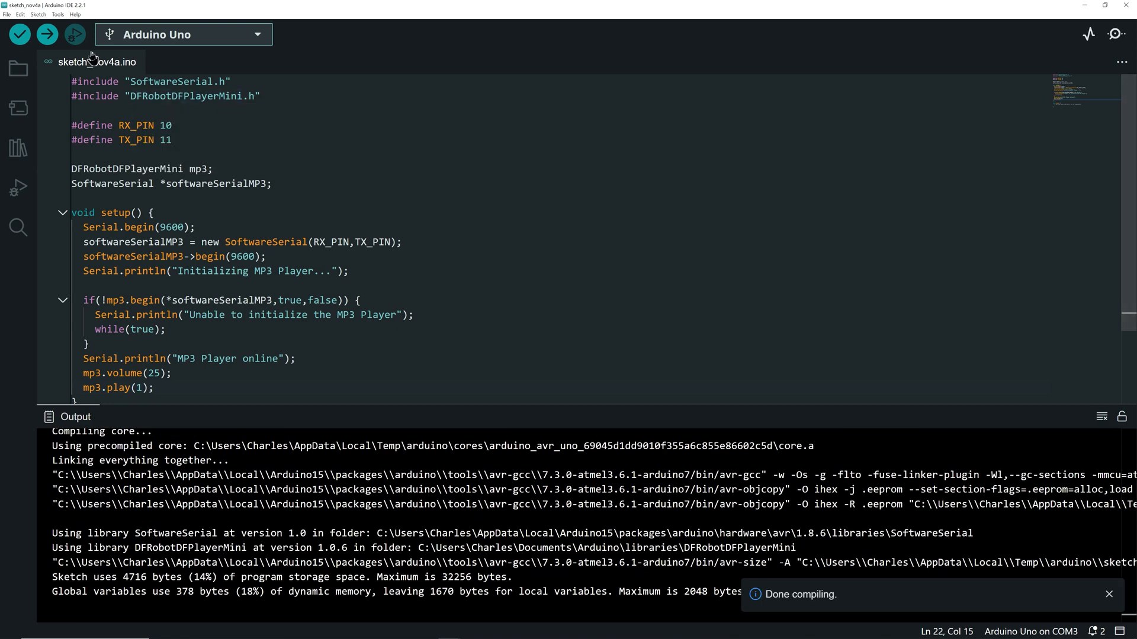
{"action": "left_click", "coordinate": [46, 35]}
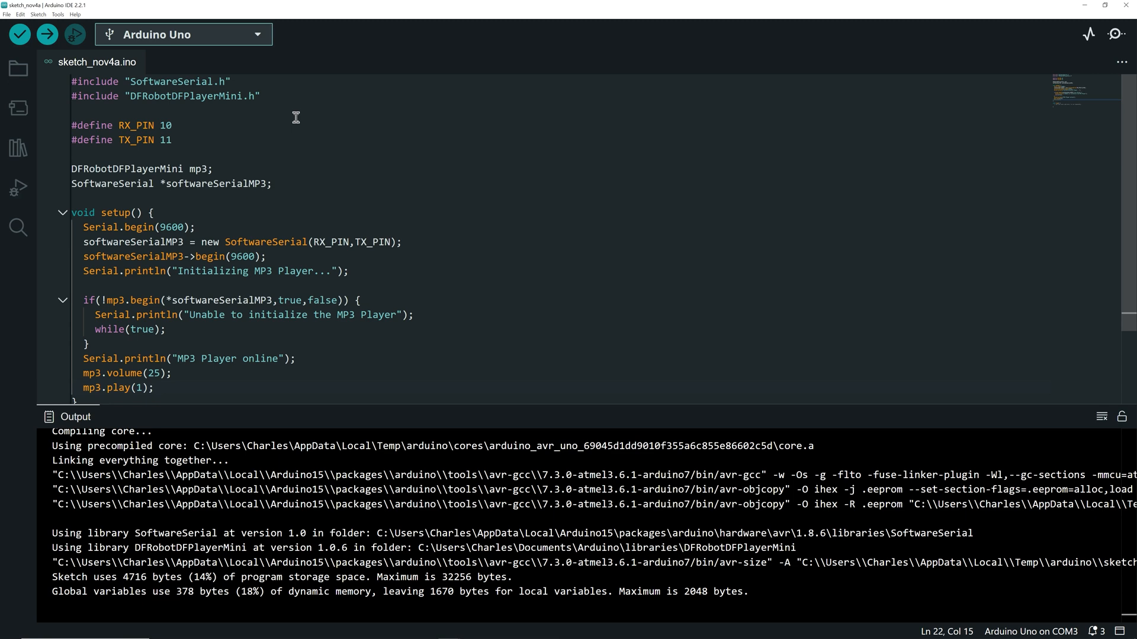
{"action": "type", "text": "void"}
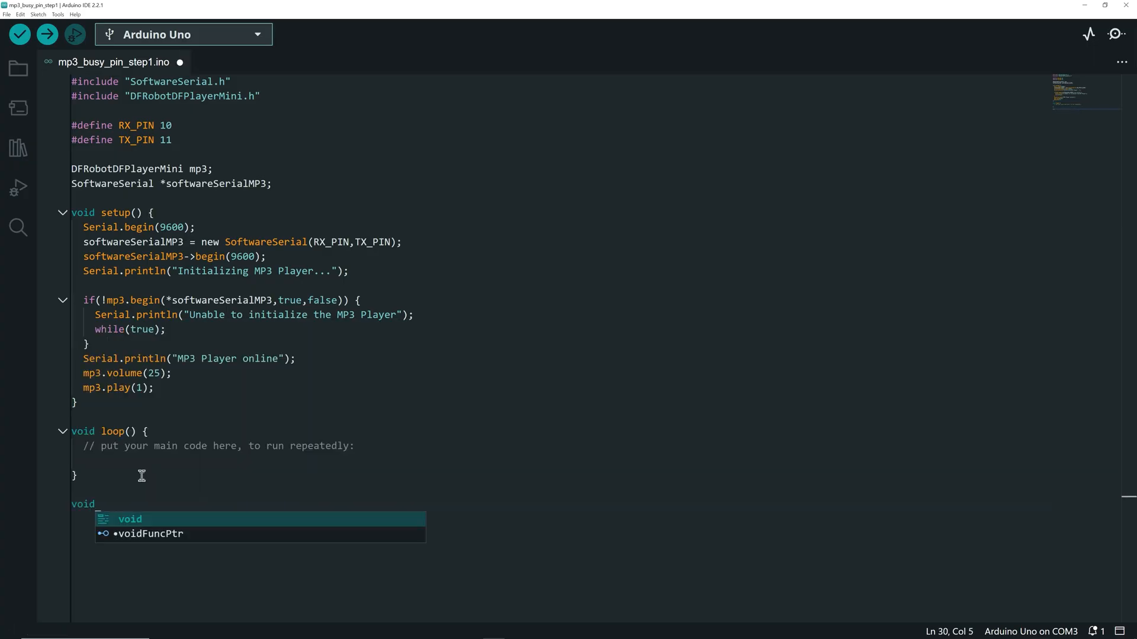
Create void initMP3(void) holding the MP3 startup lines and call initMP3() from setup
{"action": "type", "text": "initMP3(v)"}
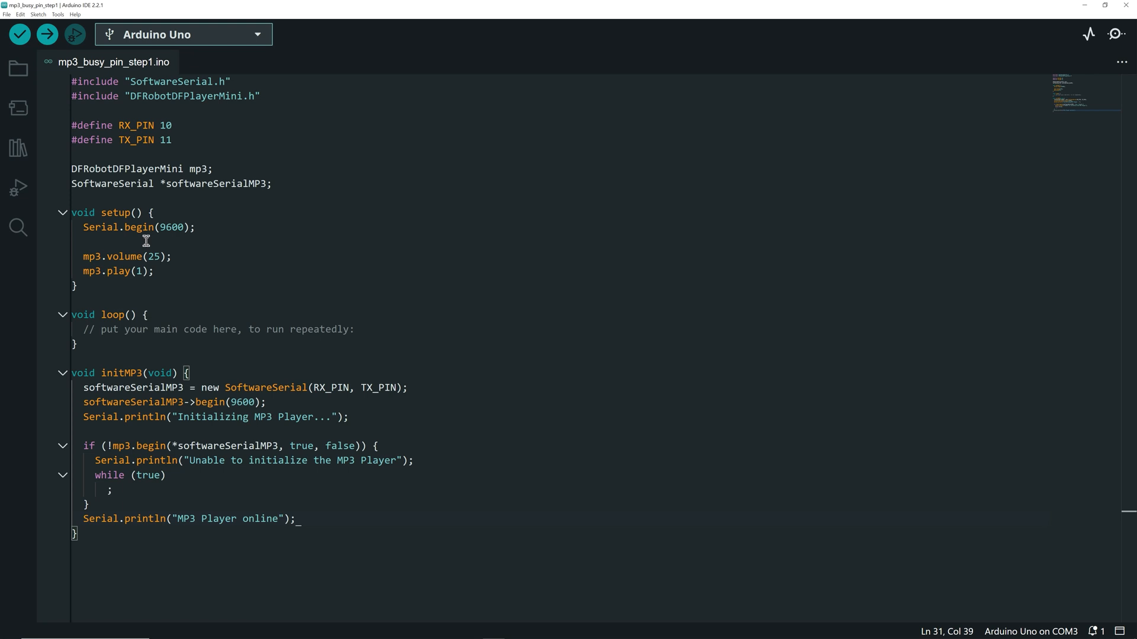
{"action": "type", "text": "init"}
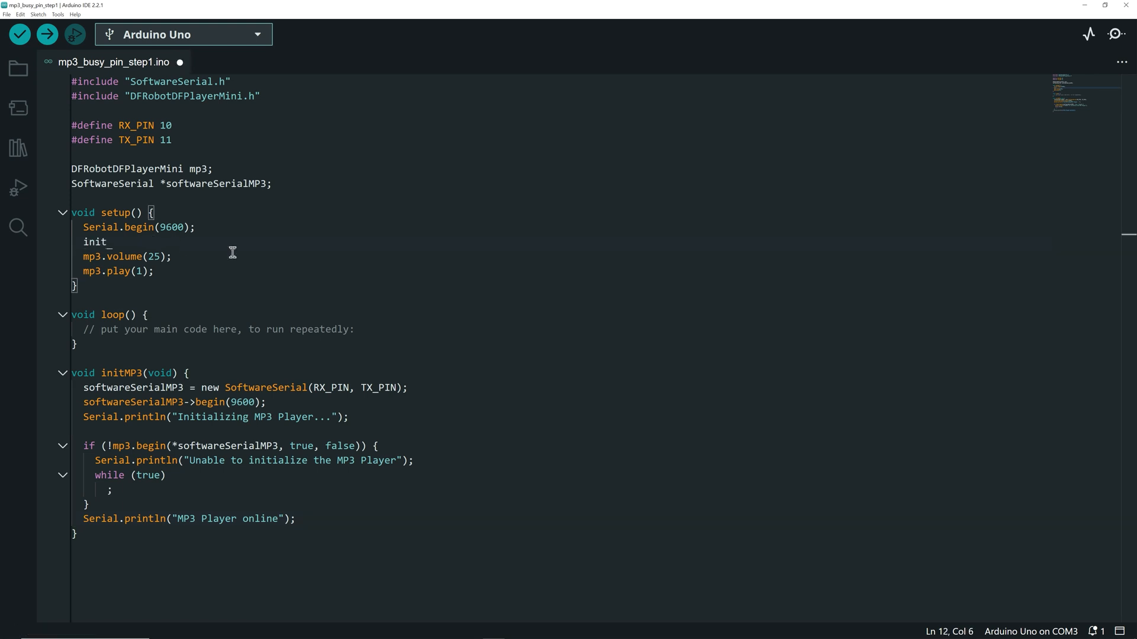
{"action": "type", "text": "t"}
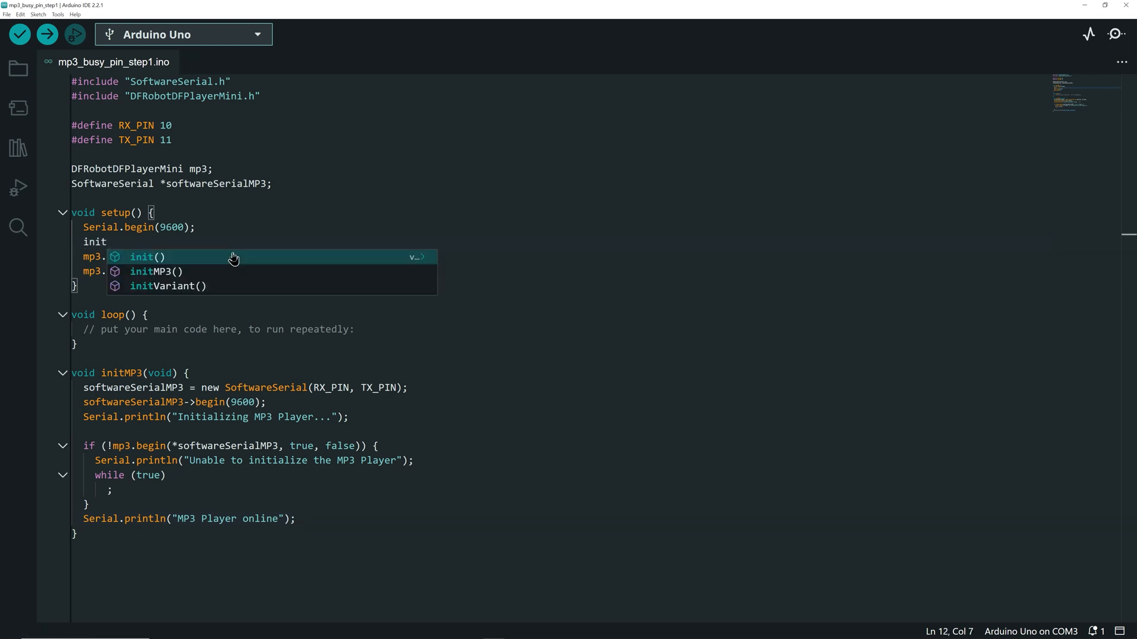
{"action": "left_click", "coordinate": [154, 271]}
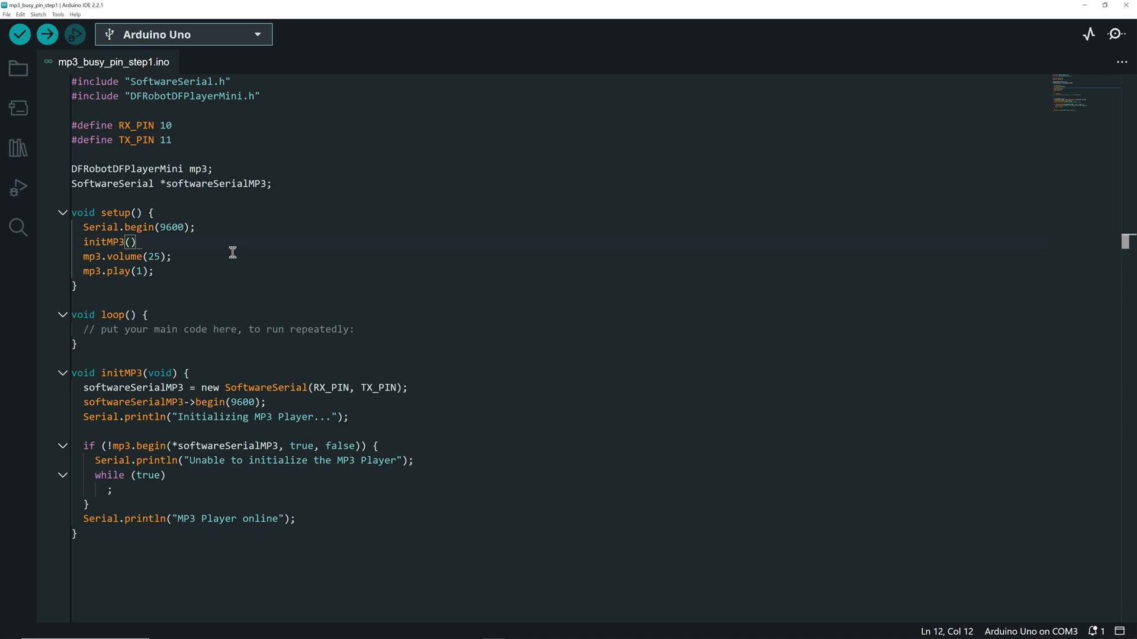
{"action": "type", "text": "#"}
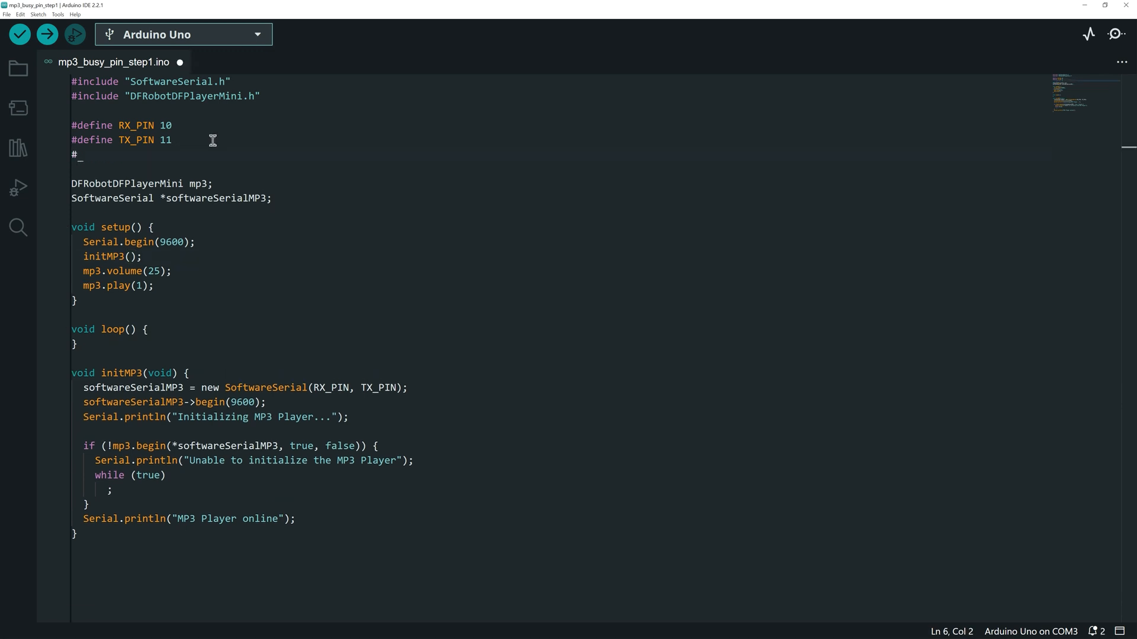
Add #define BUSY_PIN 8 near the top of the sketch
{"action": "type", "text": "macro"}
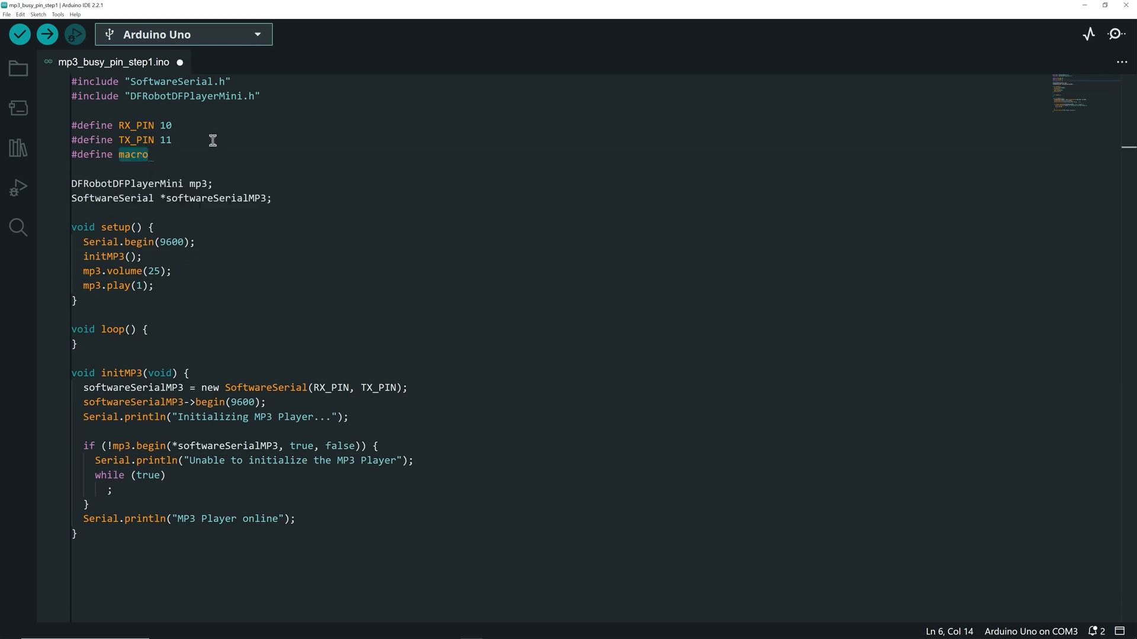
{"action": "type", "text": "BUSY_PIN"}
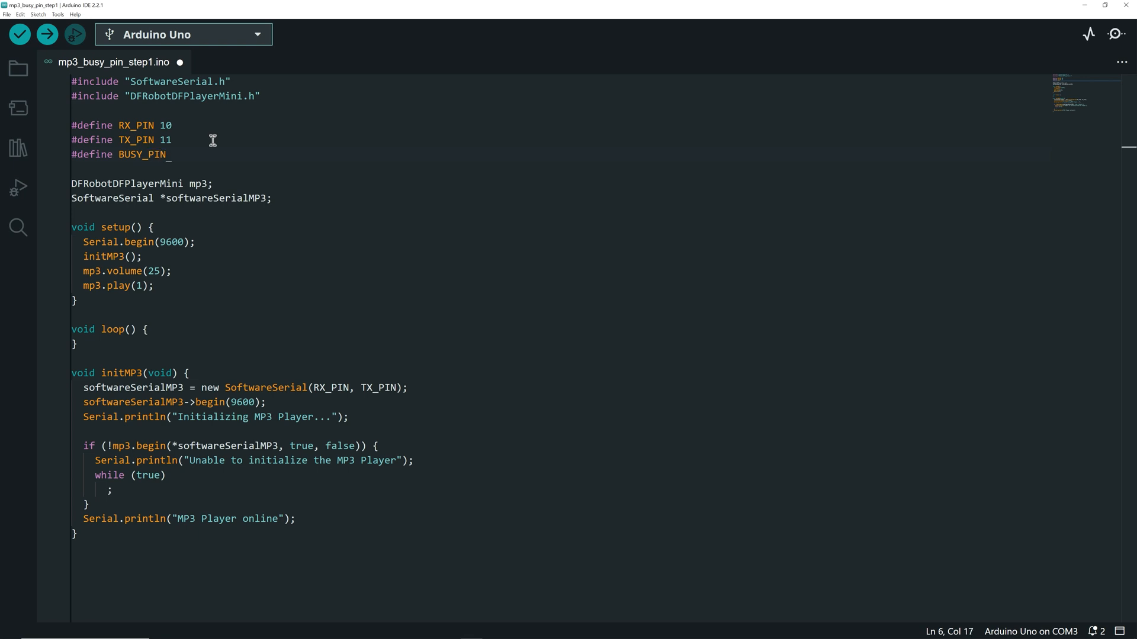
{"action": "type", "text": "8"}
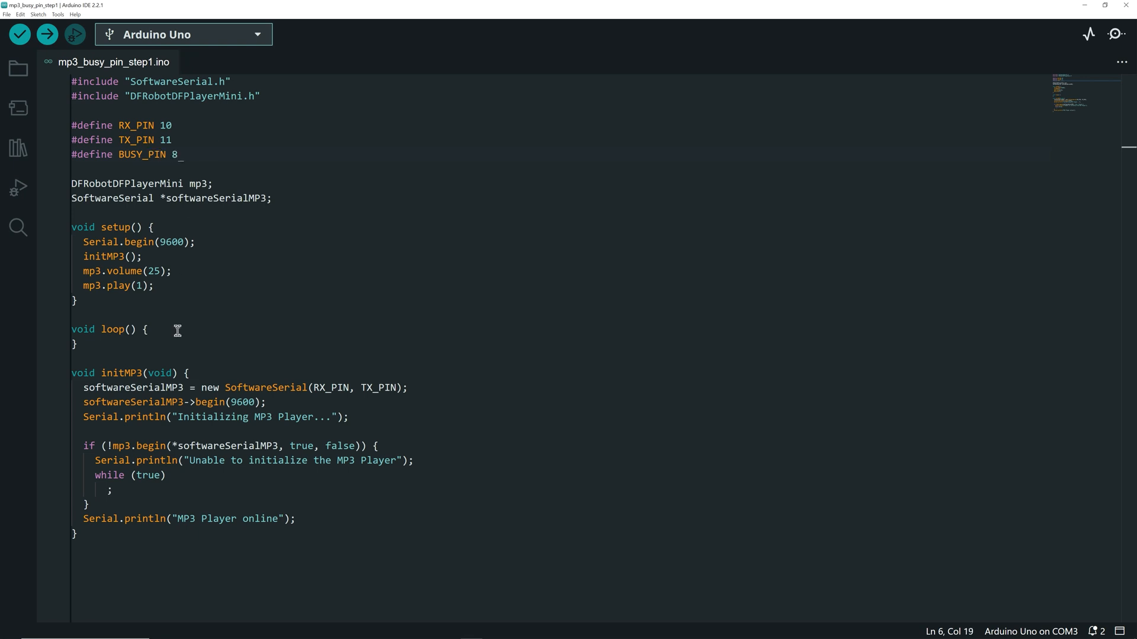
In loop, read BUSY_PIN into int b and print "Busy pin=" followed by its value
{"action": "type", "text": "int b ="}
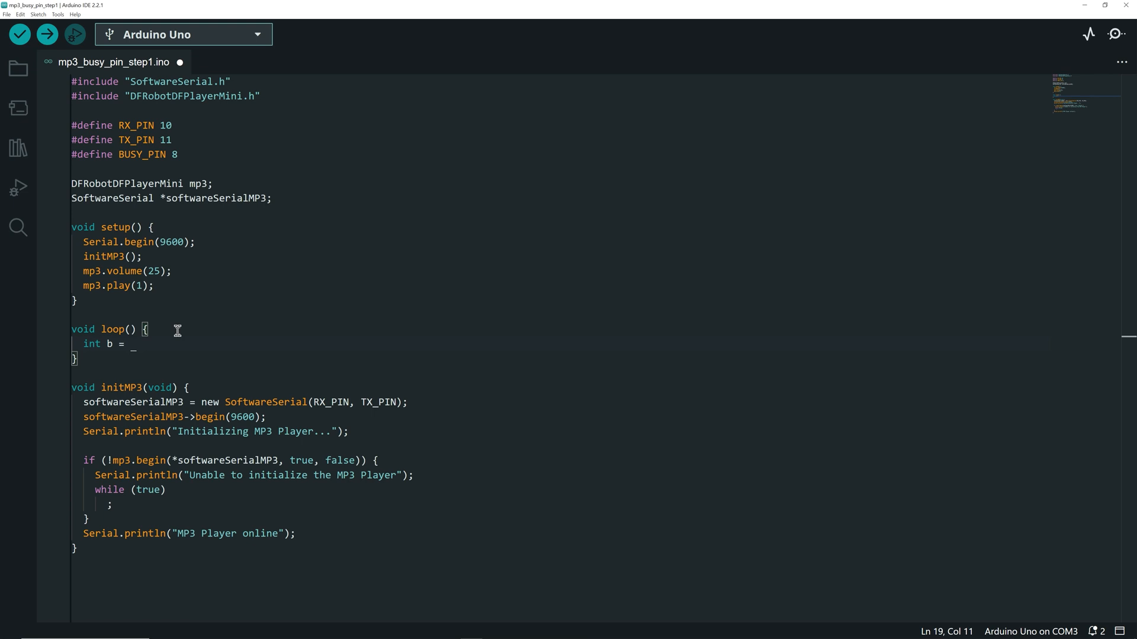
{"action": "type", "text": "digitalRead(uint8_t pin"}
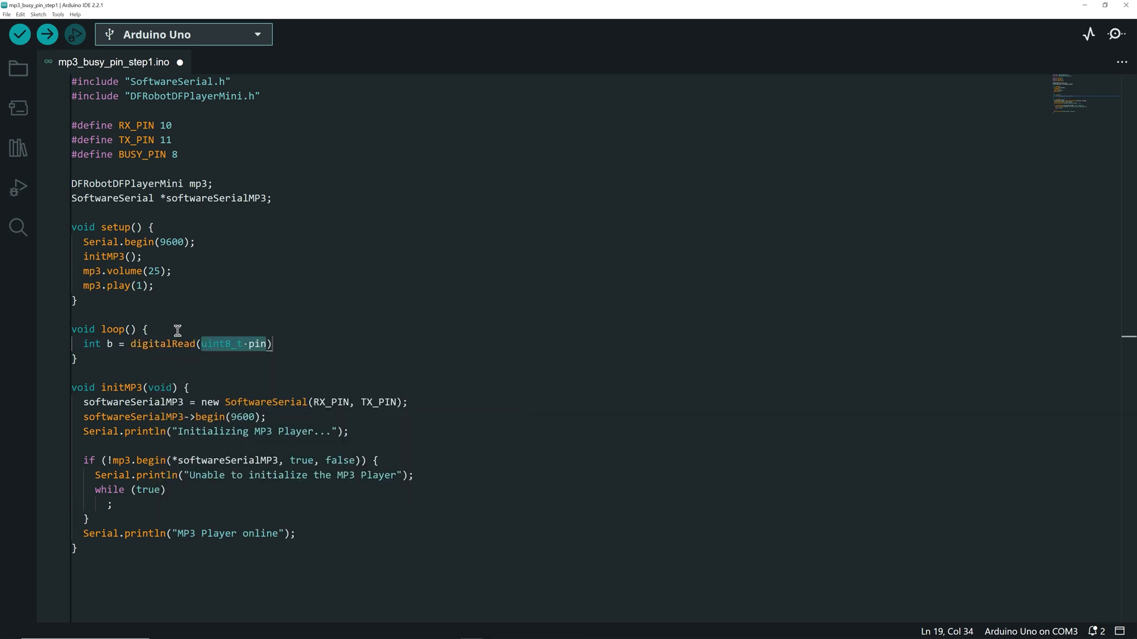
{"action": "type", "text": "BUSY_PIN"}
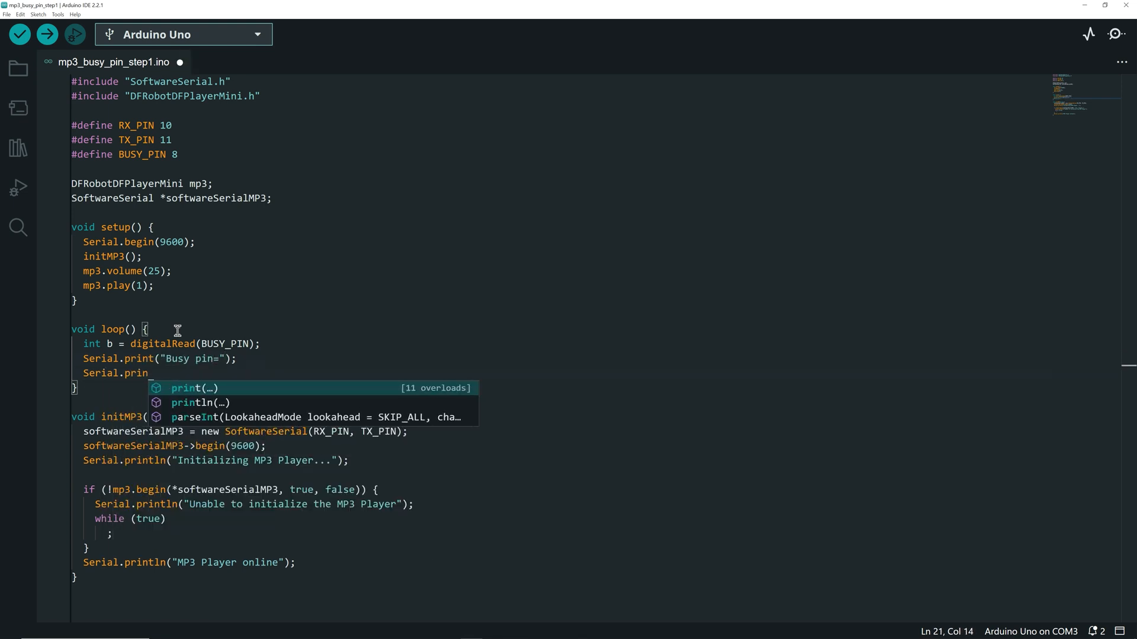
{"action": "left_click", "coordinate": [46, 34]}
{"action": "type", "text": "int re"}
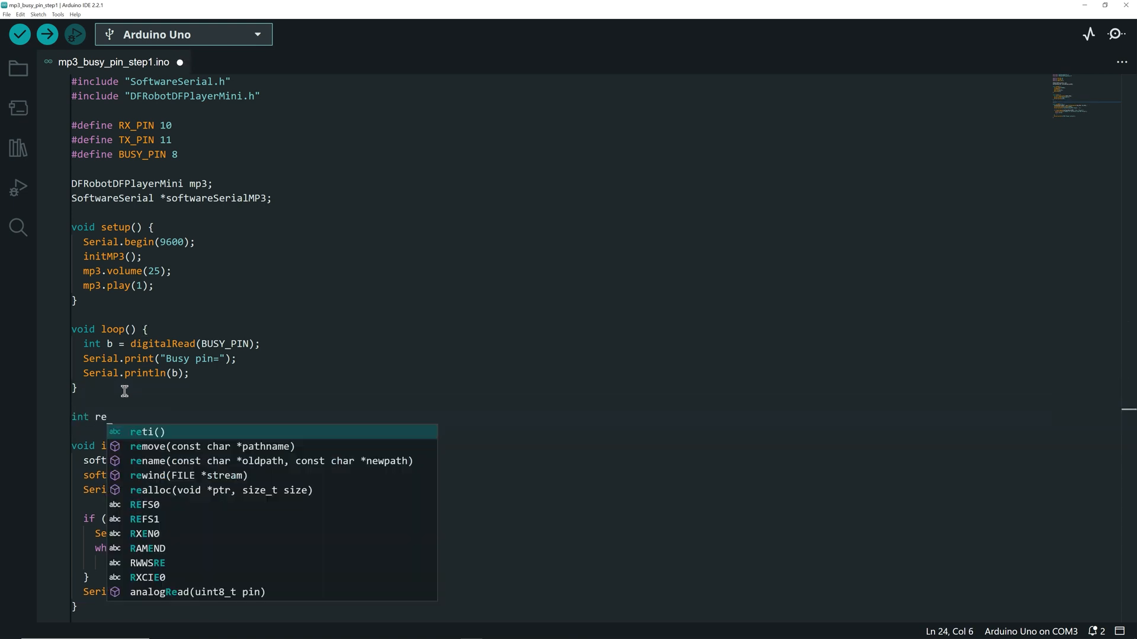
Move the busy-pin read into int readBusyPin(void) and add pinMode(LED_BUILTIN, OUTPUT) in setup
{"action": "type", "text": "adBusyPin(void) {"}
{"action": "type", "text": "return b;"}
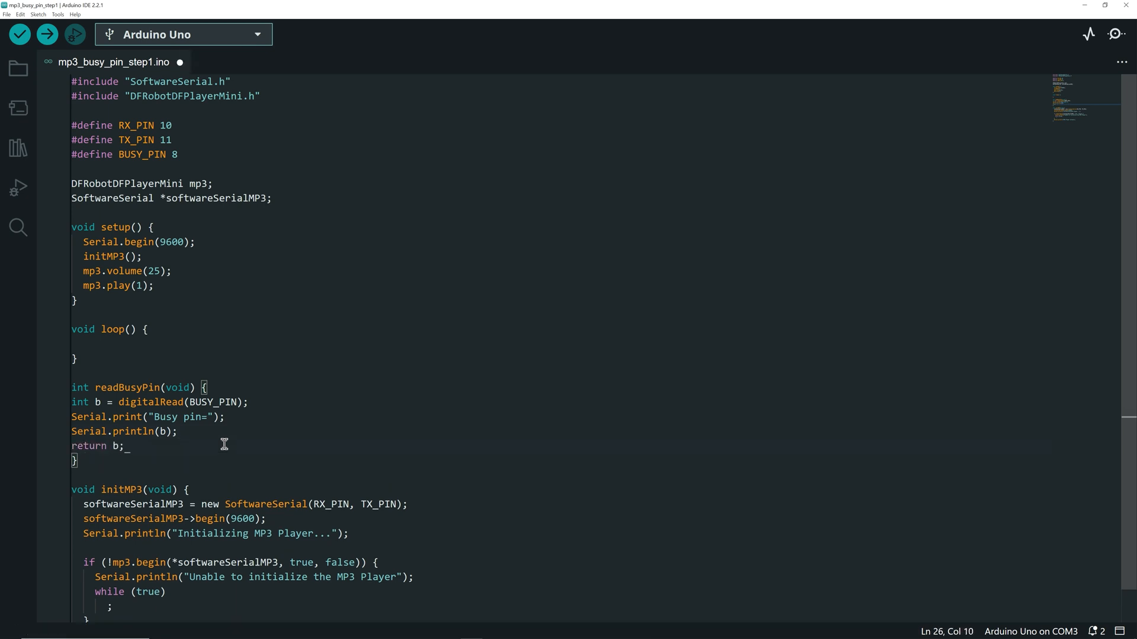
{"action": "type", "text": "pinMode(LED_BUILTIN, OUTPUT);"}
{"action": "type", "text": "while (readBusyPin() == HIGH) {"}
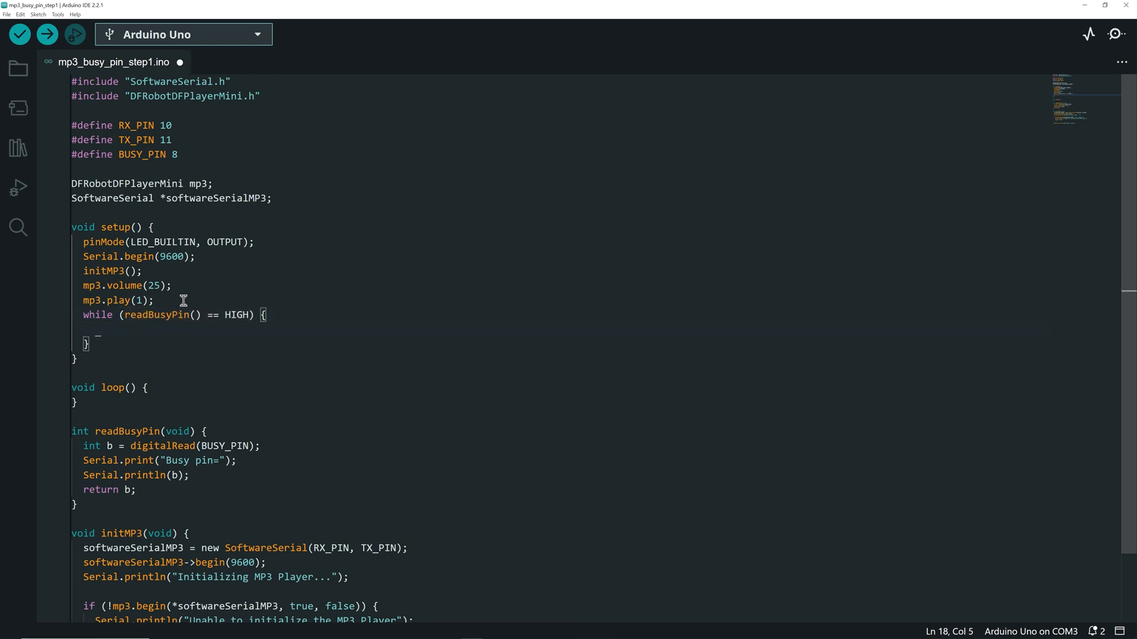
Add a wait comment and a while (readBusyPin() == LOW) loop toggling LED_BUILTIN with delay(100)
{"action": "type", "text": "// wait for the audio file to start"}
{"action": "type", "text": "while (readBusyPin() == ) {"}
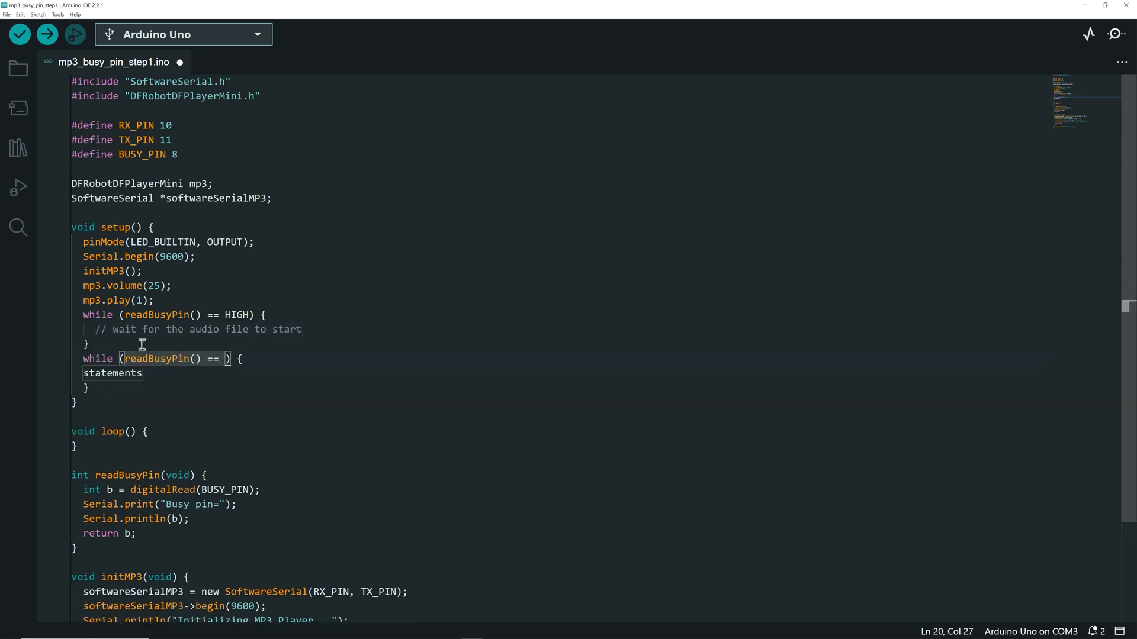
{"action": "type", "text": "digitalk"}
{"action": "type", "text": "delay"}
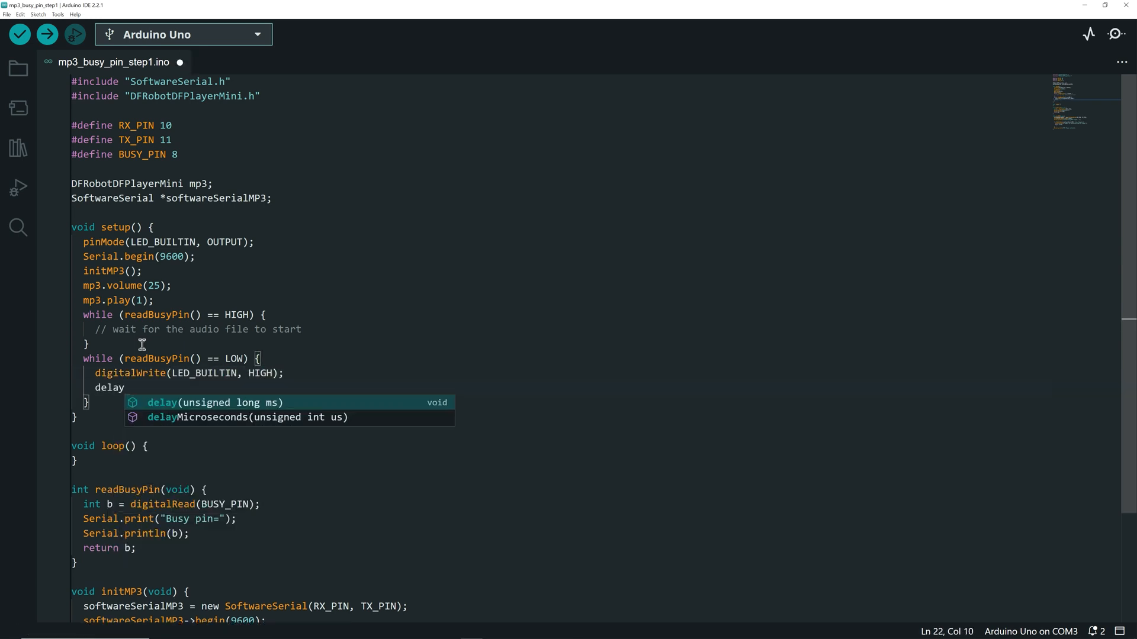
{"action": "type", "text": "(100);"}
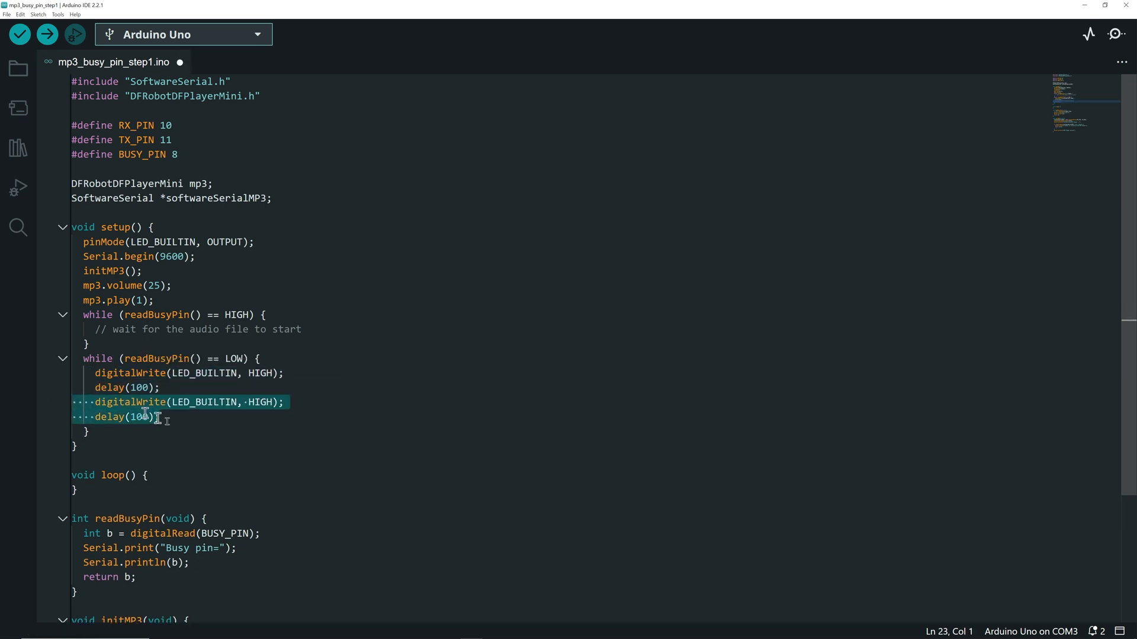
{"action": "type", "text": "LOW"}
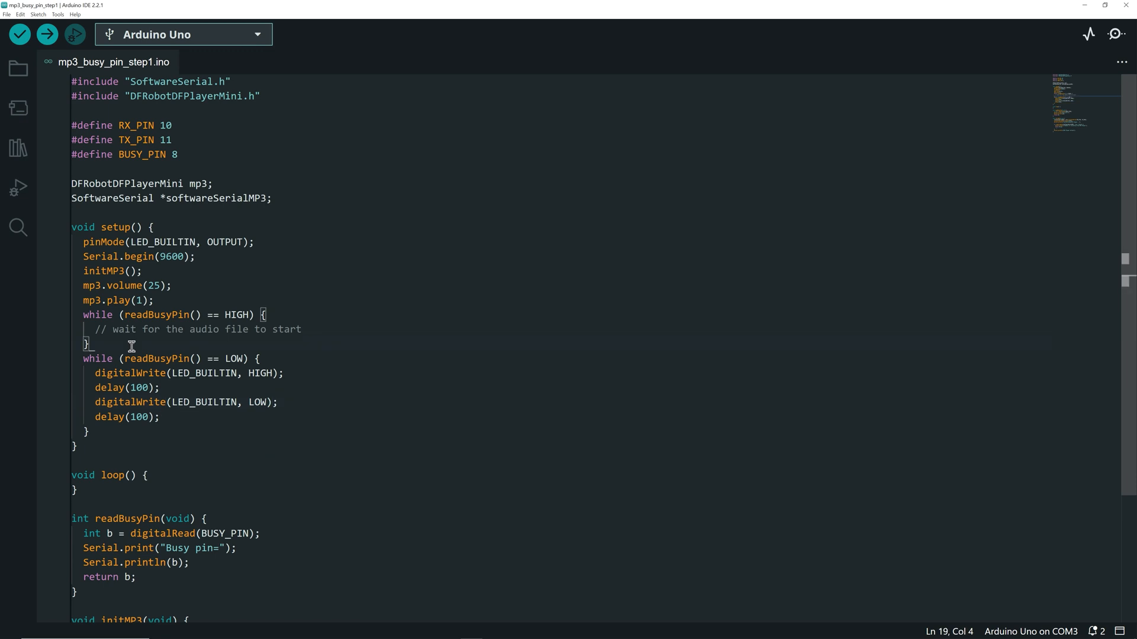
Print Serial.println messages announcing the audio file starting and finishing
{"action": "type", "text": "Serial.println()"}
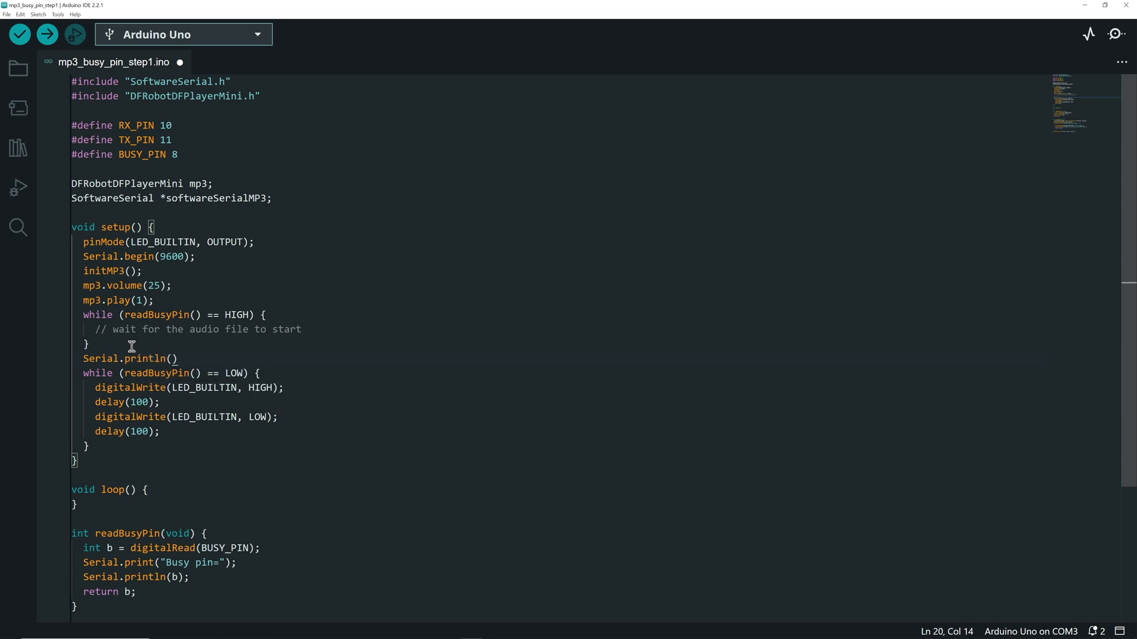
{"action": "type", "text": "\"Audio file \""}
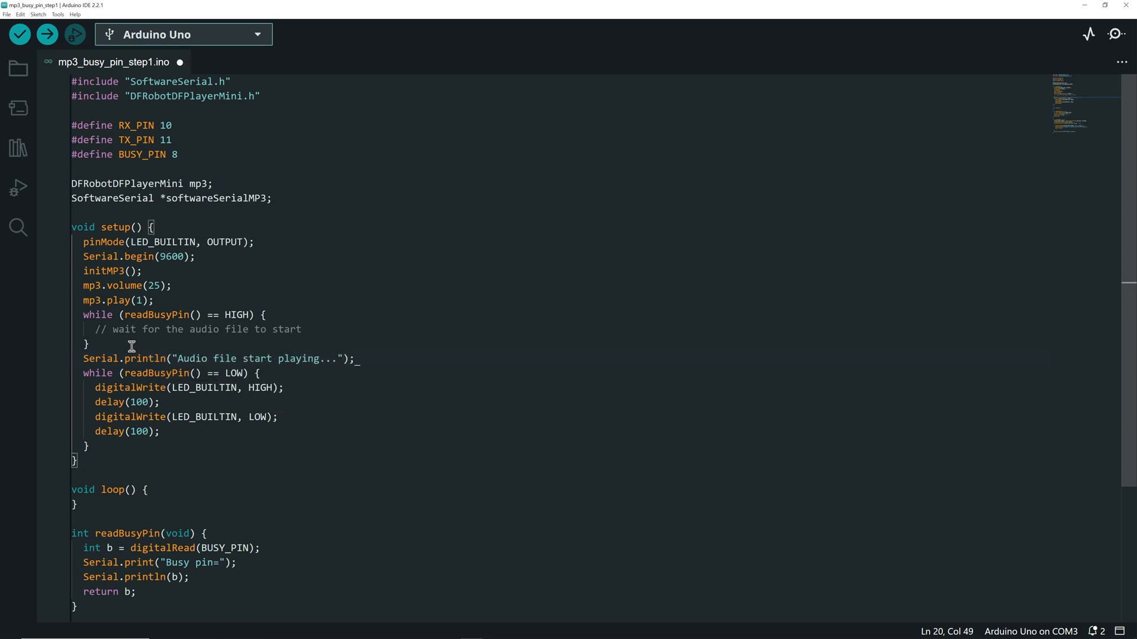
{"action": "type", "text": "Serial.println(\"Audio fil\")"}
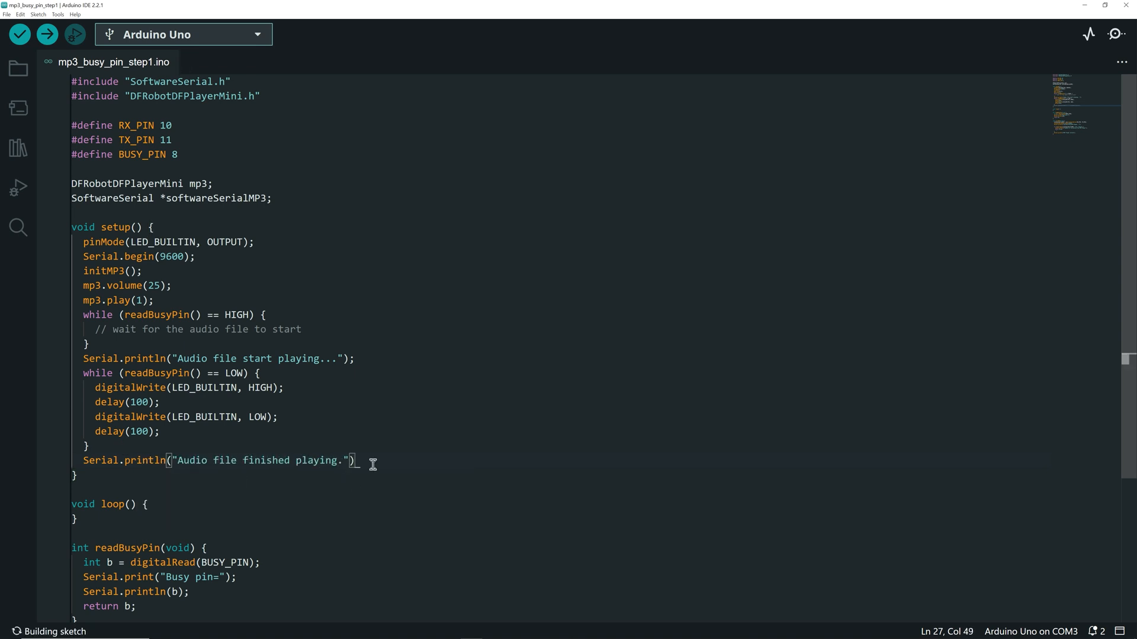
Verify the mp3_busy_pin_step1 sketch and upload it while the serial monitor reports Busy pin values
{"action": "left_click", "coordinate": [20, 34]}
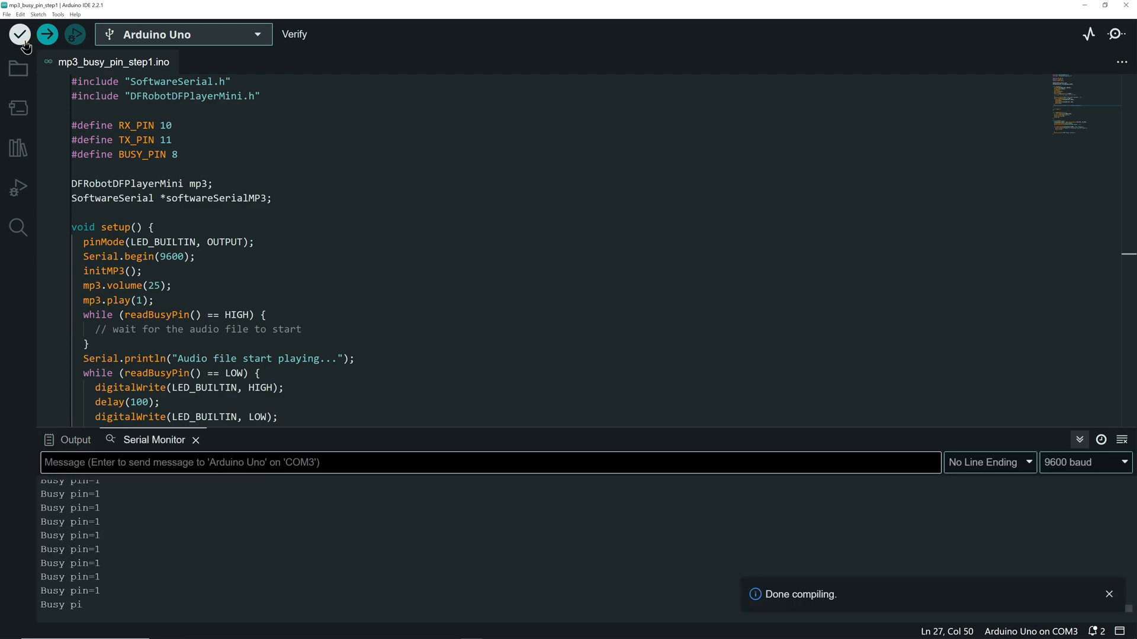
{"action": "left_click", "coordinate": [47, 35]}
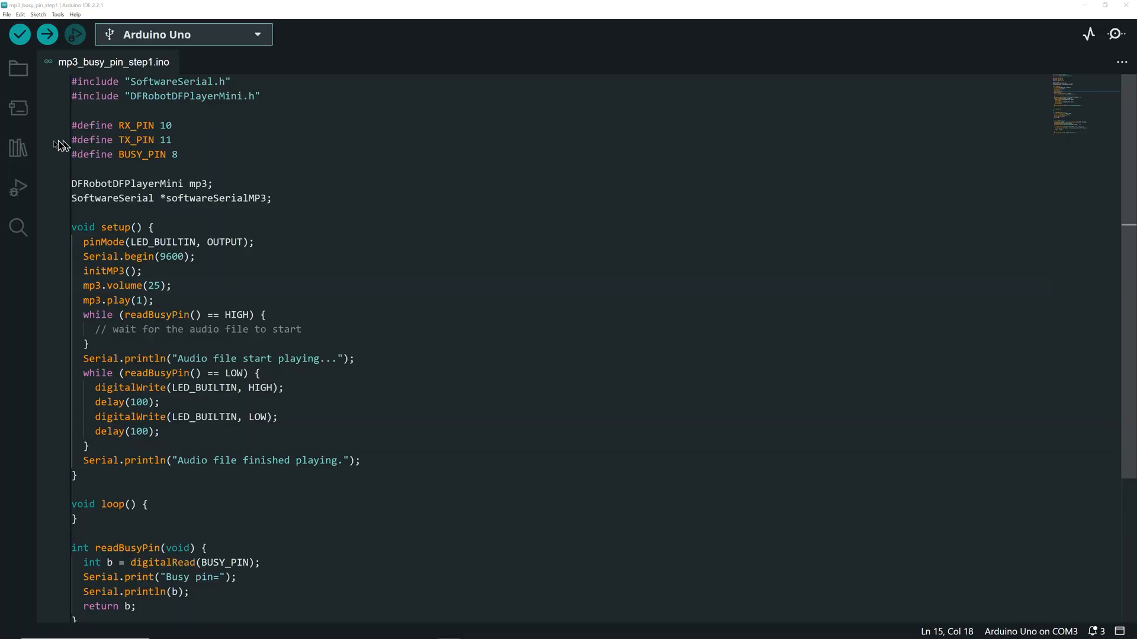
Search the Library Manager for 'neopixel', then return to the code to start the Adafruit include
{"action": "left_click", "coordinate": [18, 148]}
{"action": "type", "text": "neopixel"}
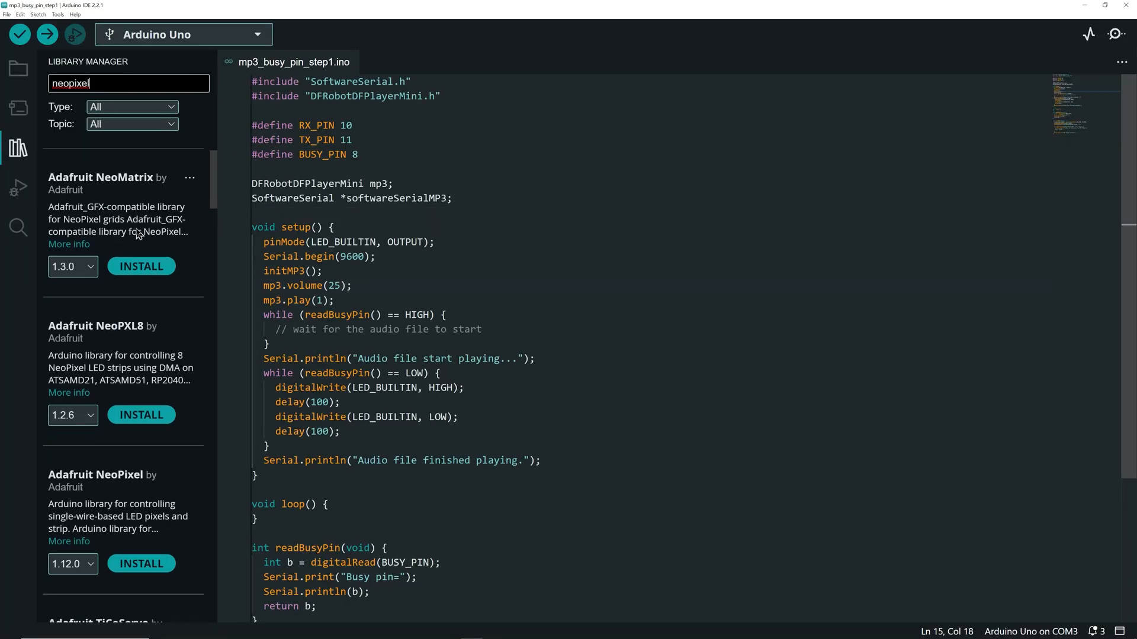
{"action": "left_click", "coordinate": [141, 335]}
{"action": "type", "text": "#include <Adafruit"}
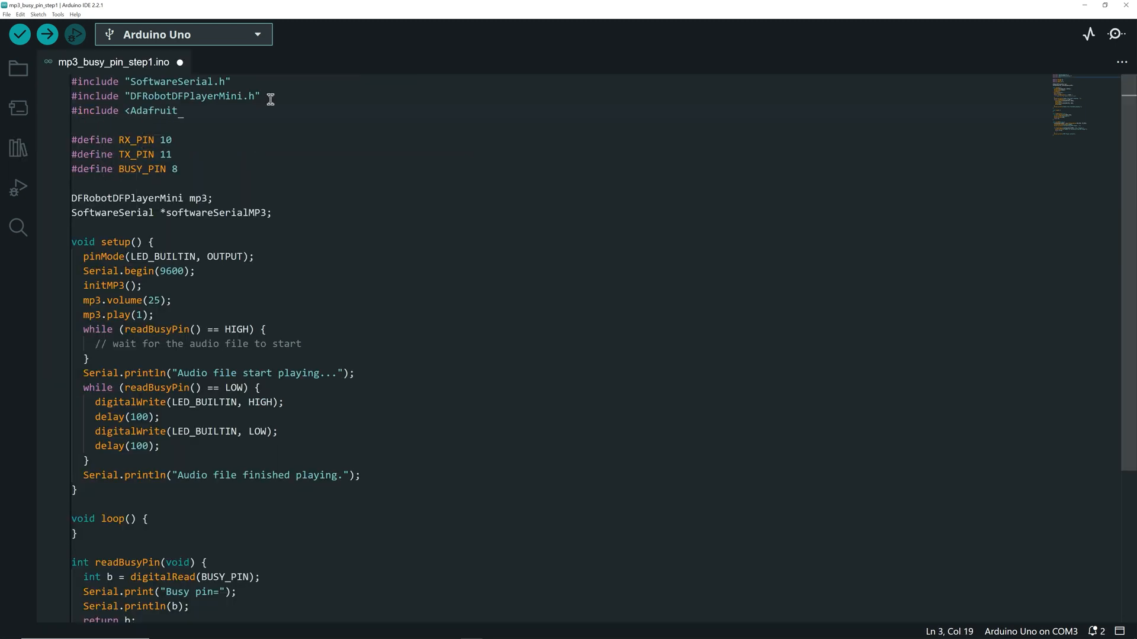
Include Adafruit_NeoPixel.h and define PIXELS_PIN 7 and PIXELS_COUNT 14
{"action": "type", "text": "_NeoPixel.h>"}
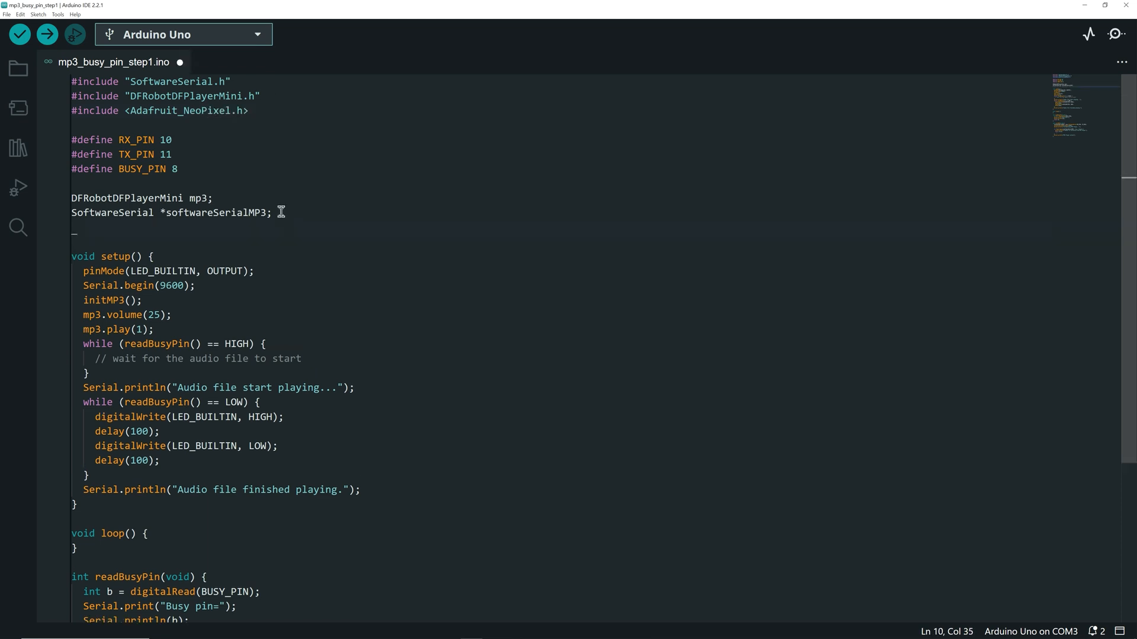
{"action": "type", "text": "// Neopixels"}
{"action": "type", "text": "#def"}
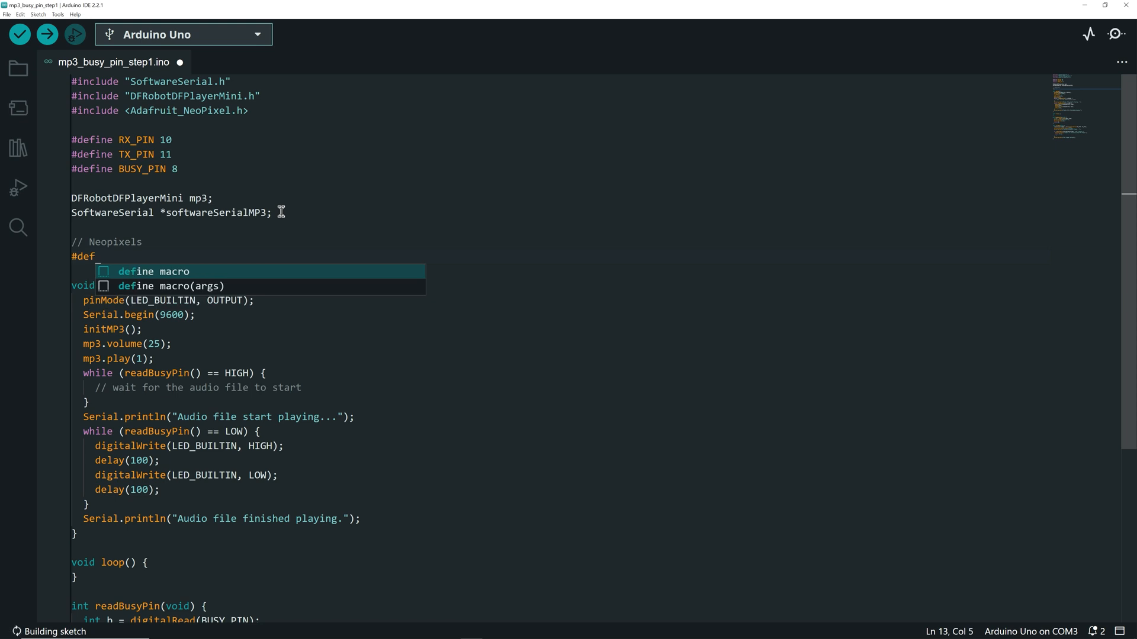
{"action": "type", "text": "ine PIXELS_PIN 7"}
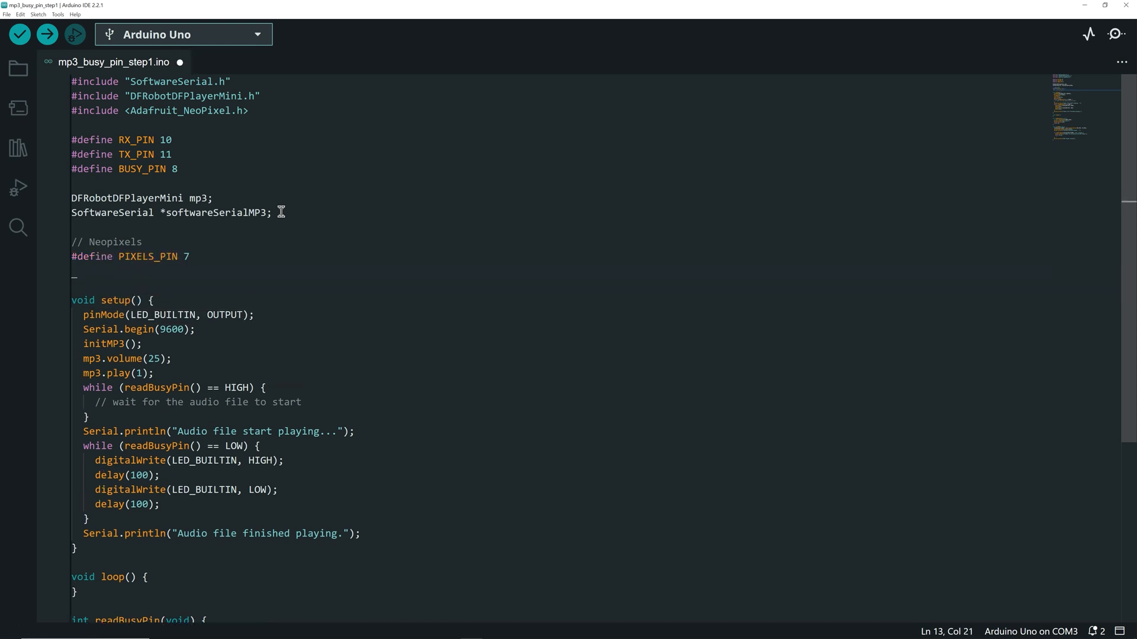
{"action": "type", "text": "#define"}
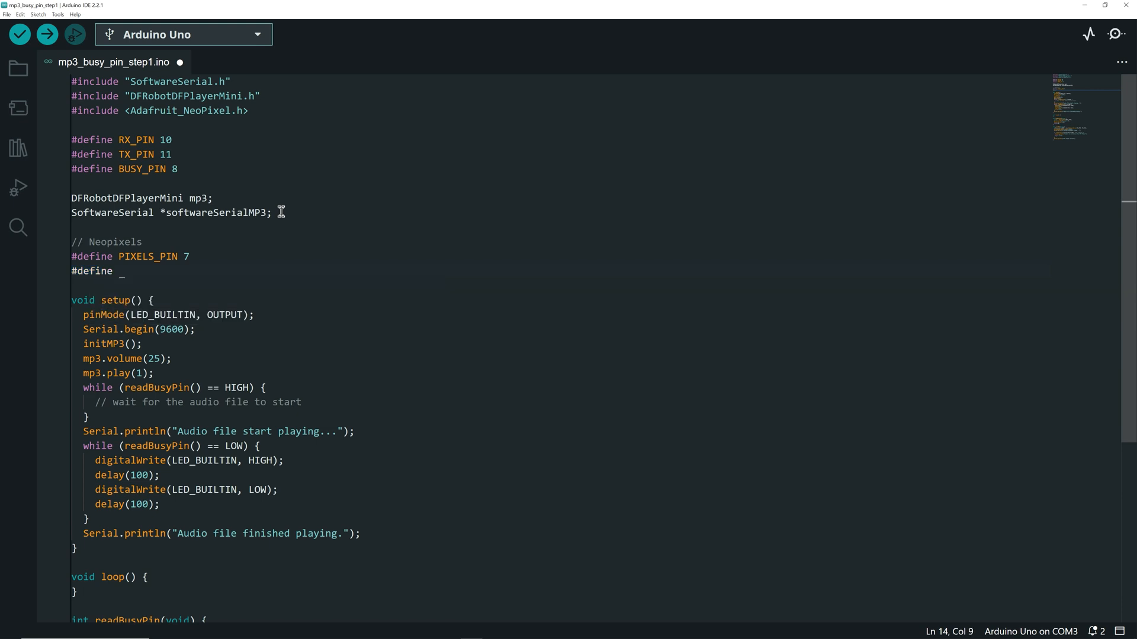
{"action": "type", "text": "PIXEL"}
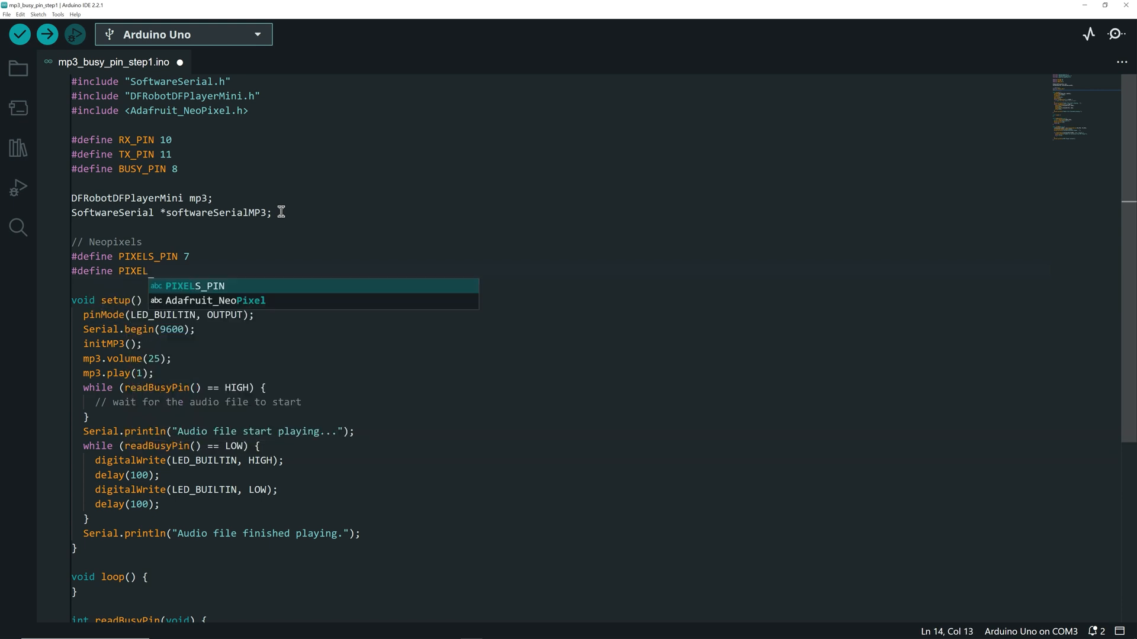
{"action": "type", "text": "S_COUNT"}
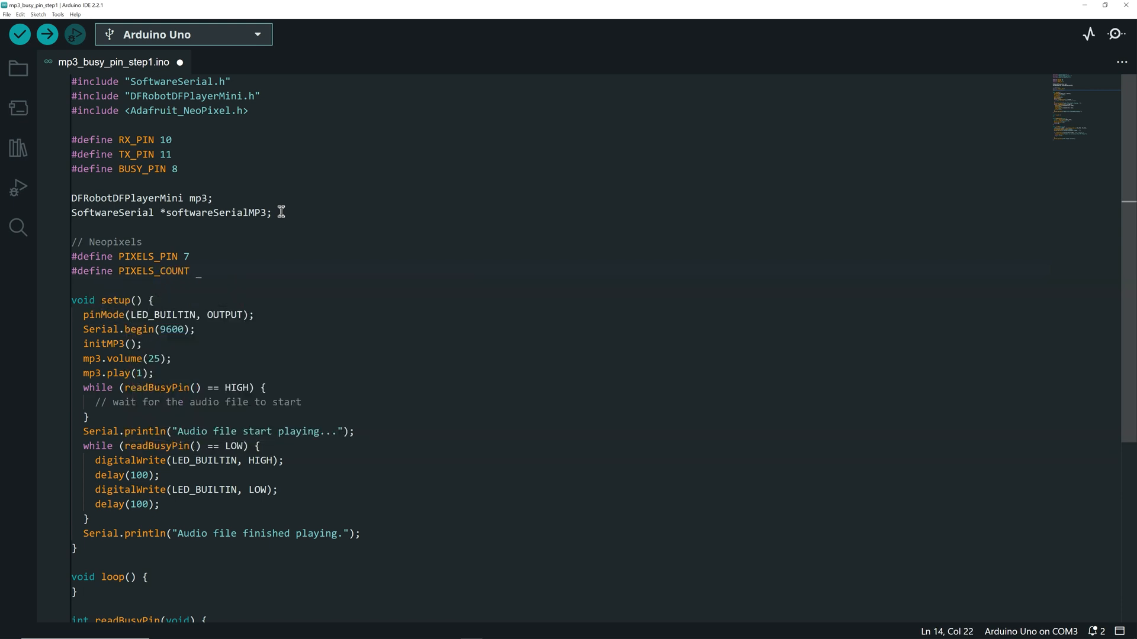
{"action": "type", "text": "14"}
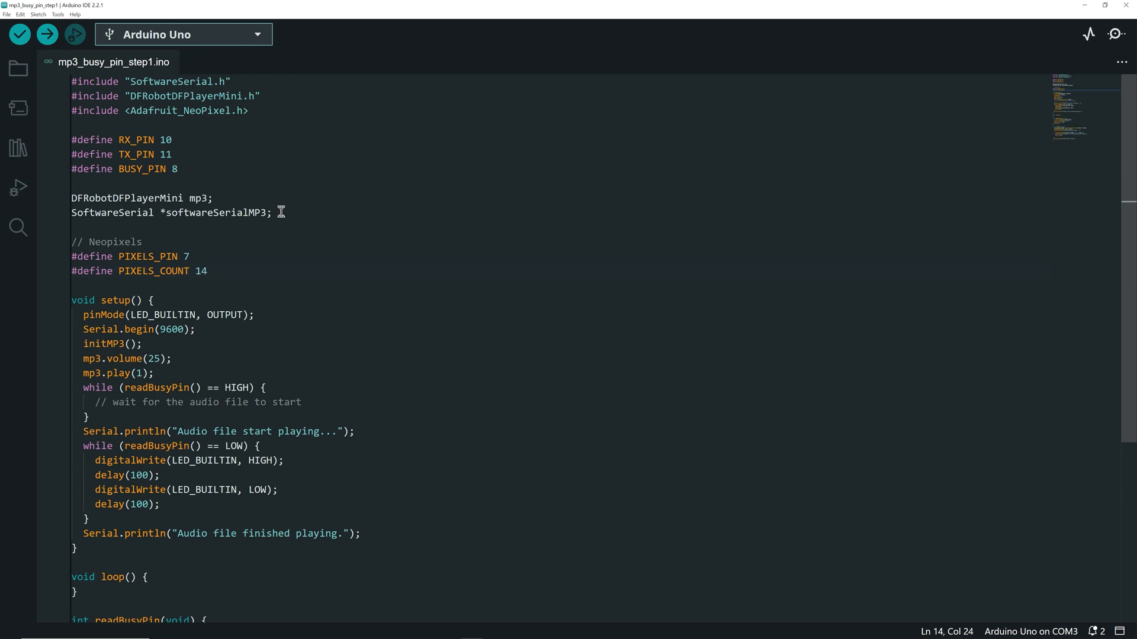
Declare the Adafruit_NeoPixel pixels object and #define COLOR_CYAN as pixels.Color(0,255,255)
{"action": "type", "text": "adafruit_NeoPixel pixels("}
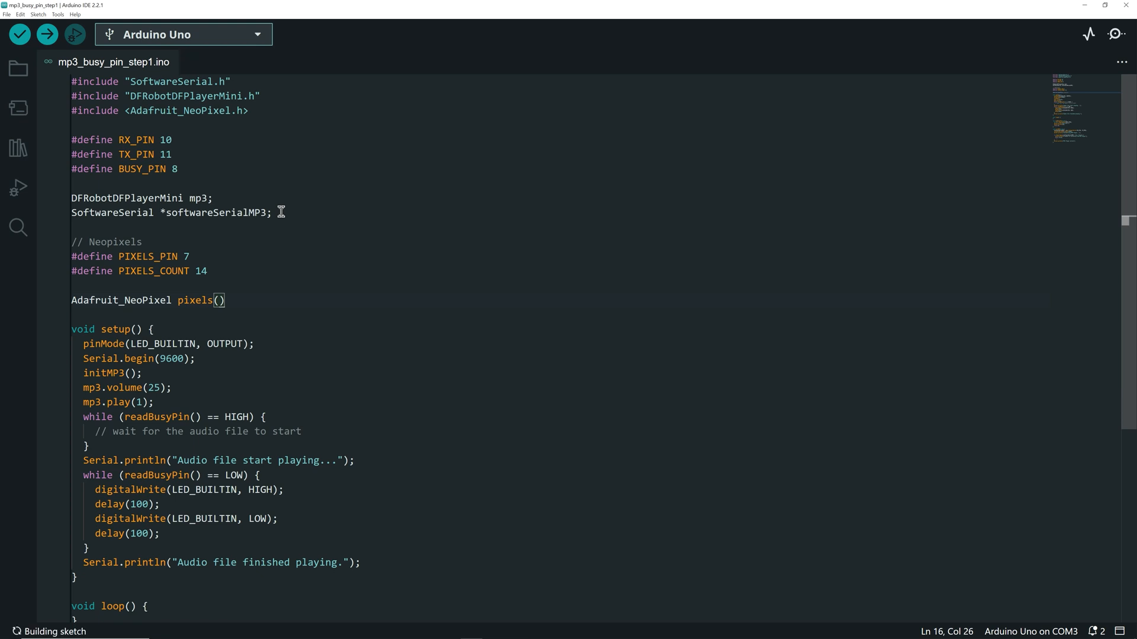
{"action": "type", "text": "PIXELS_COUNT,pix"}
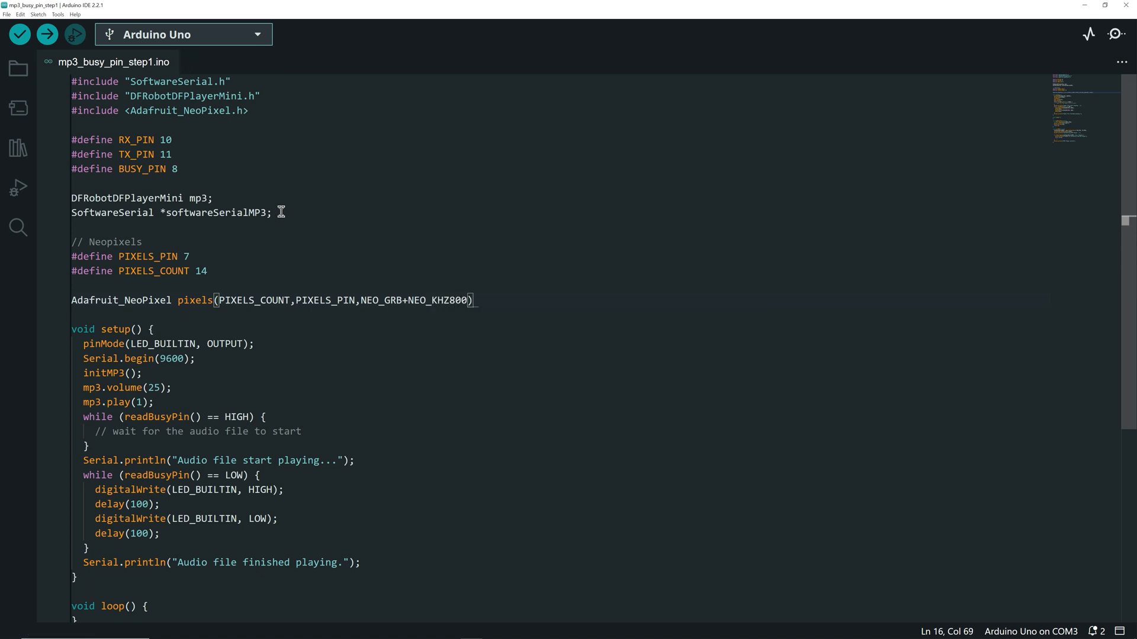
{"action": "type", "text": "#define COLOR"}
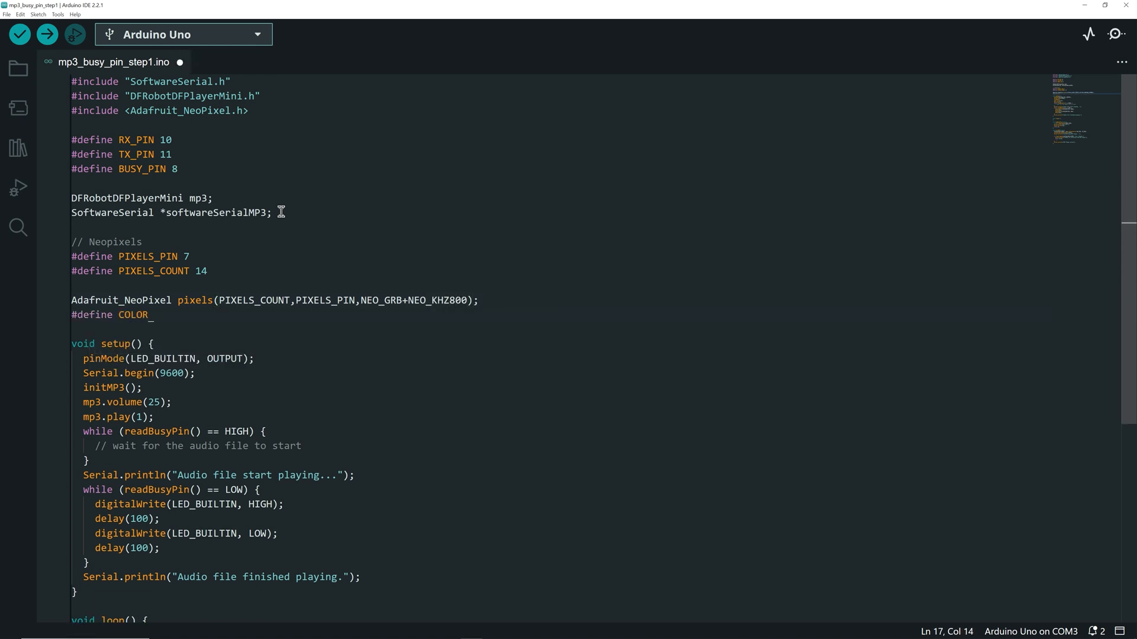
{"action": "type", "text": "CYAN pxie"}
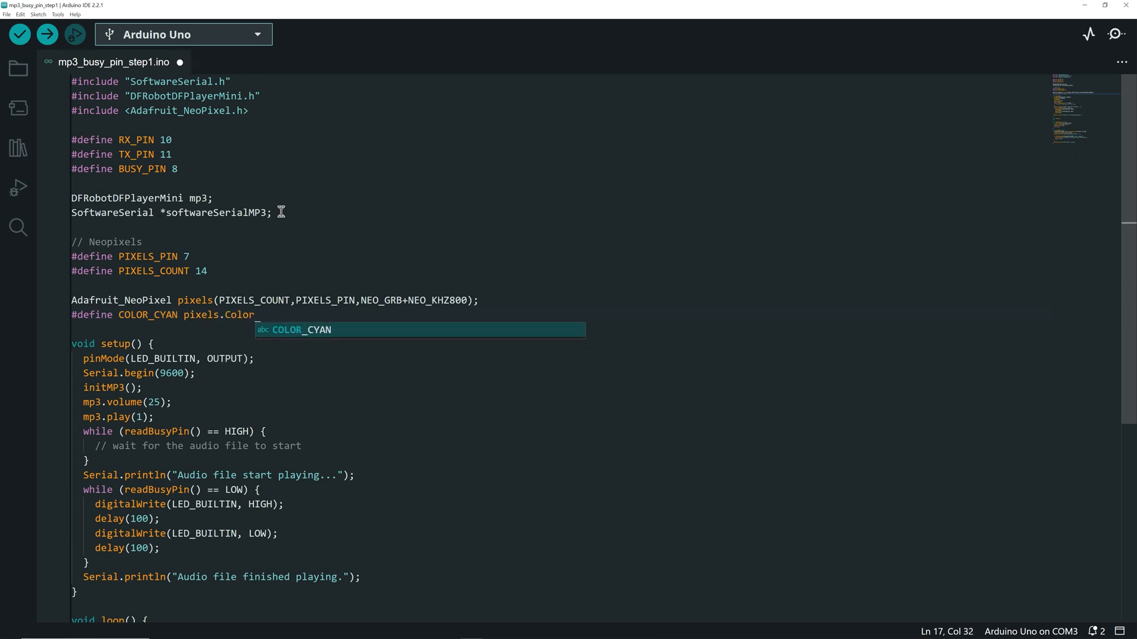
{"action": "type", "text": "(0,255,255)"}
{"action": "type", "text": "int level = random"}
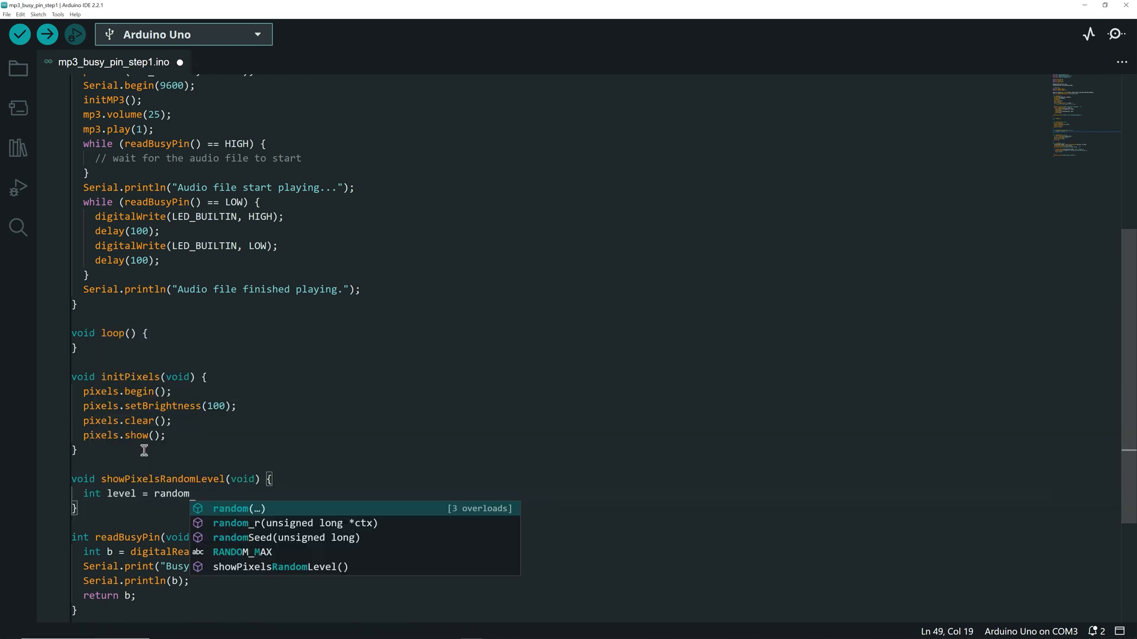
Write initPixels() and showPixelsRandomLevel() lighting a random count of pixels COLOR_CYAN
{"action": "type", "text": "(PIXELS_COUNT);"}
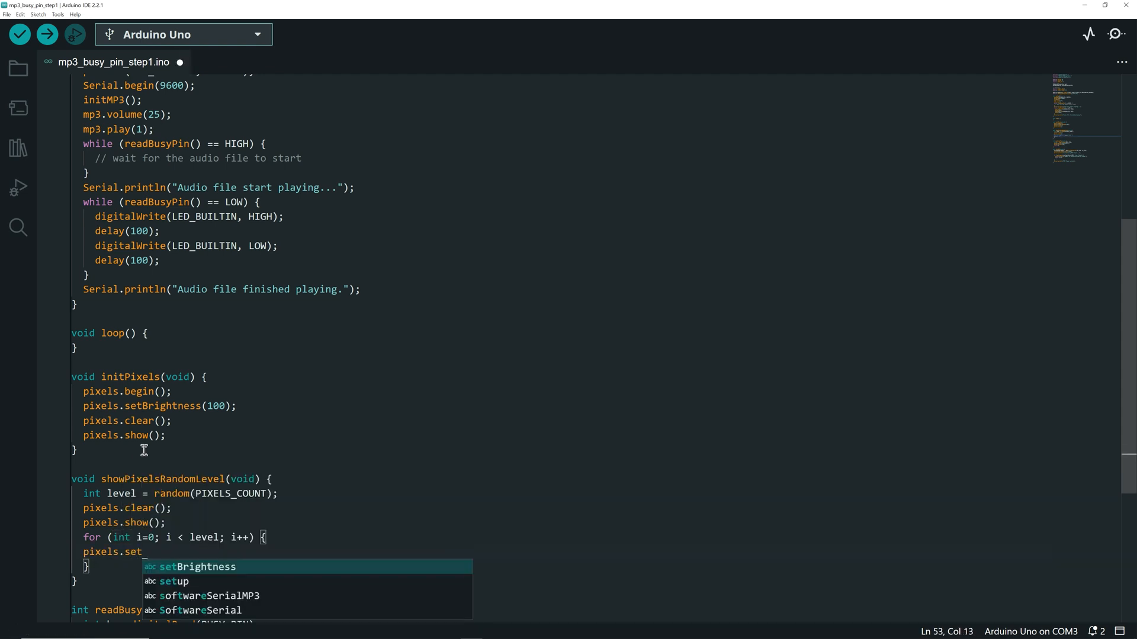
{"action": "type", "text": "PixelColor(i, COLOR_CYAN);"}
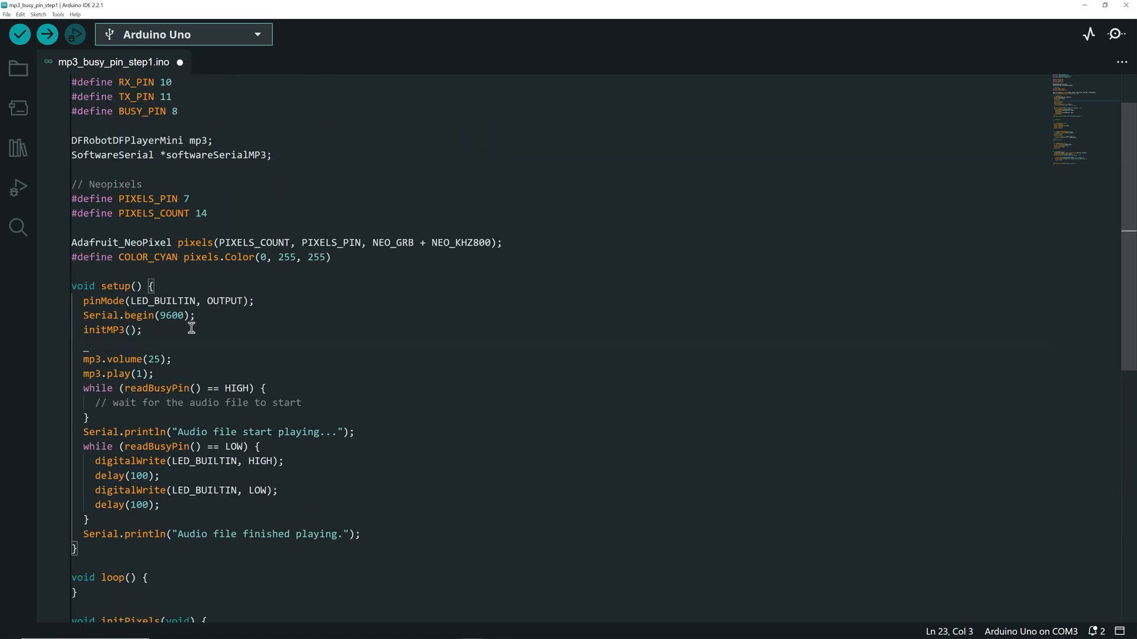
Call initPixels() in setup and replace the LED blink with showPixelsRandomLevel() and delay(60)
{"action": "type", "text": "initPixels();"}
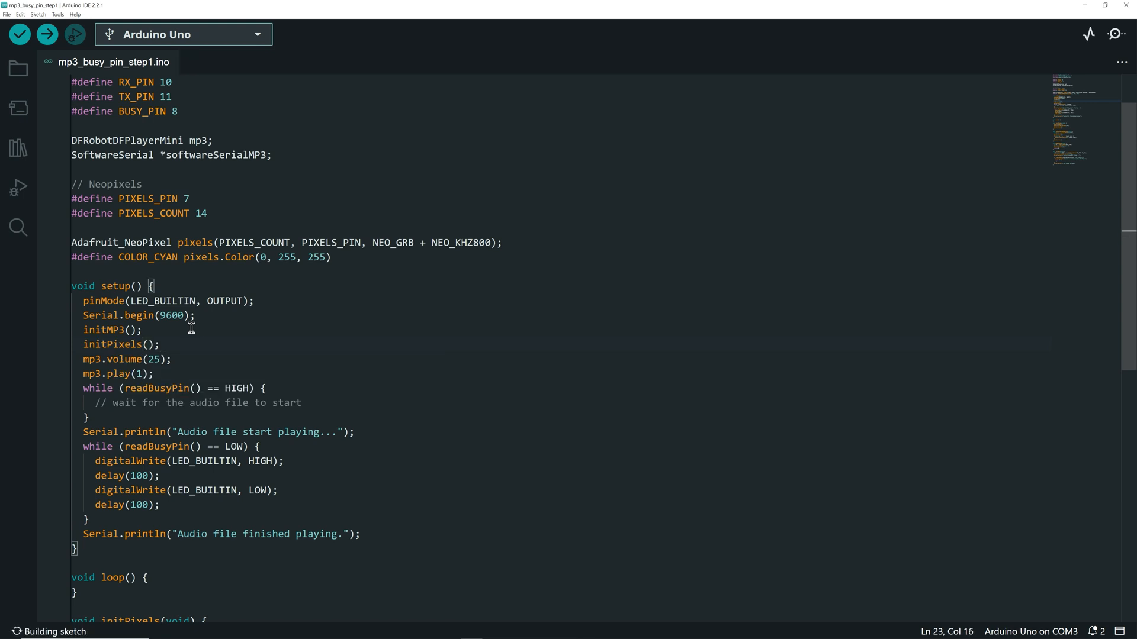
{"action": "left_click", "coordinate": [20, 14]}
{"action": "type", "text": "showPixelsRandomLevel();"}
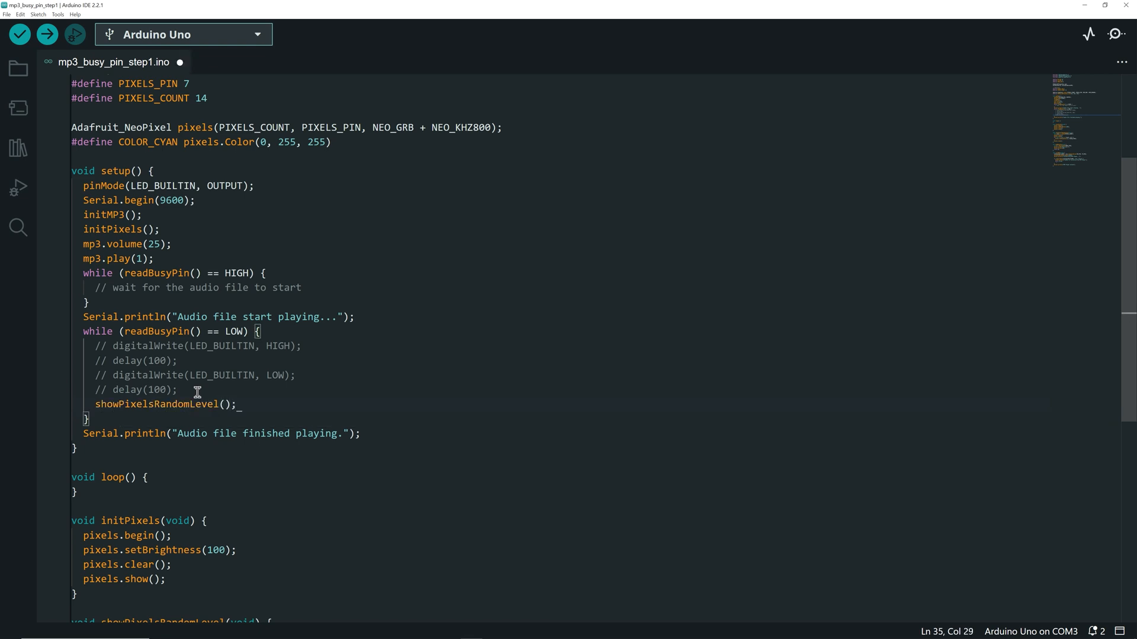
{"action": "type", "text": "delay(60);"}
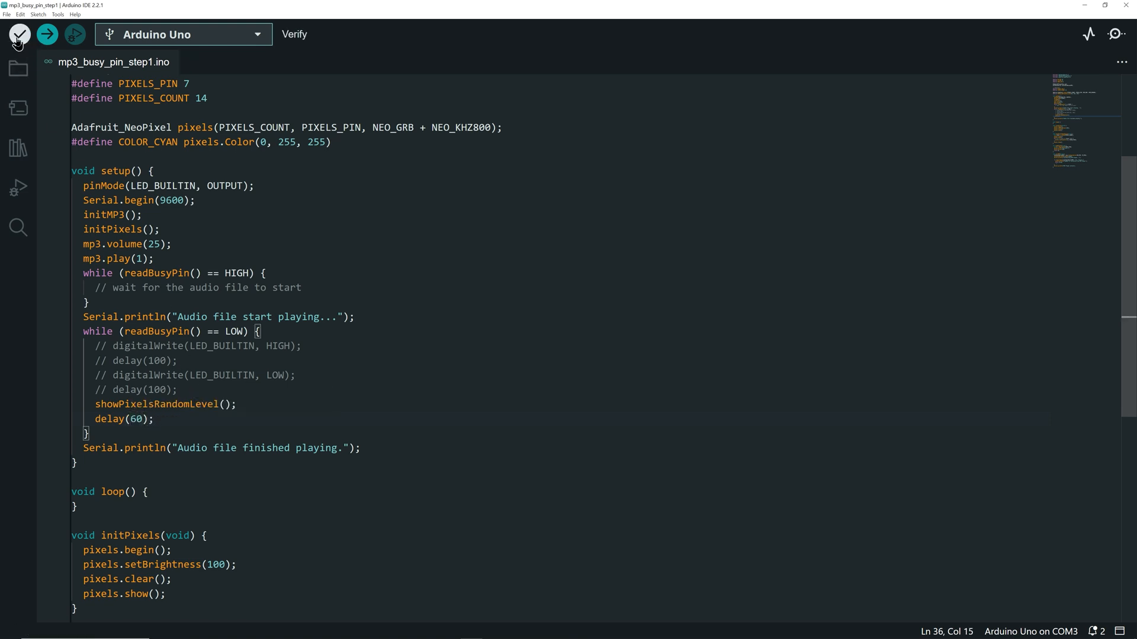
Verify and upload the NeoPixel sketch to the Uno, then view the mp3_busy_pin GitHub repository
{"action": "left_click", "coordinate": [18, 35]}
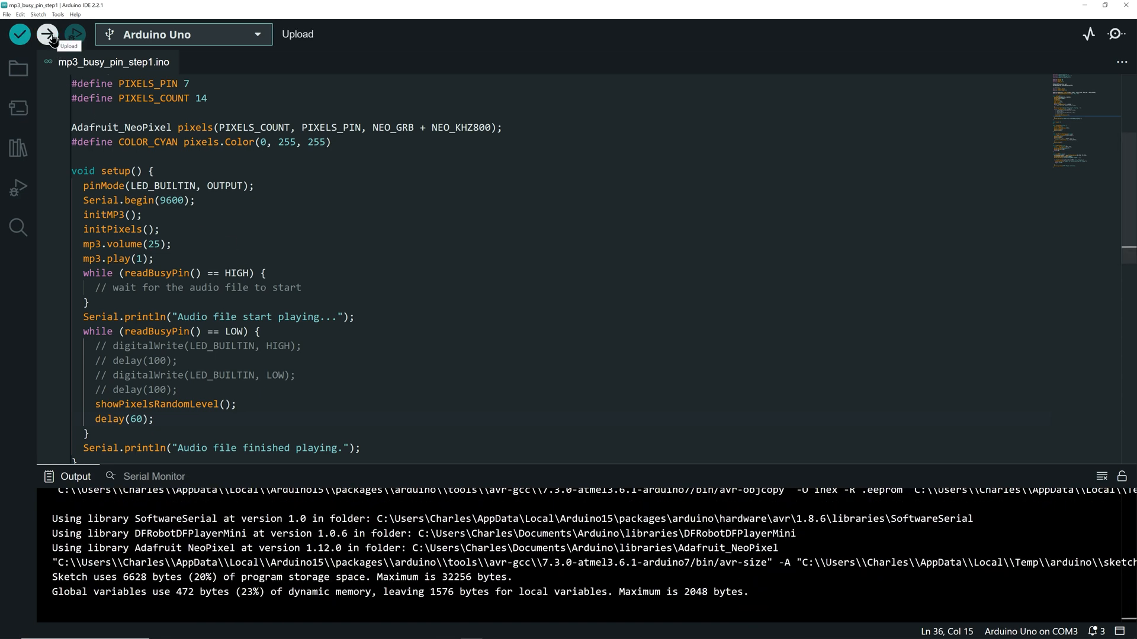
{"action": "left_click", "coordinate": [46, 34]}
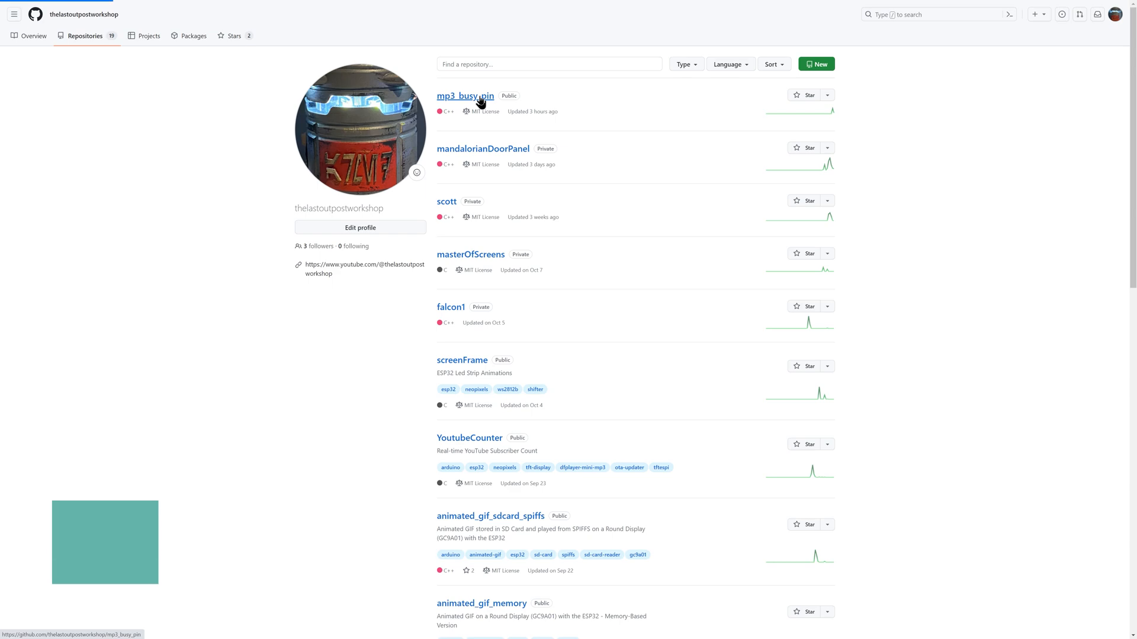
{"action": "left_click", "coordinate": [465, 96]}
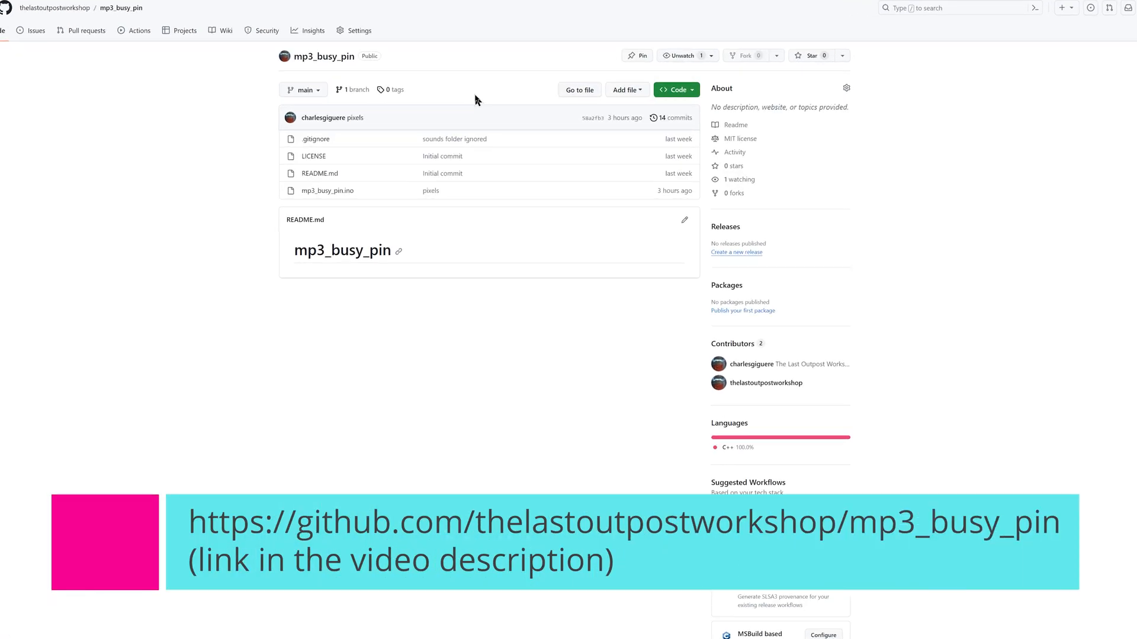